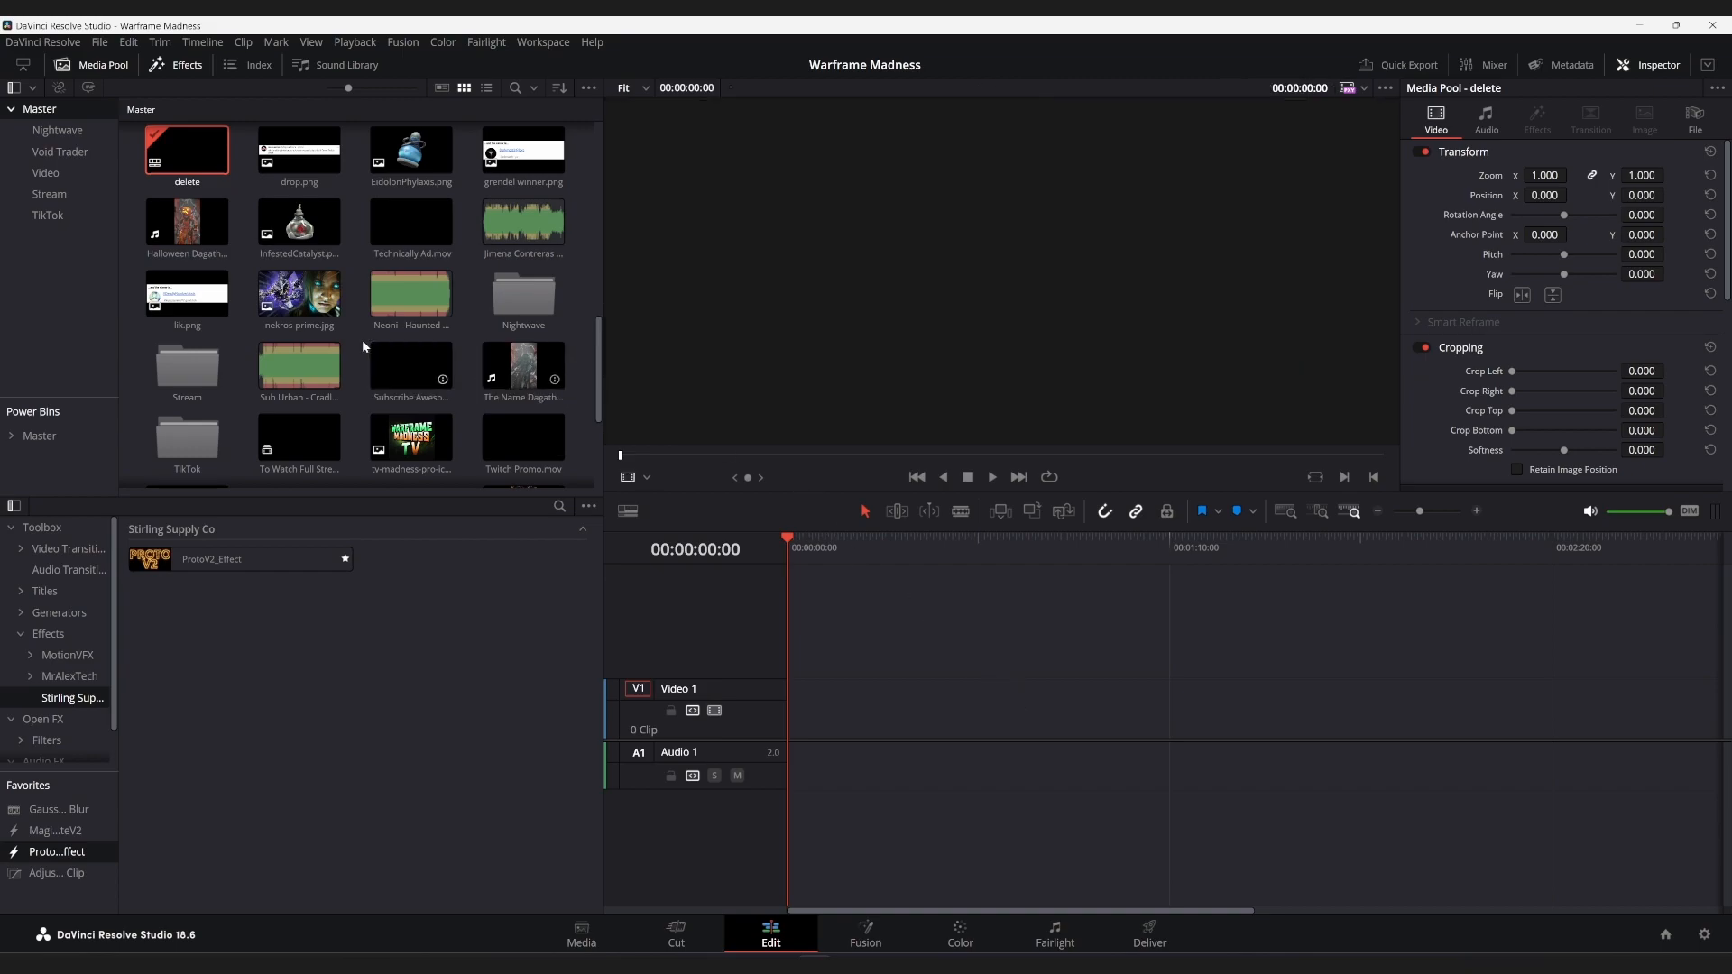
{"action": "scroll", "scroll_direction": "up", "scroll_amount": 3}
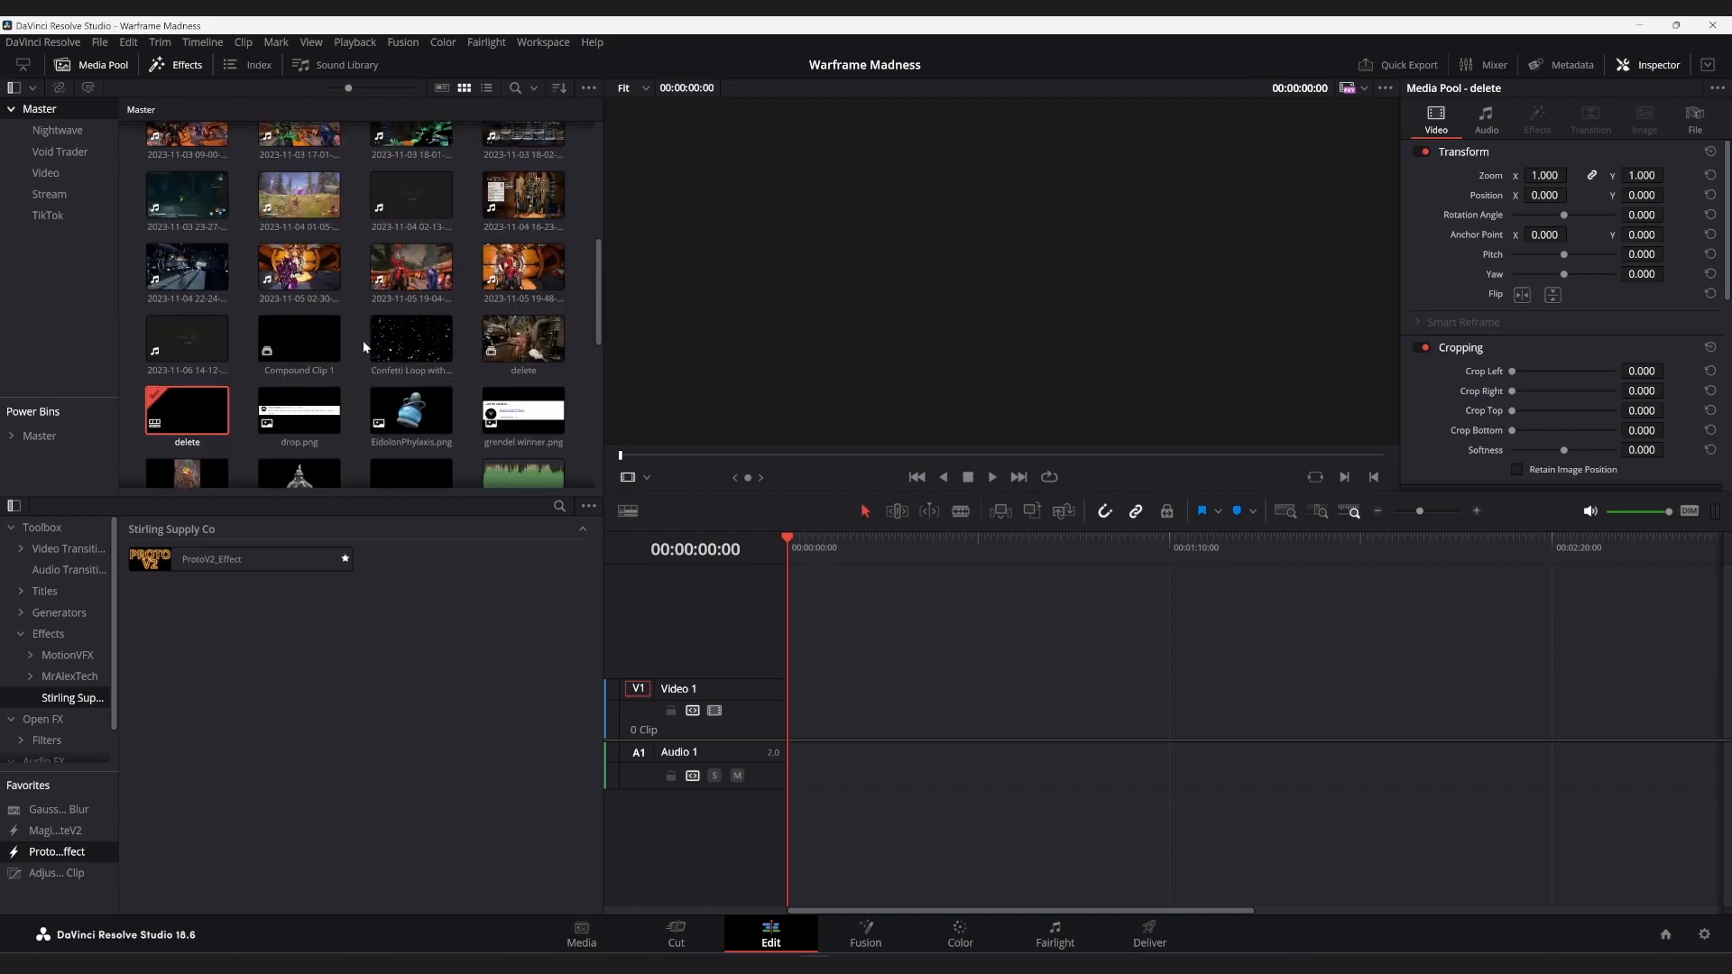
{"action": "scroll", "scroll_direction": "up", "scroll_amount": 3}
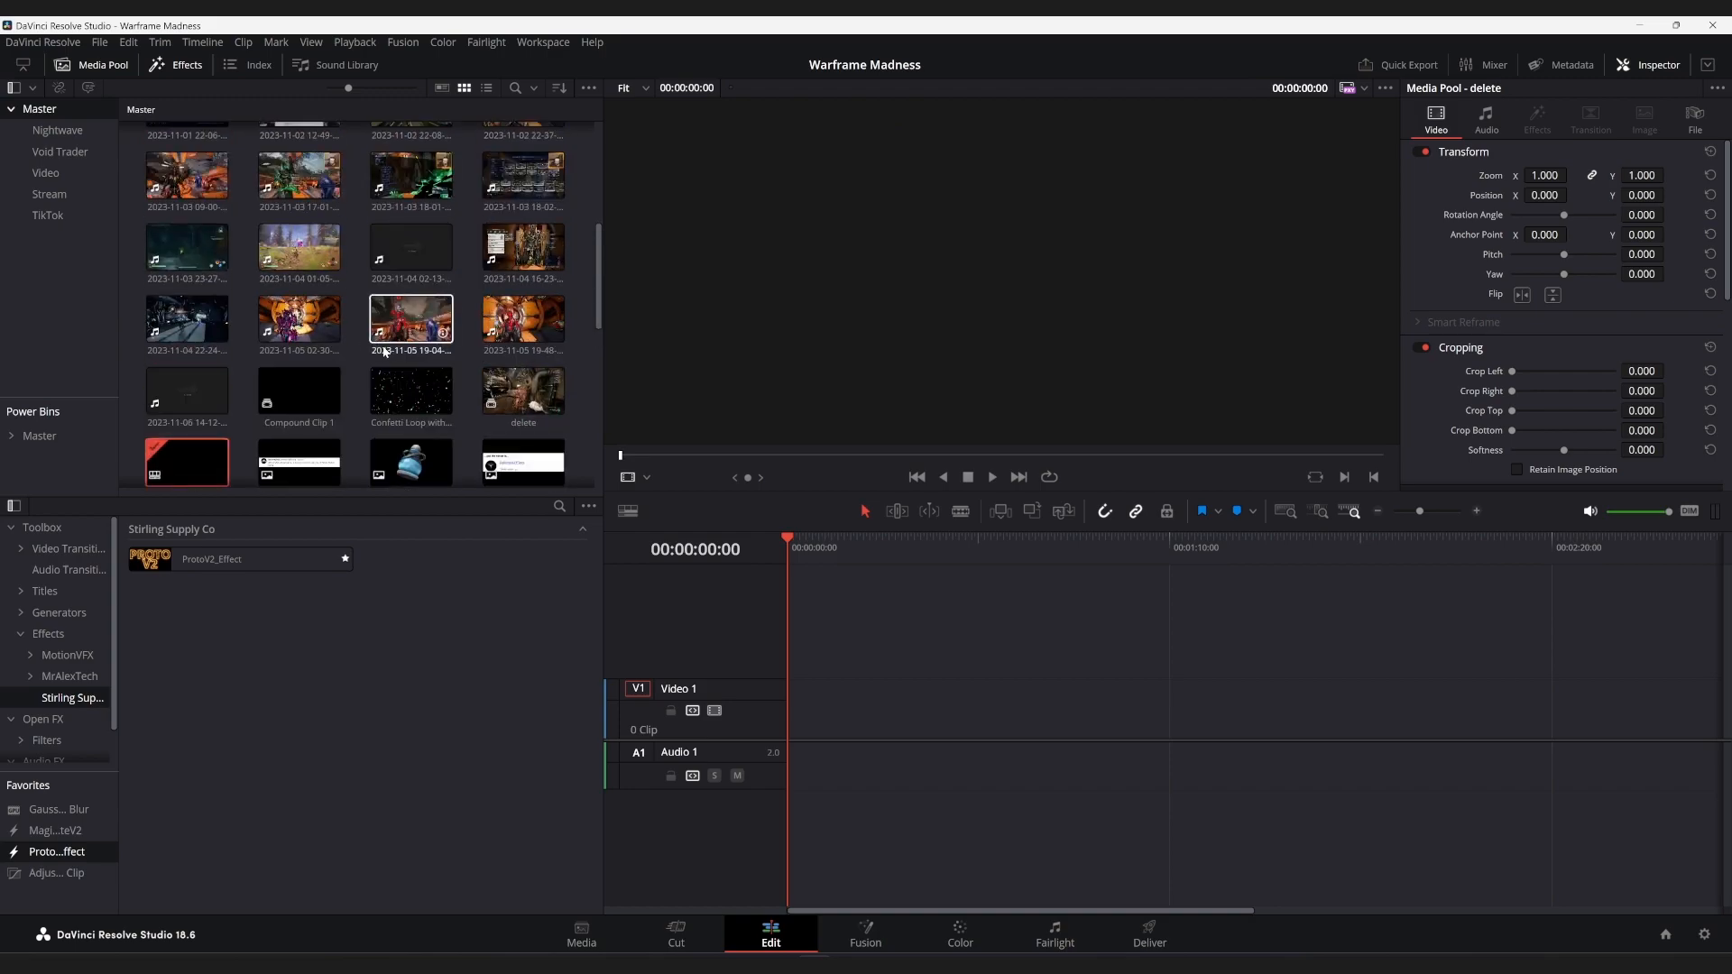
{"action": "left_click", "coordinate": [297, 389]}
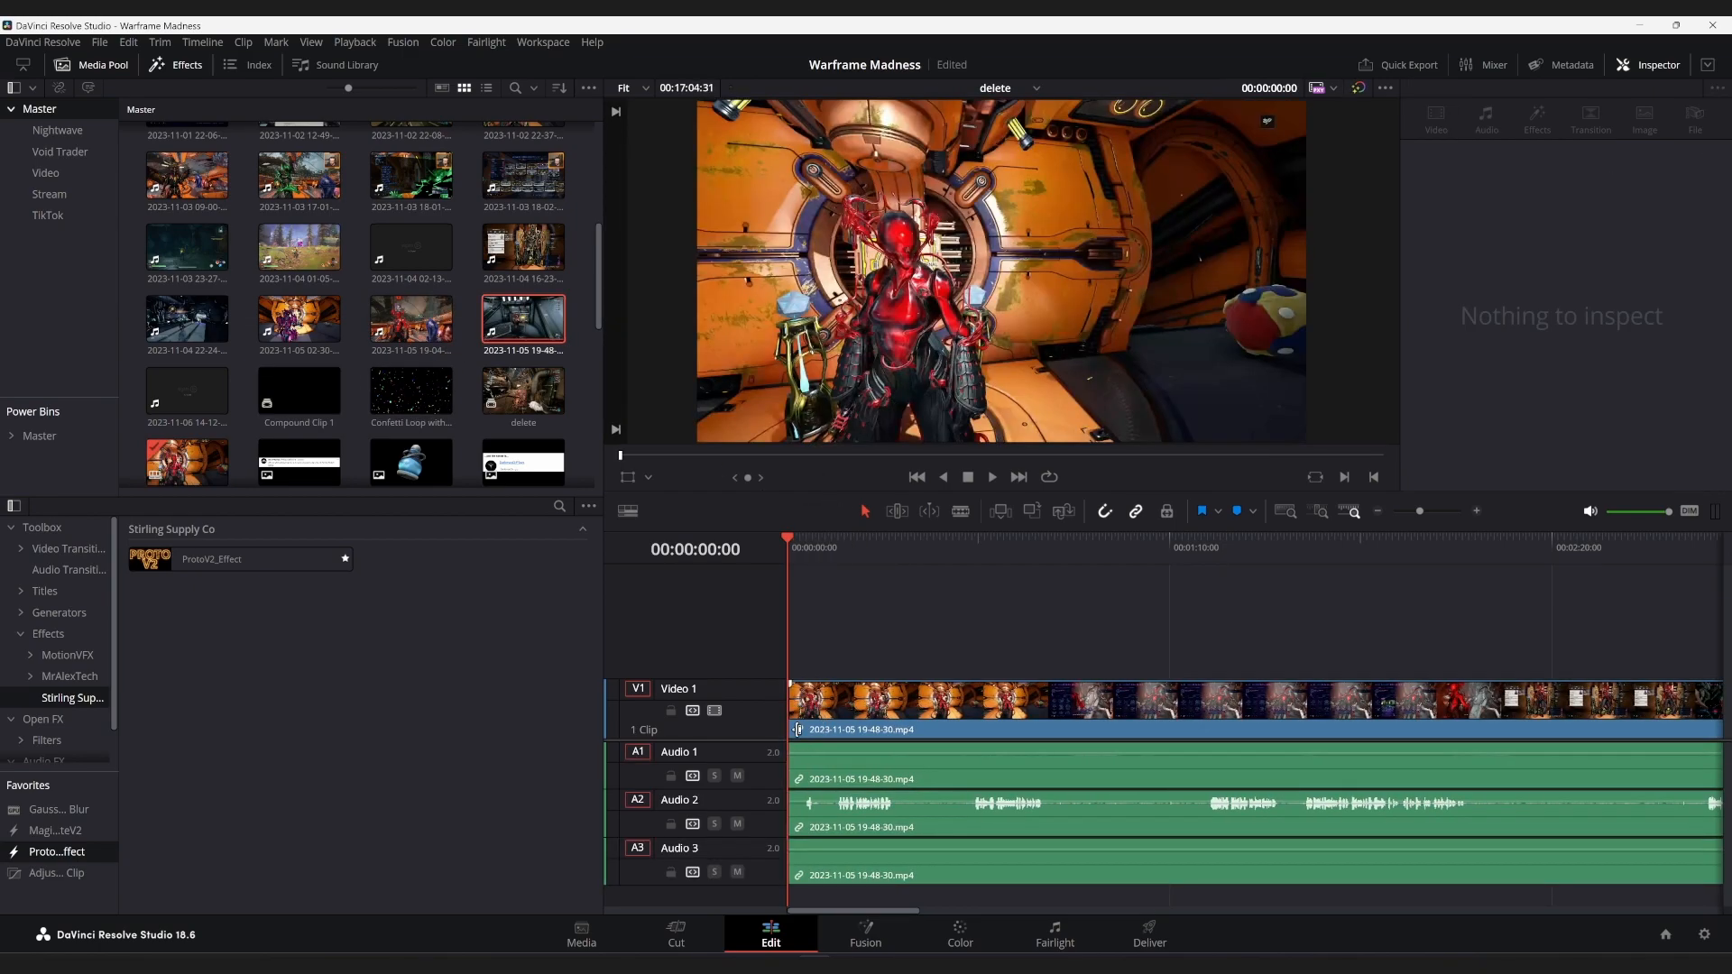
{"action": "left_click", "coordinate": [736, 823]}
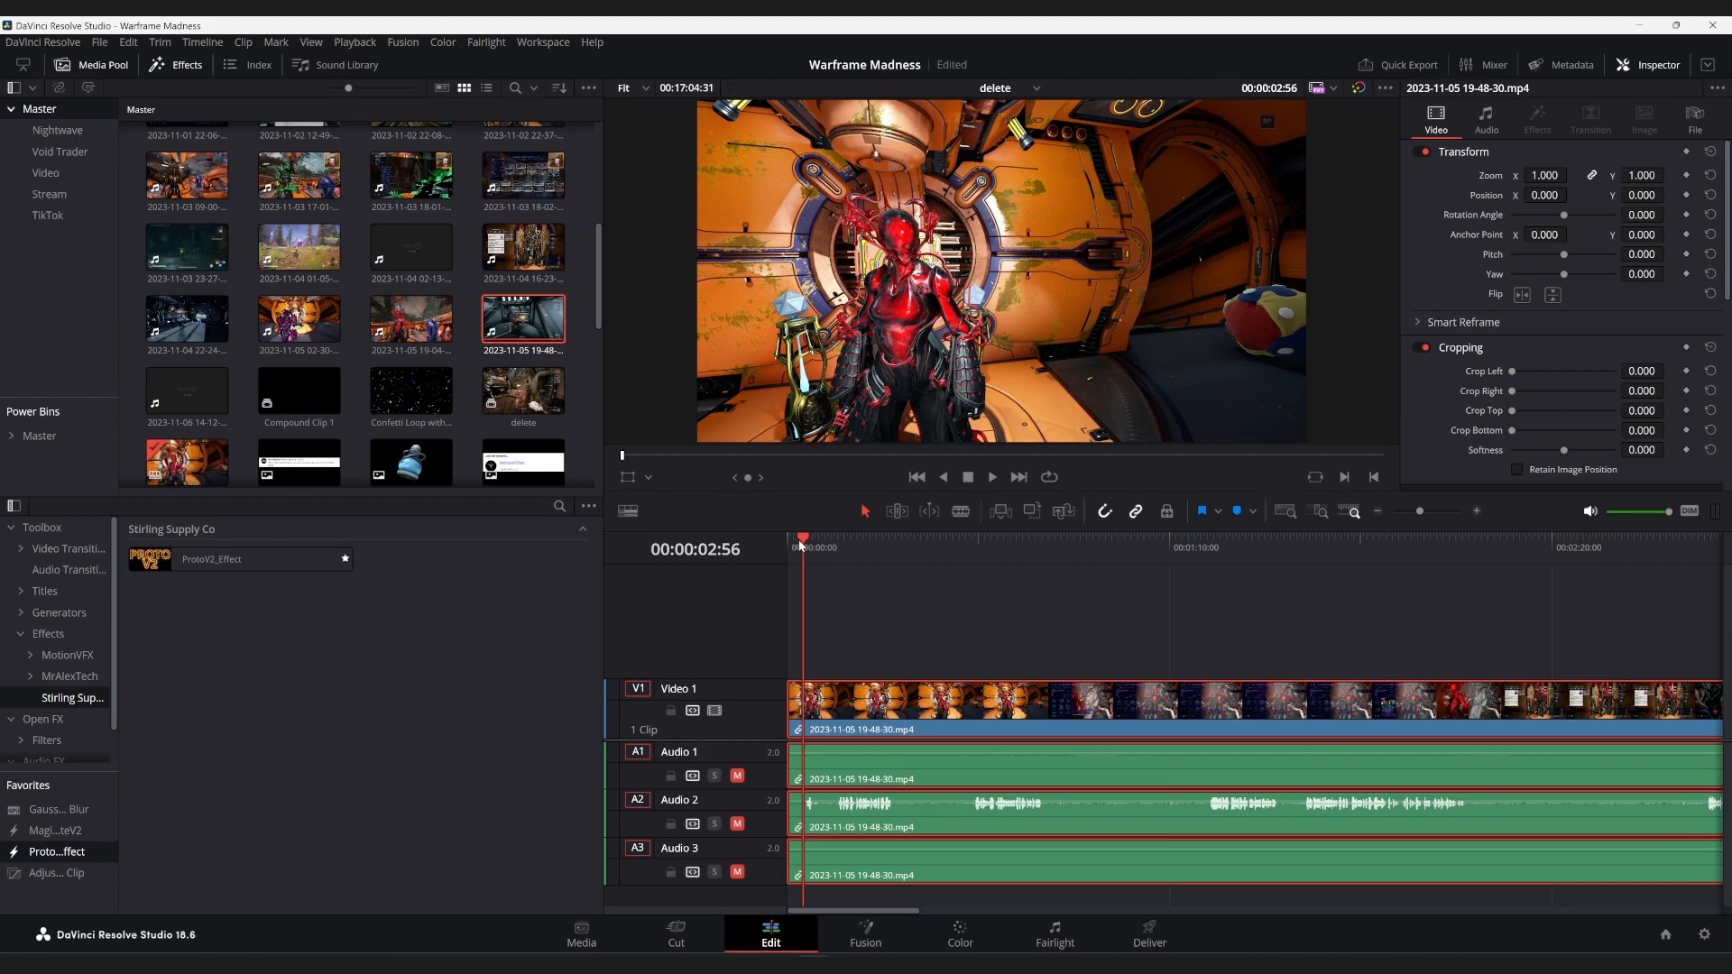
{"action": "left_click", "coordinate": [917, 476]}
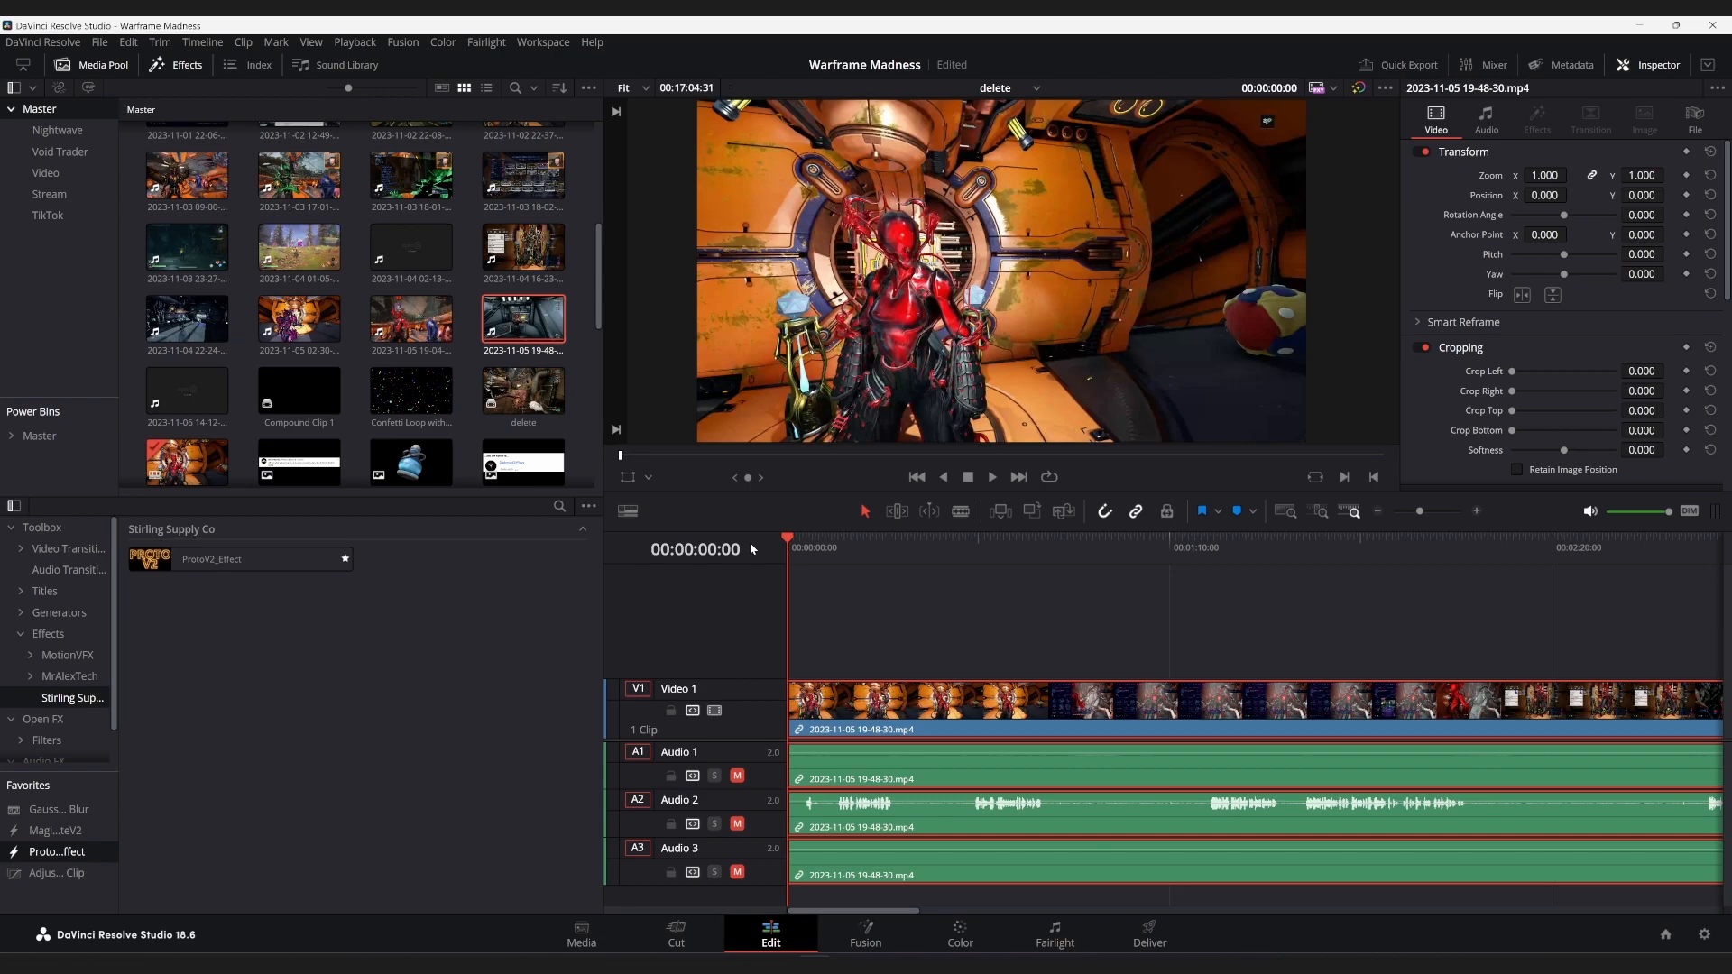
{"action": "mouse_move", "coordinate": [550, 494]}
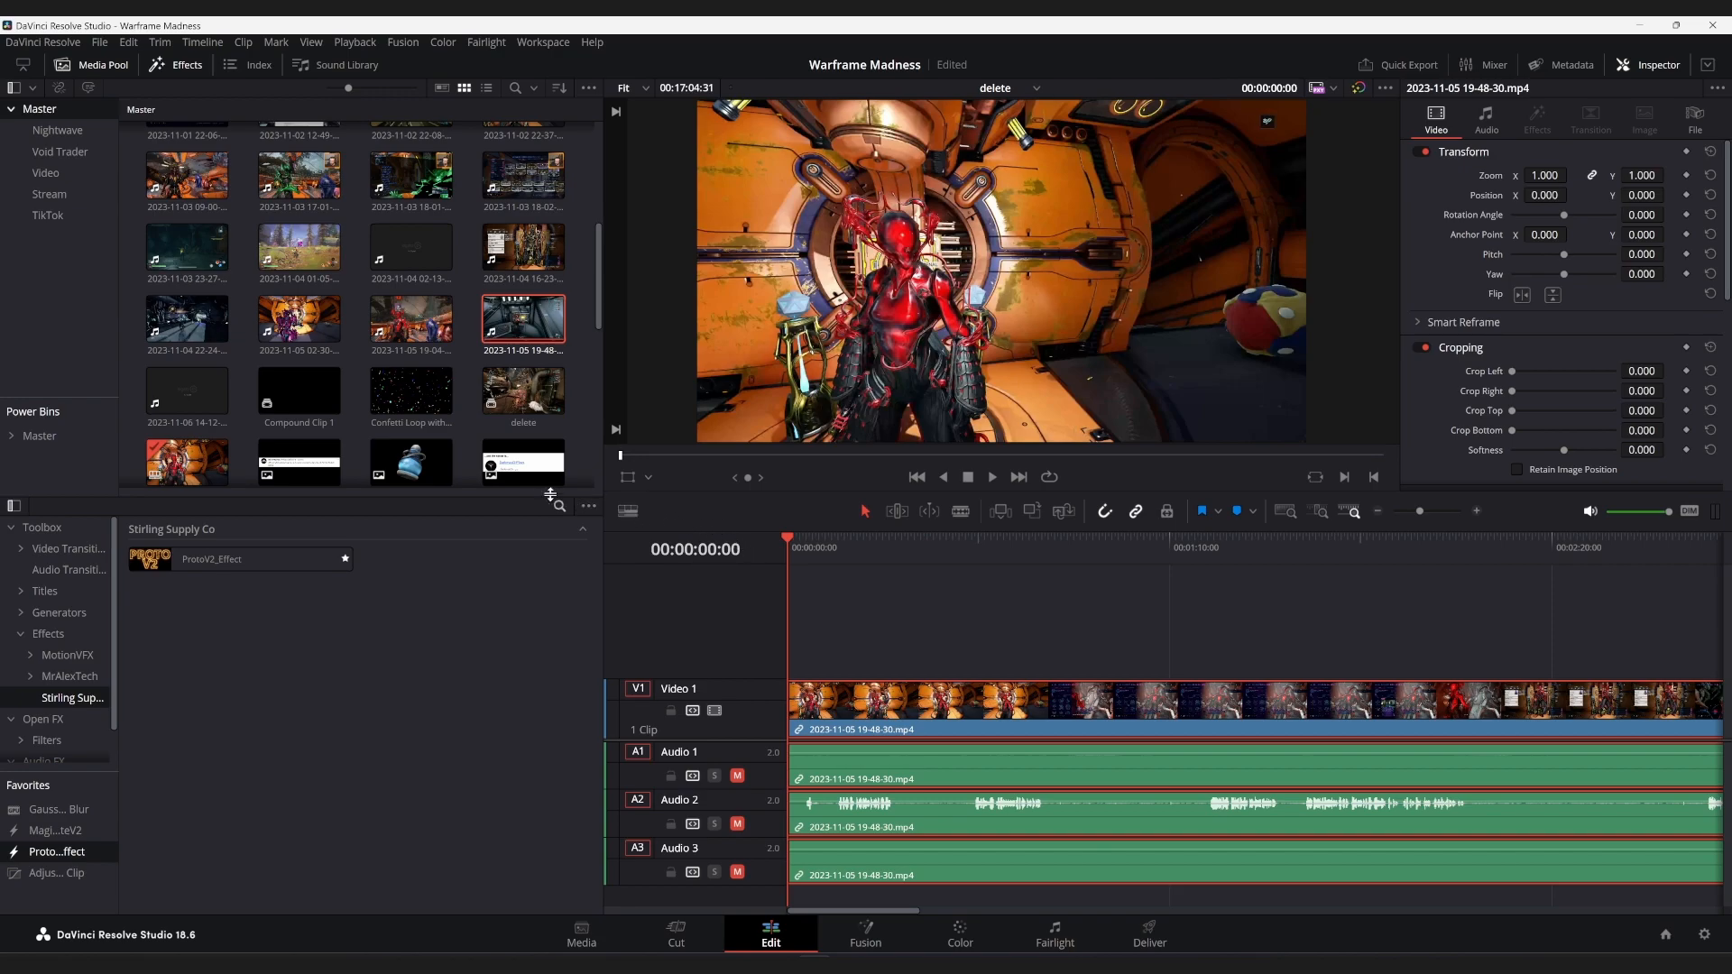
Place grendel winner.png on Video 2 at the timeline start and select the clip
{"action": "left_click", "coordinate": [523, 460]}
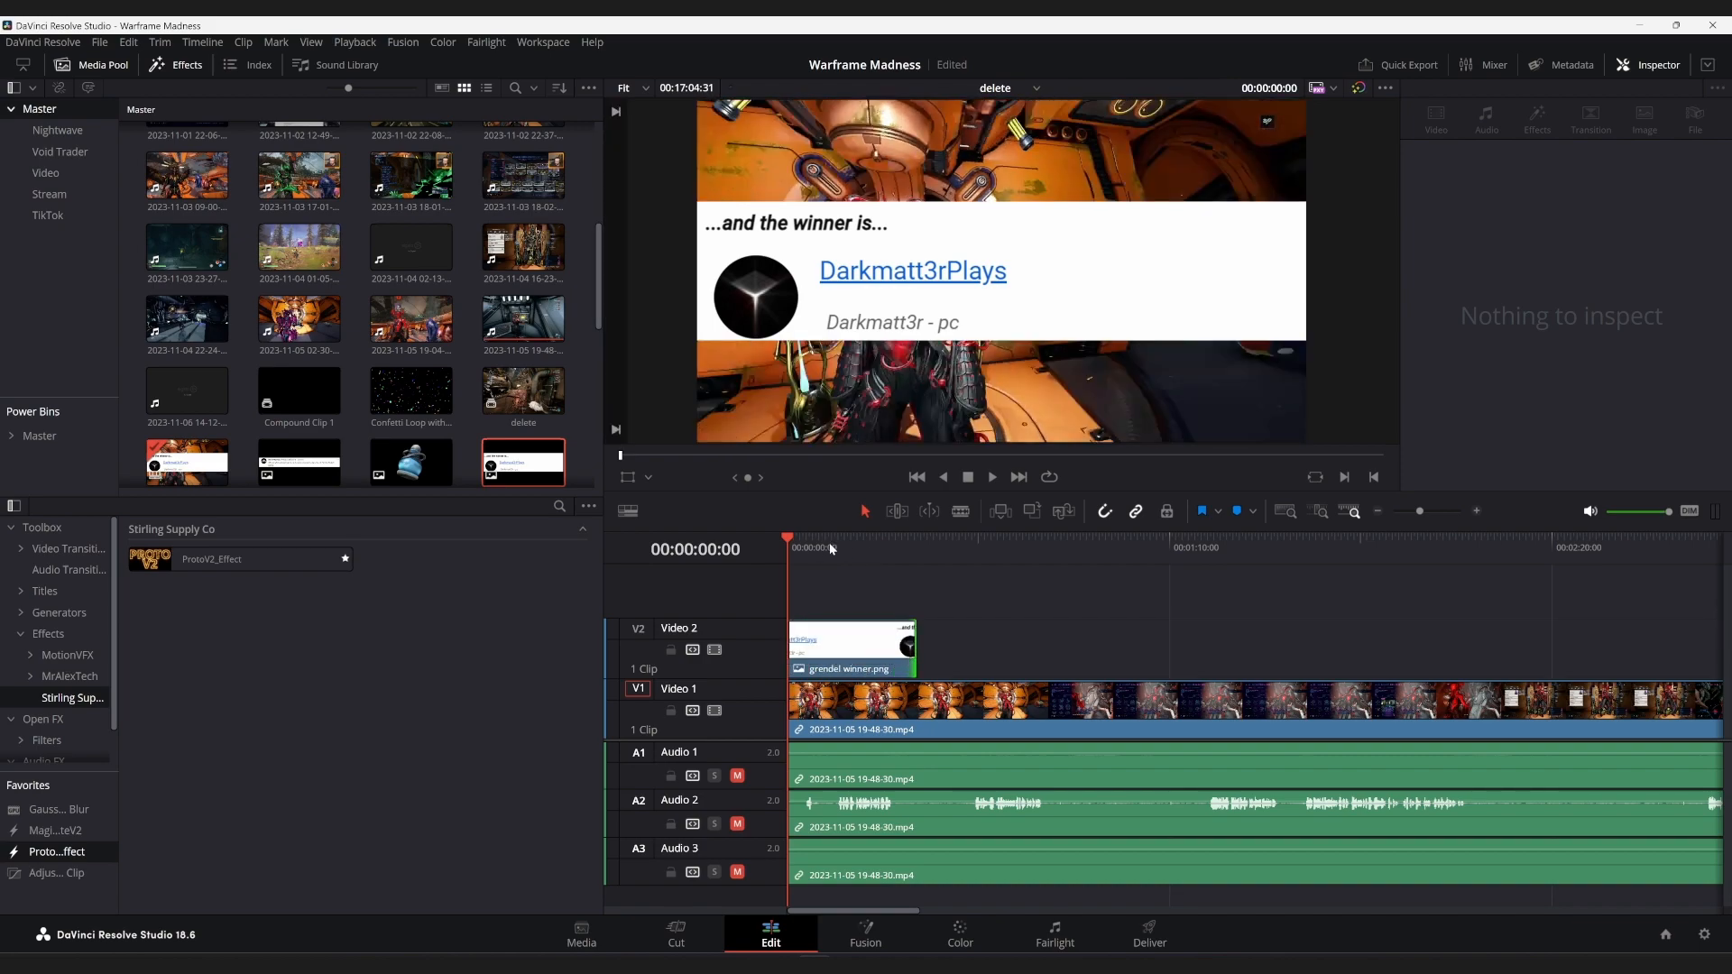
{"action": "left_click", "coordinate": [850, 645]}
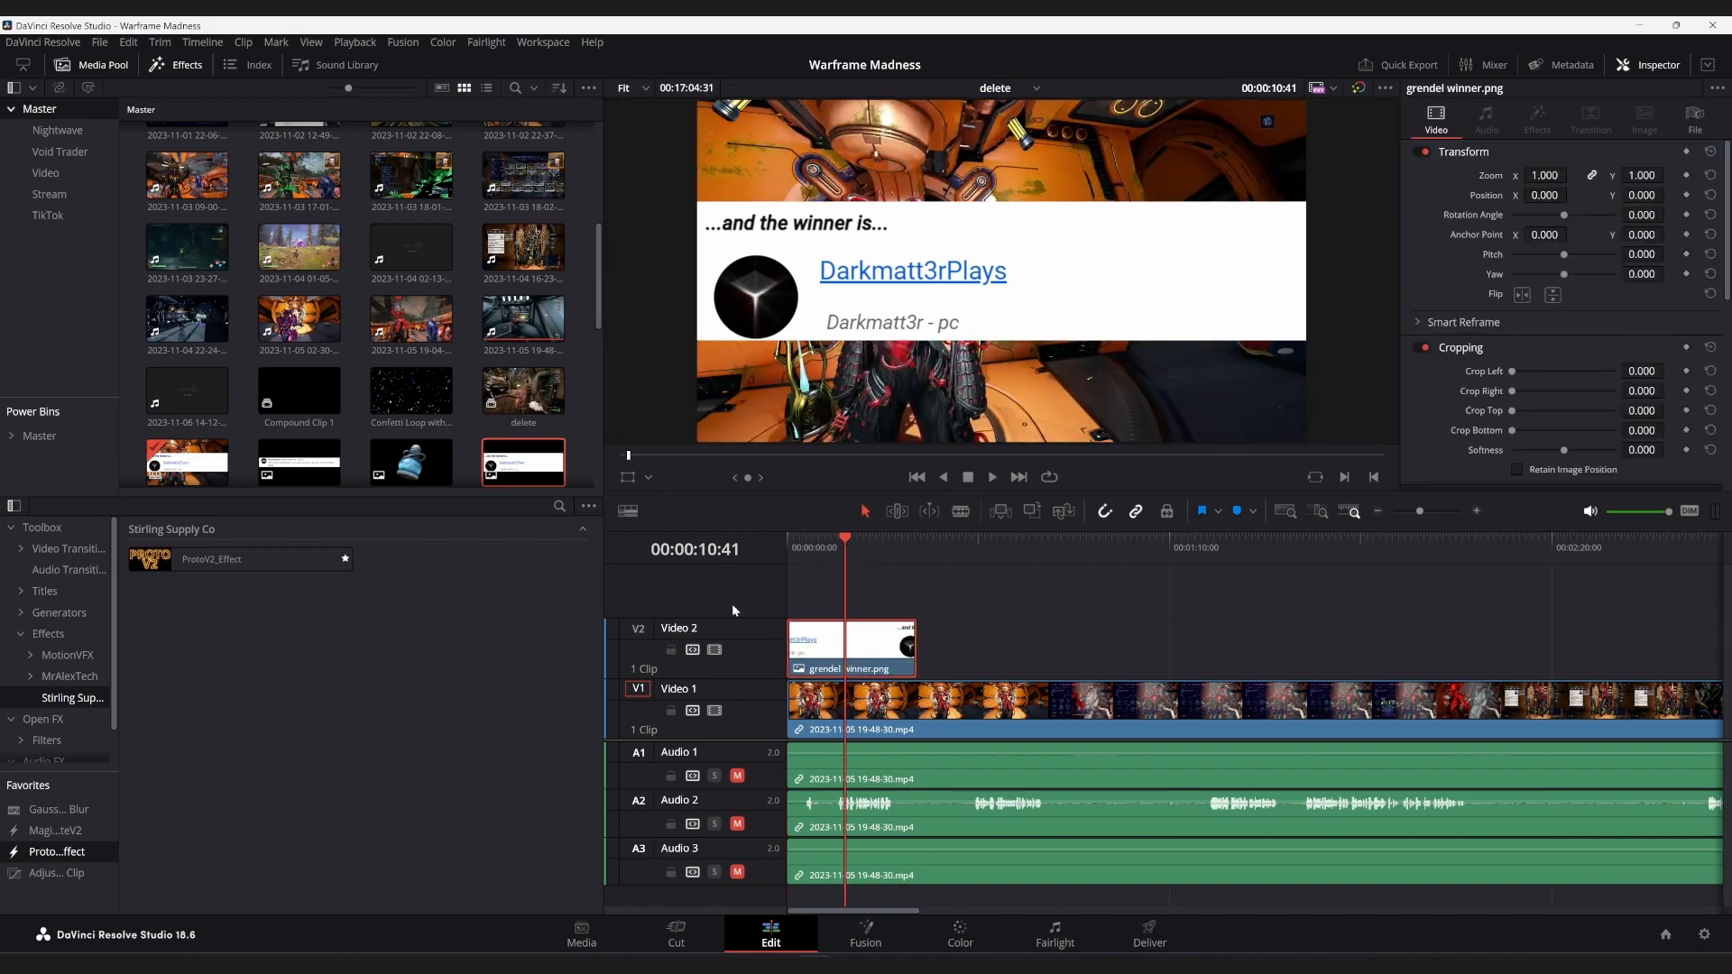
{"action": "left_click", "coordinate": [240, 559]}
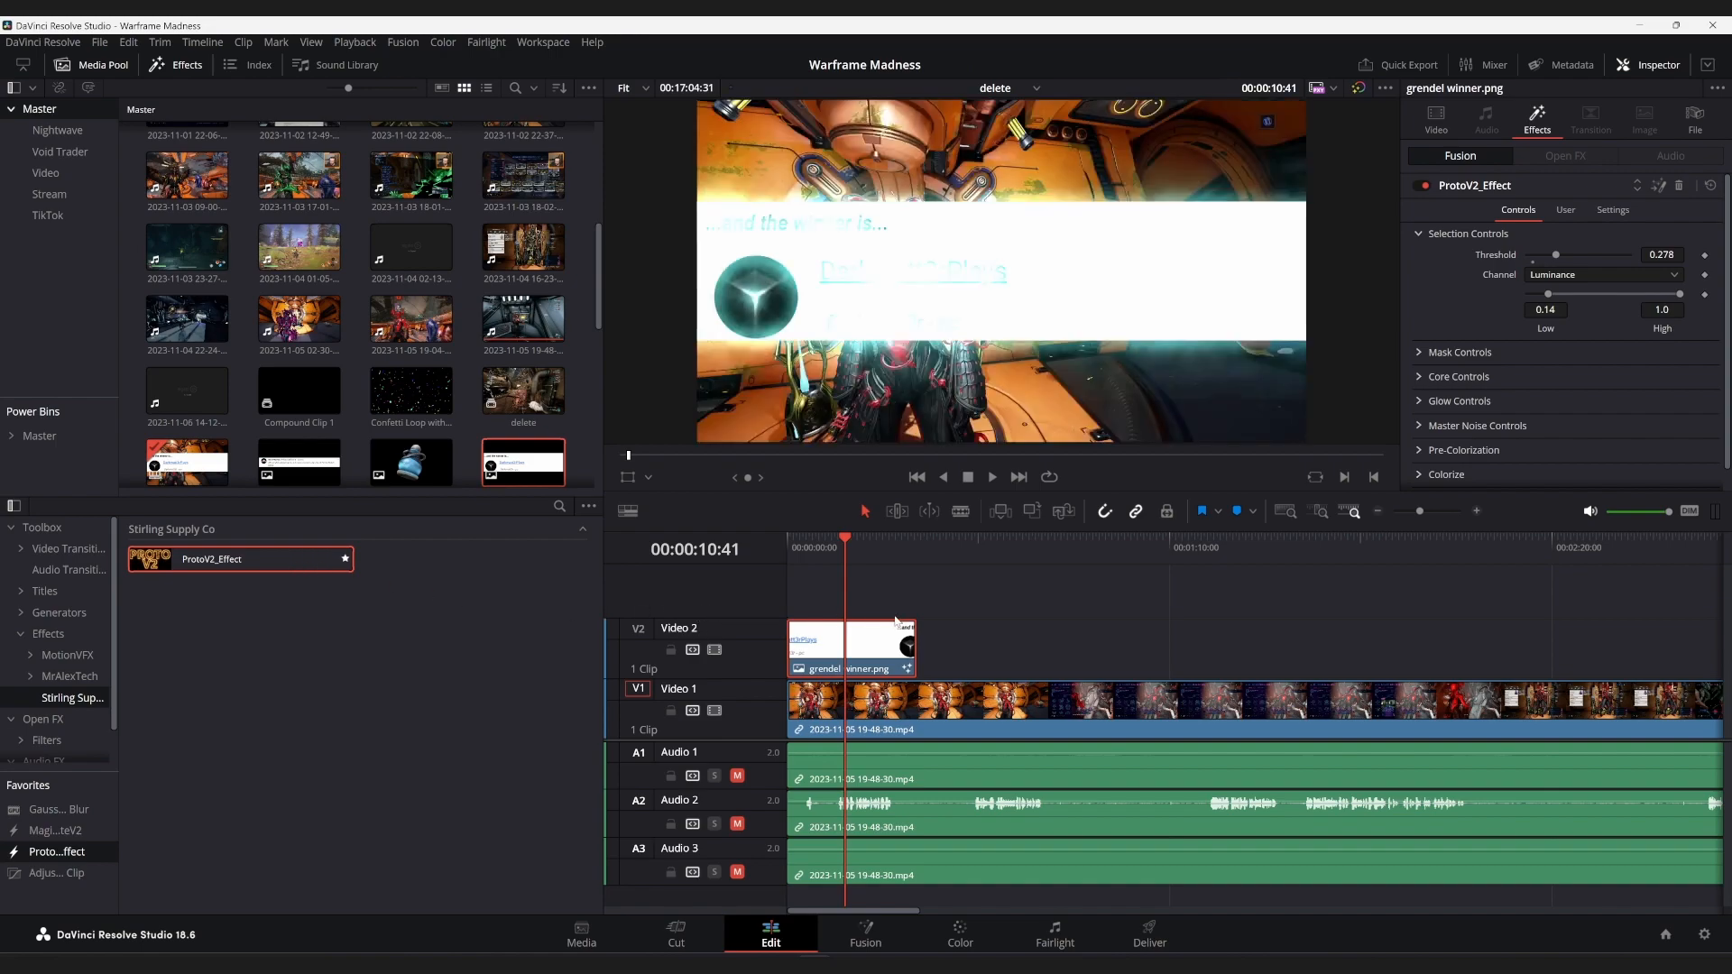
{"action": "mouse_move", "coordinate": [870, 646]}
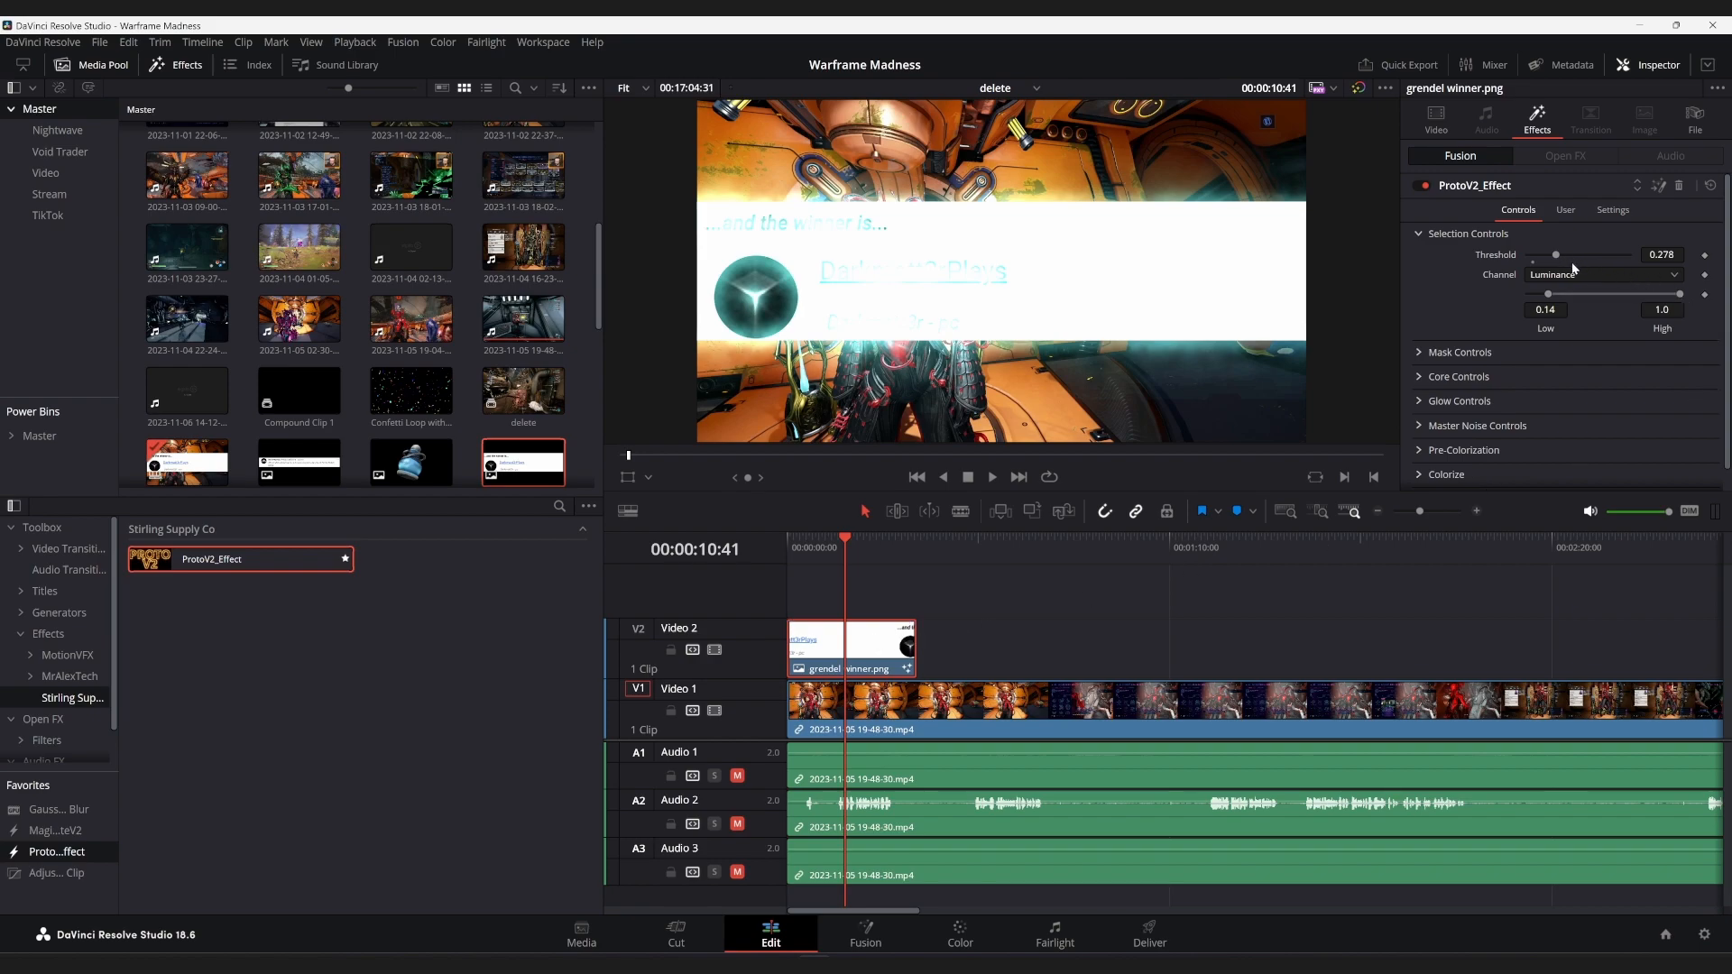
Key the ProtoV2 glow on the Alpha channel and set the image's Transform Zoom to 0.950
{"action": "left_click", "coordinate": [1602, 274]}
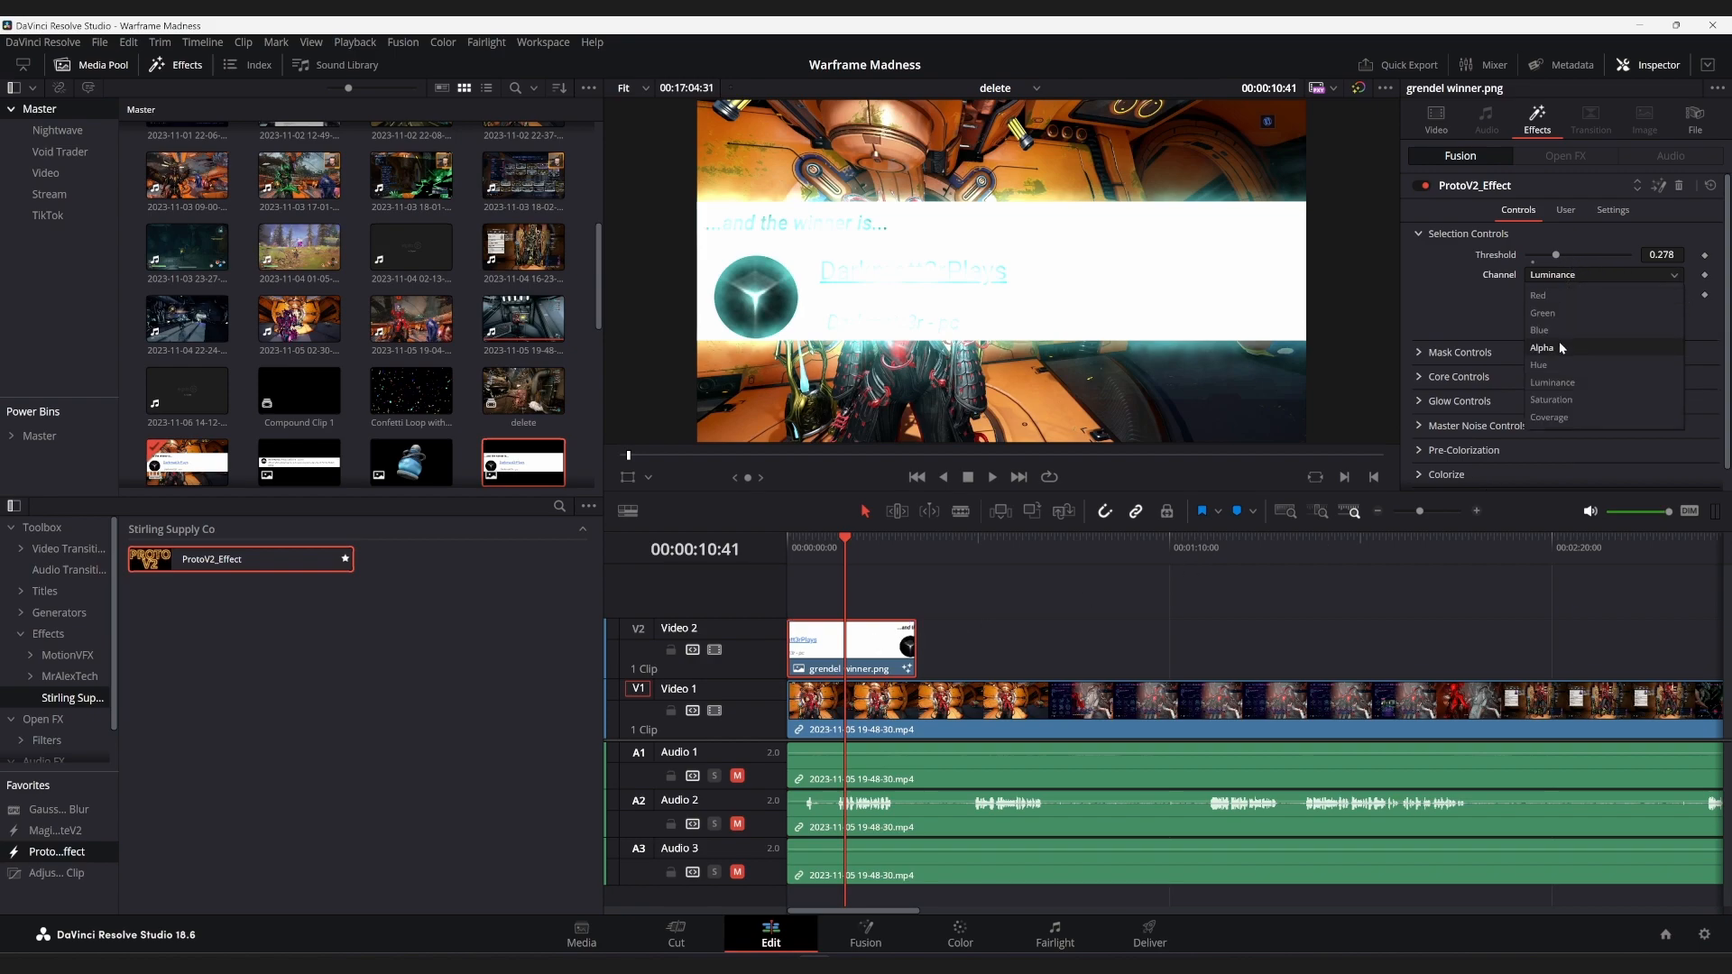
{"action": "left_click", "coordinate": [1542, 347]}
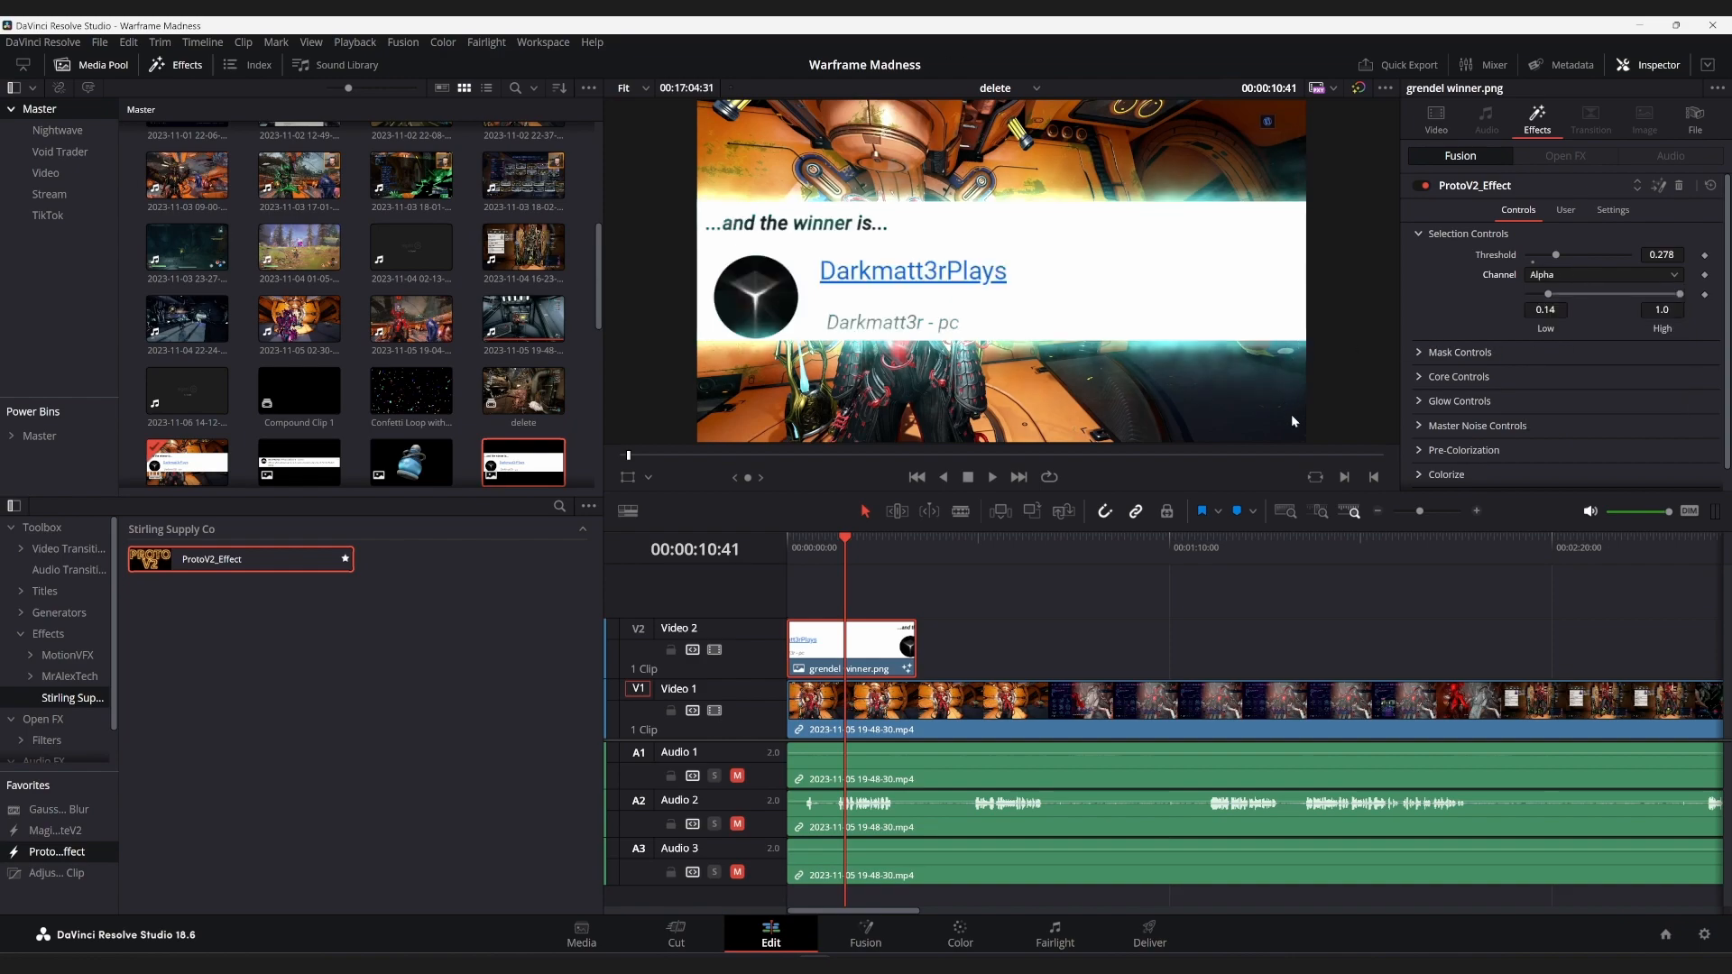
{"action": "mouse_move", "coordinate": [855, 632]}
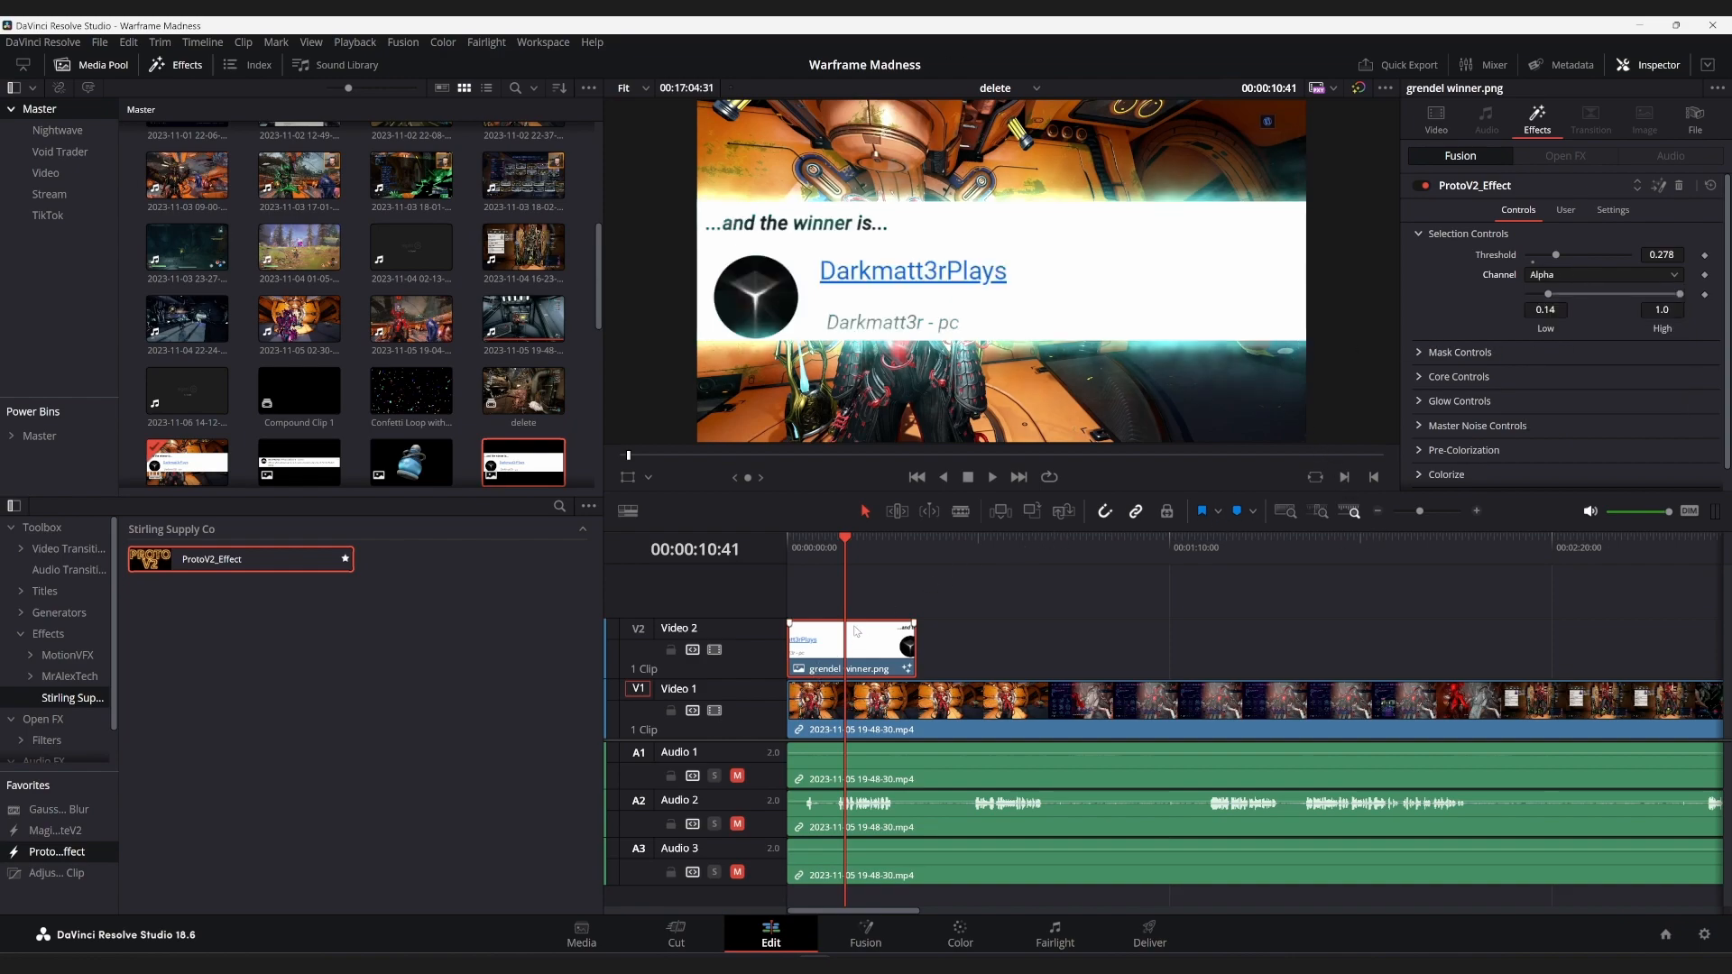
{"action": "left_click", "coordinate": [1434, 115]}
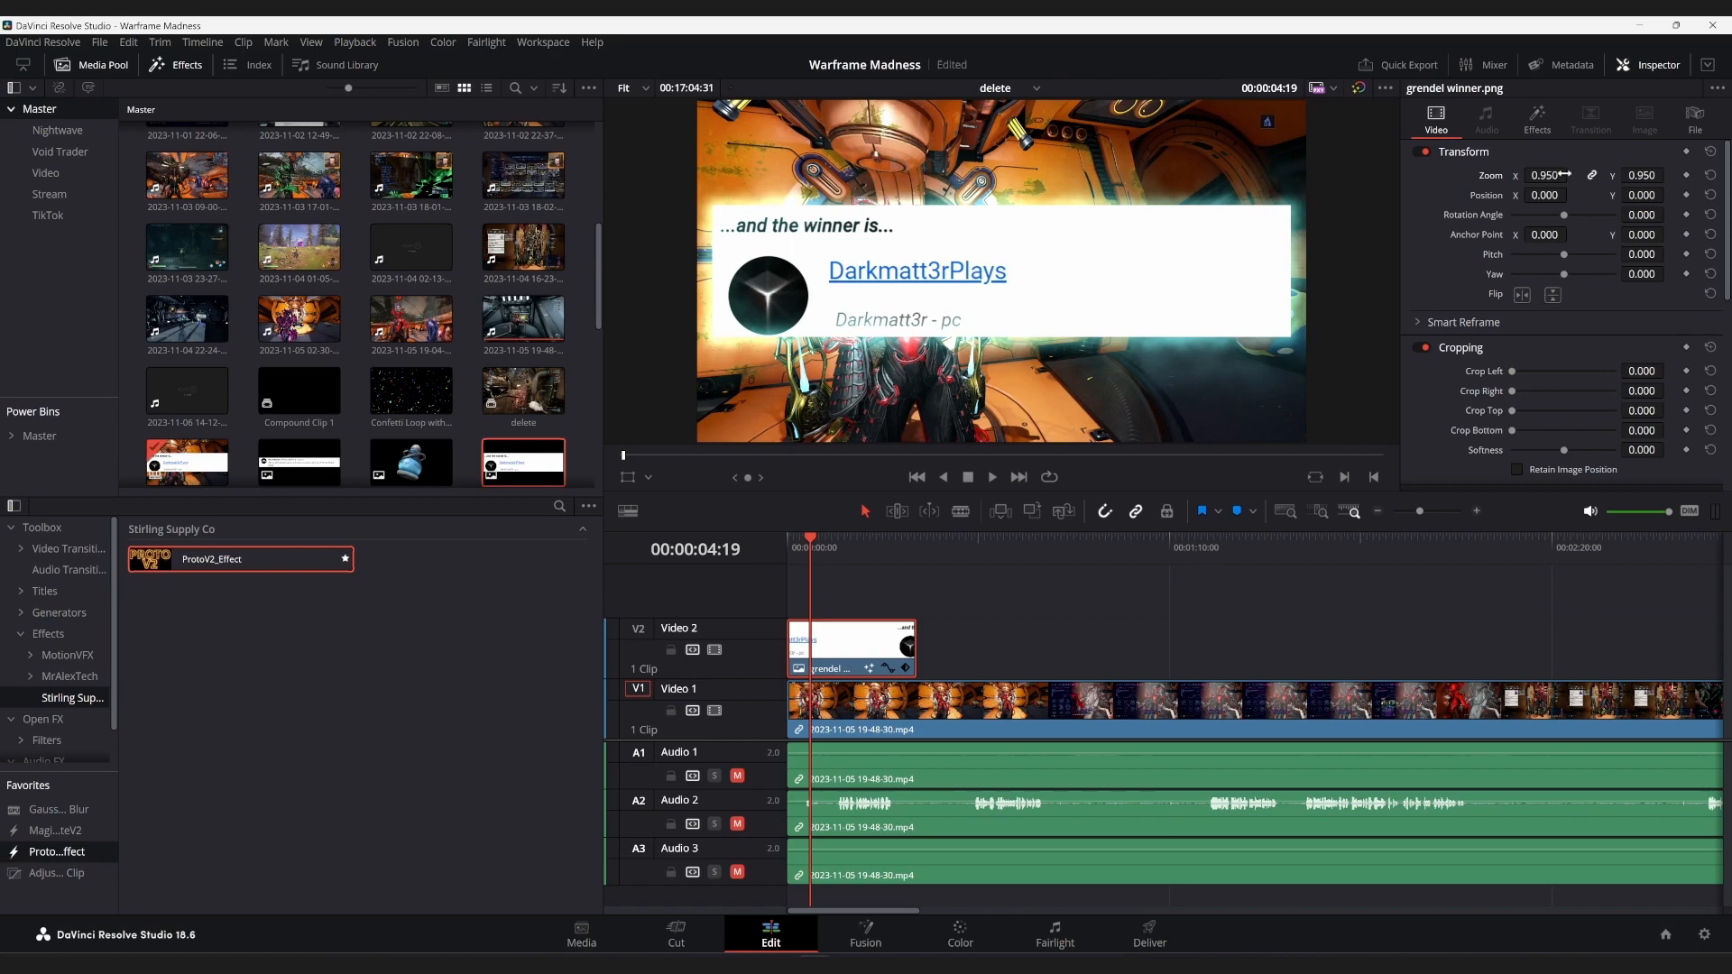
Cycle the ProtoV2 presets (Wavy, Whop, Electro, Wanda, Lava) and settle on a fiery orange glow
{"action": "left_click", "coordinate": [1537, 119]}
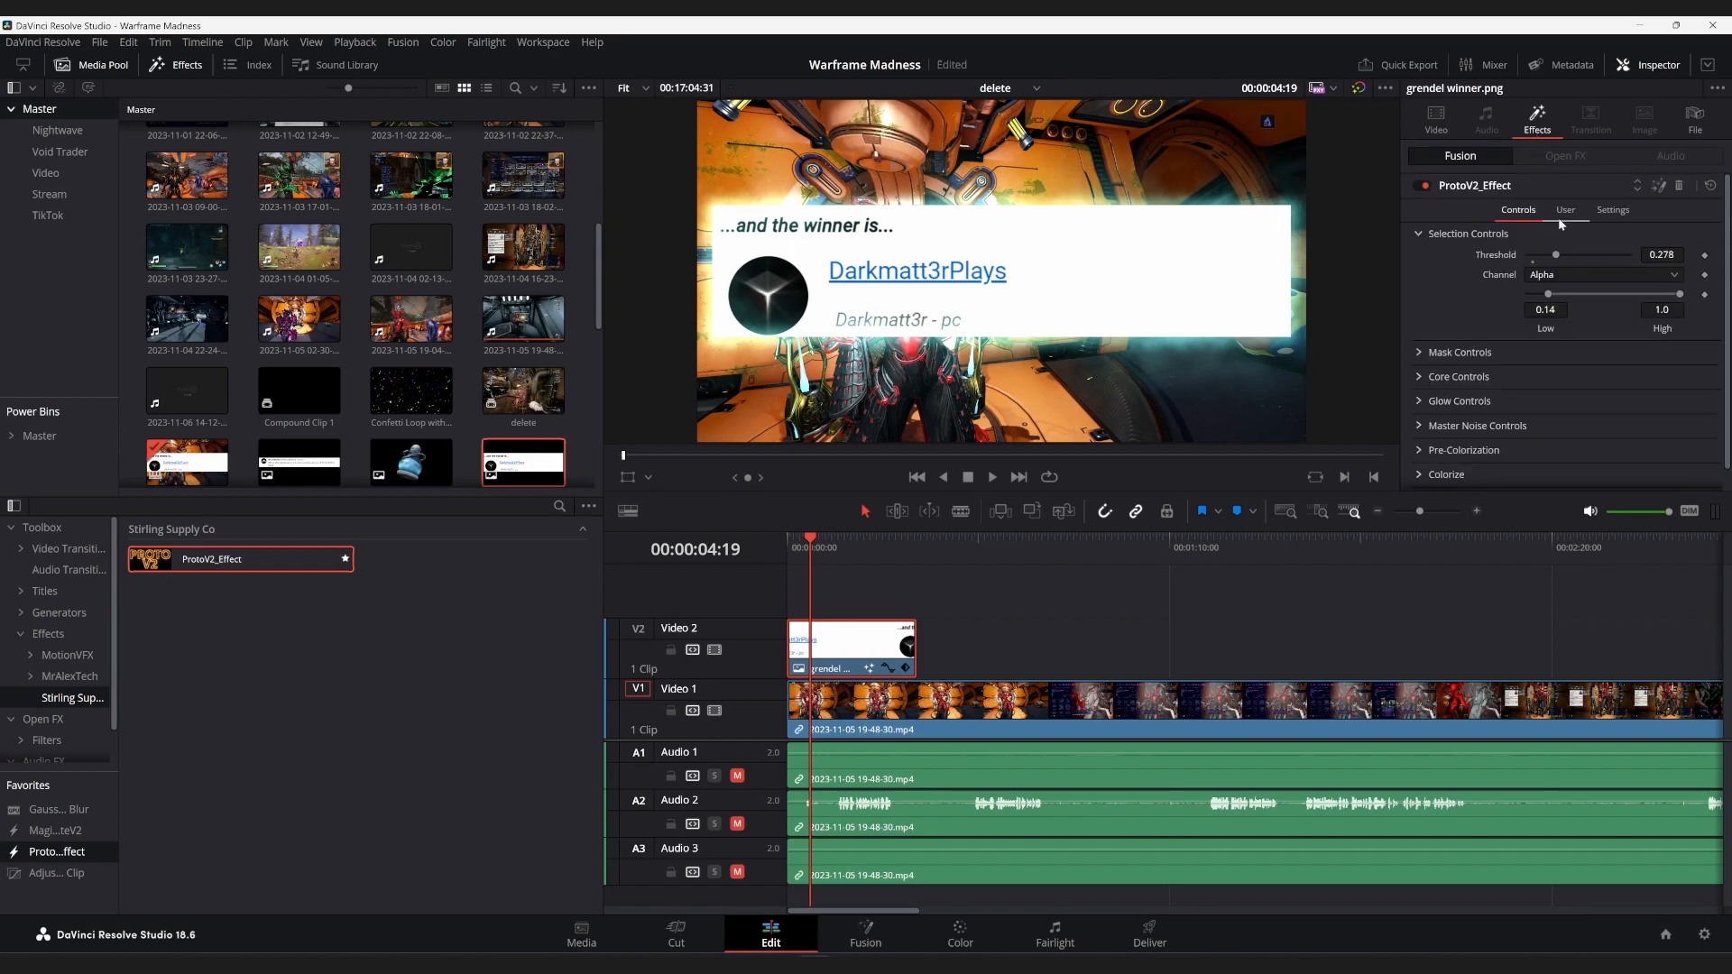
{"action": "mouse_move", "coordinate": [1463, 403]}
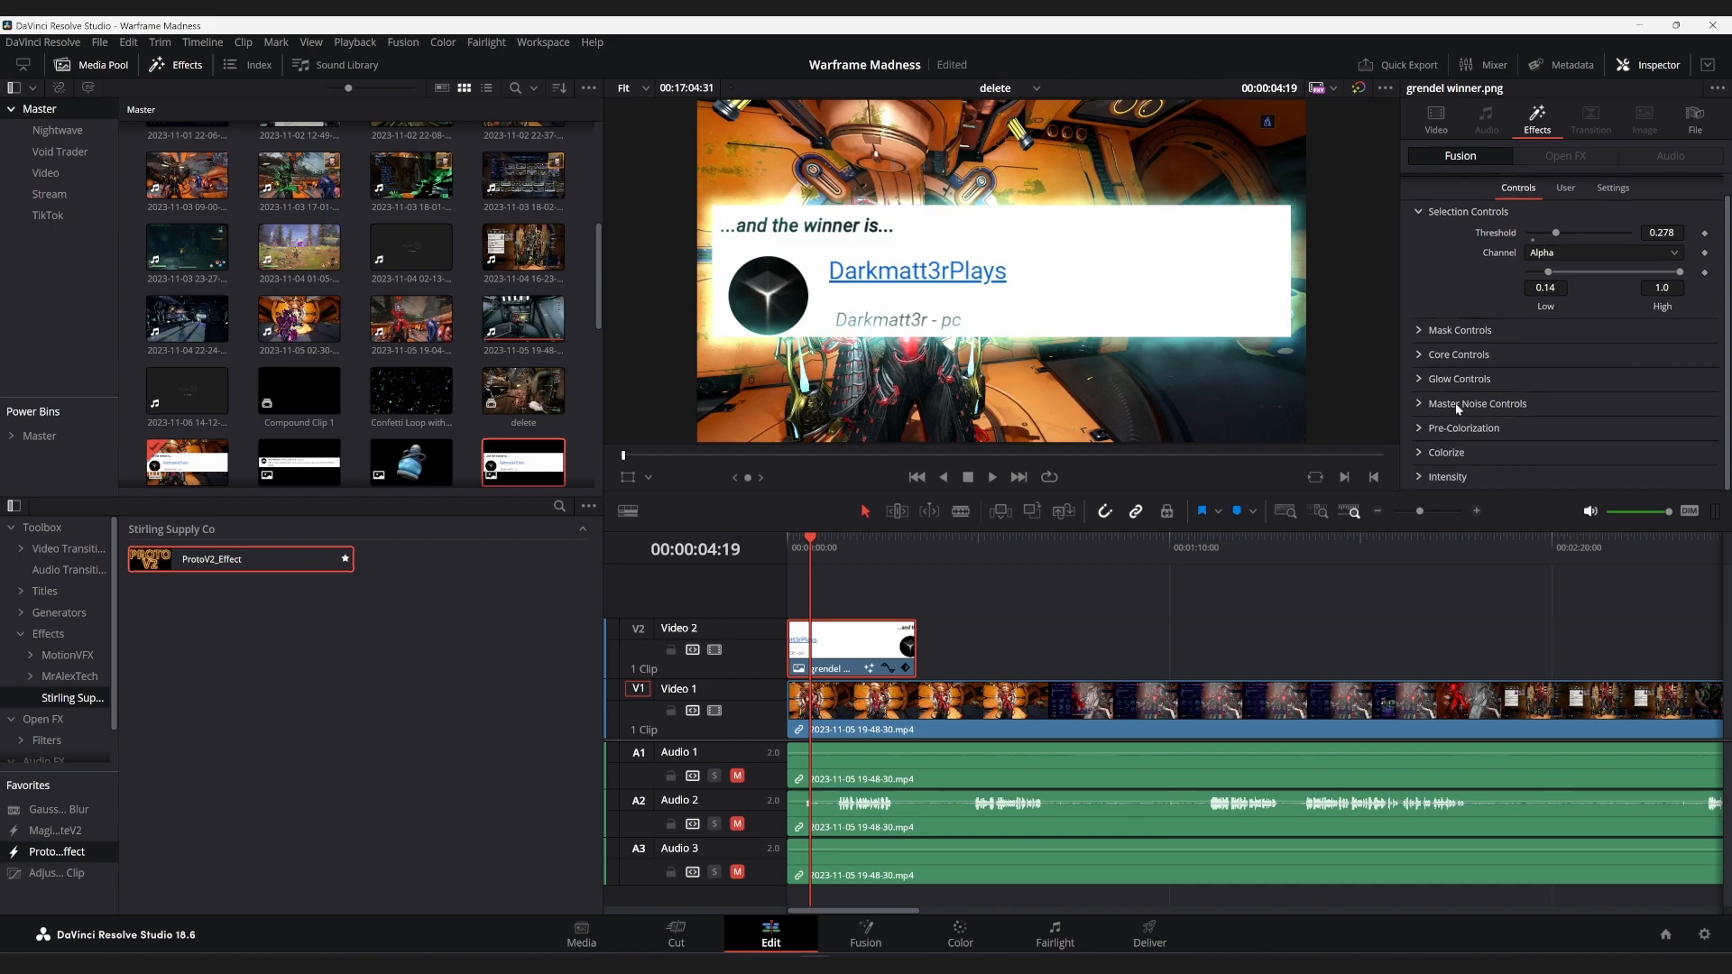
{"action": "mouse_move", "coordinate": [1456, 409]}
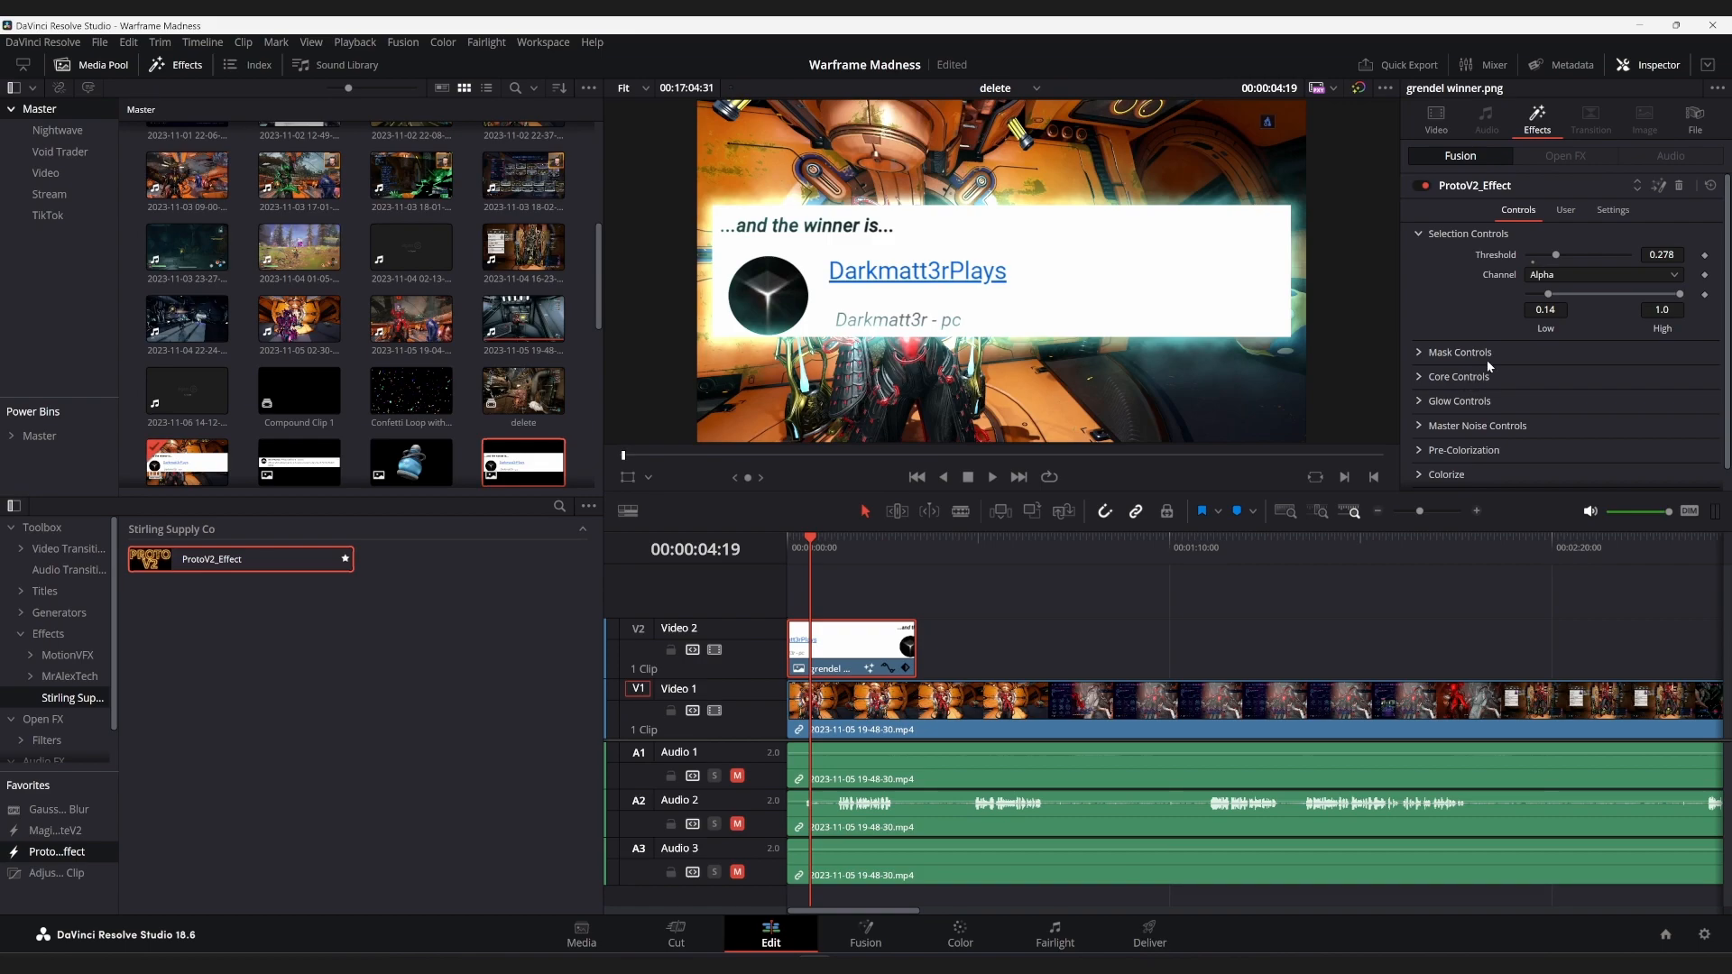
{"action": "left_click", "coordinate": [1566, 209]}
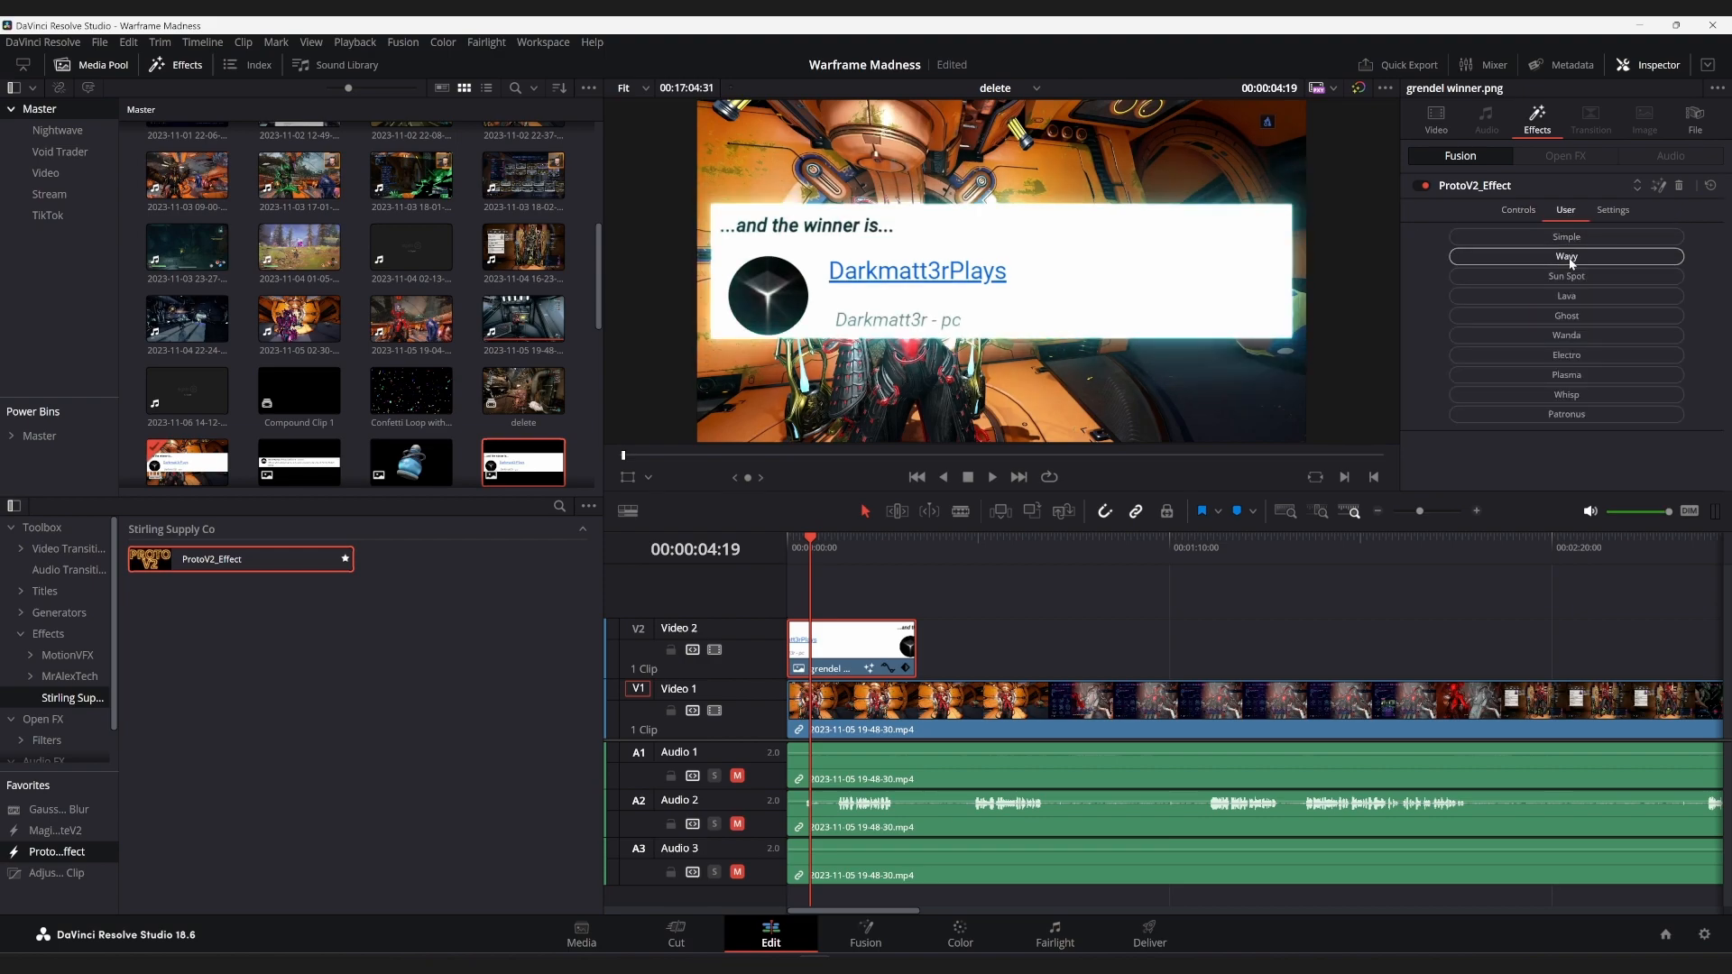
{"action": "left_click", "coordinate": [1566, 274]}
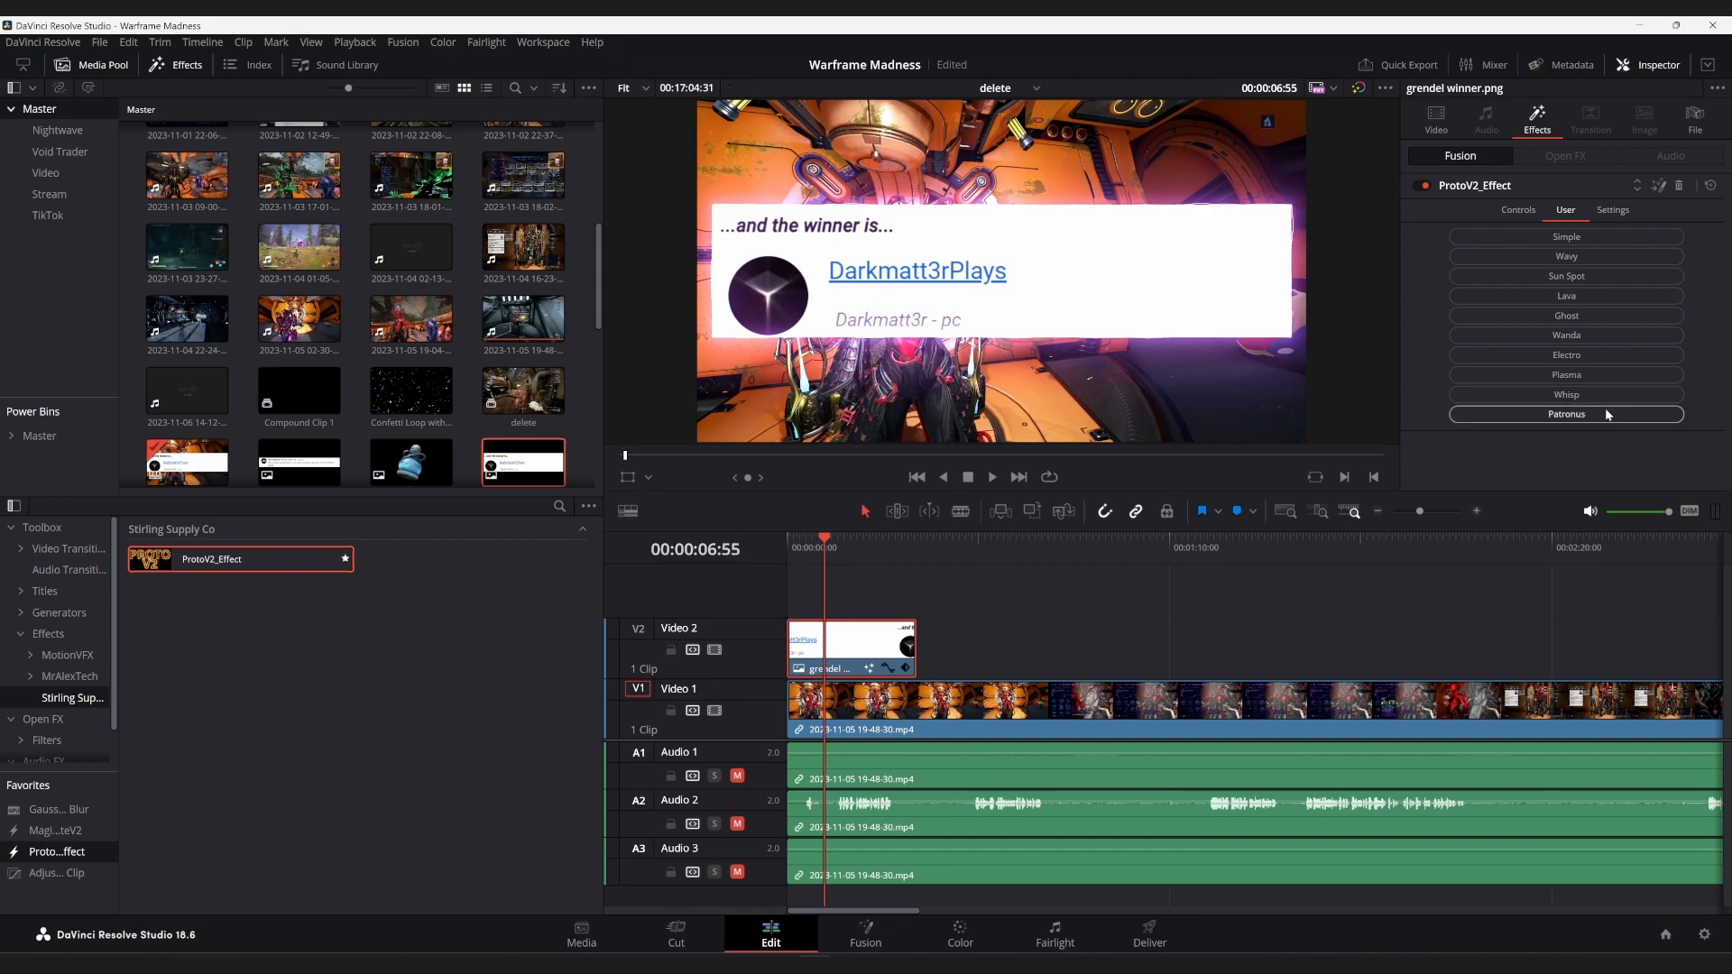
{"action": "left_click", "coordinate": [1566, 395]}
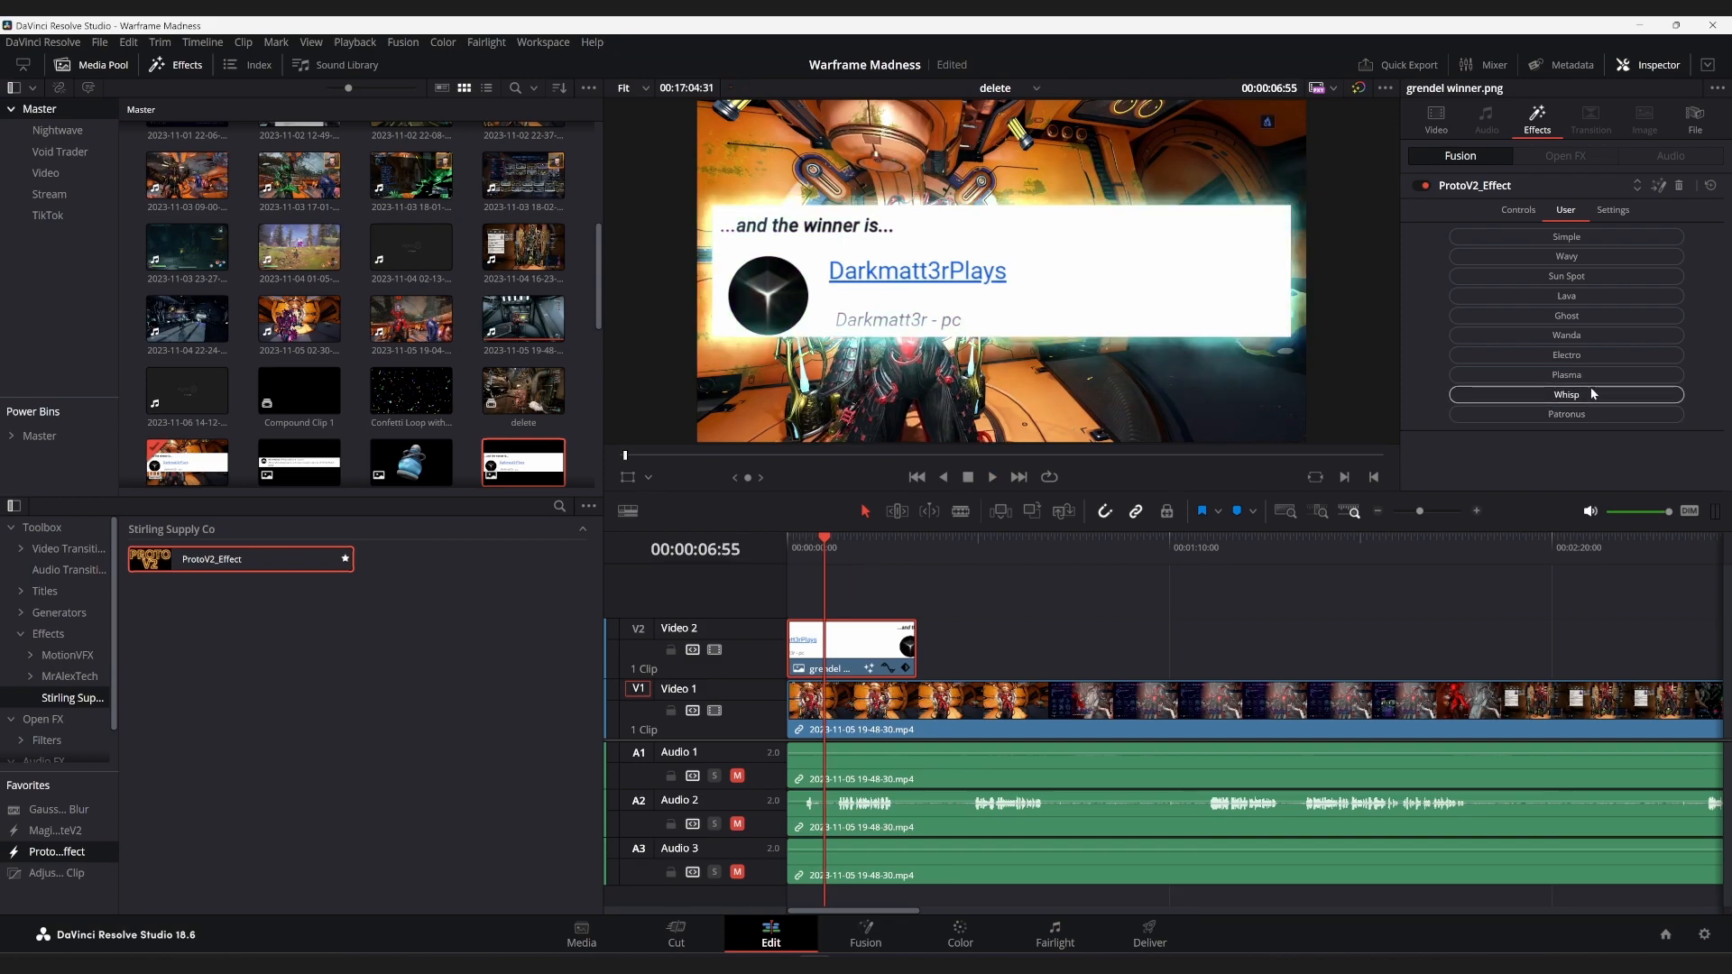
{"action": "left_click", "coordinate": [1566, 355]}
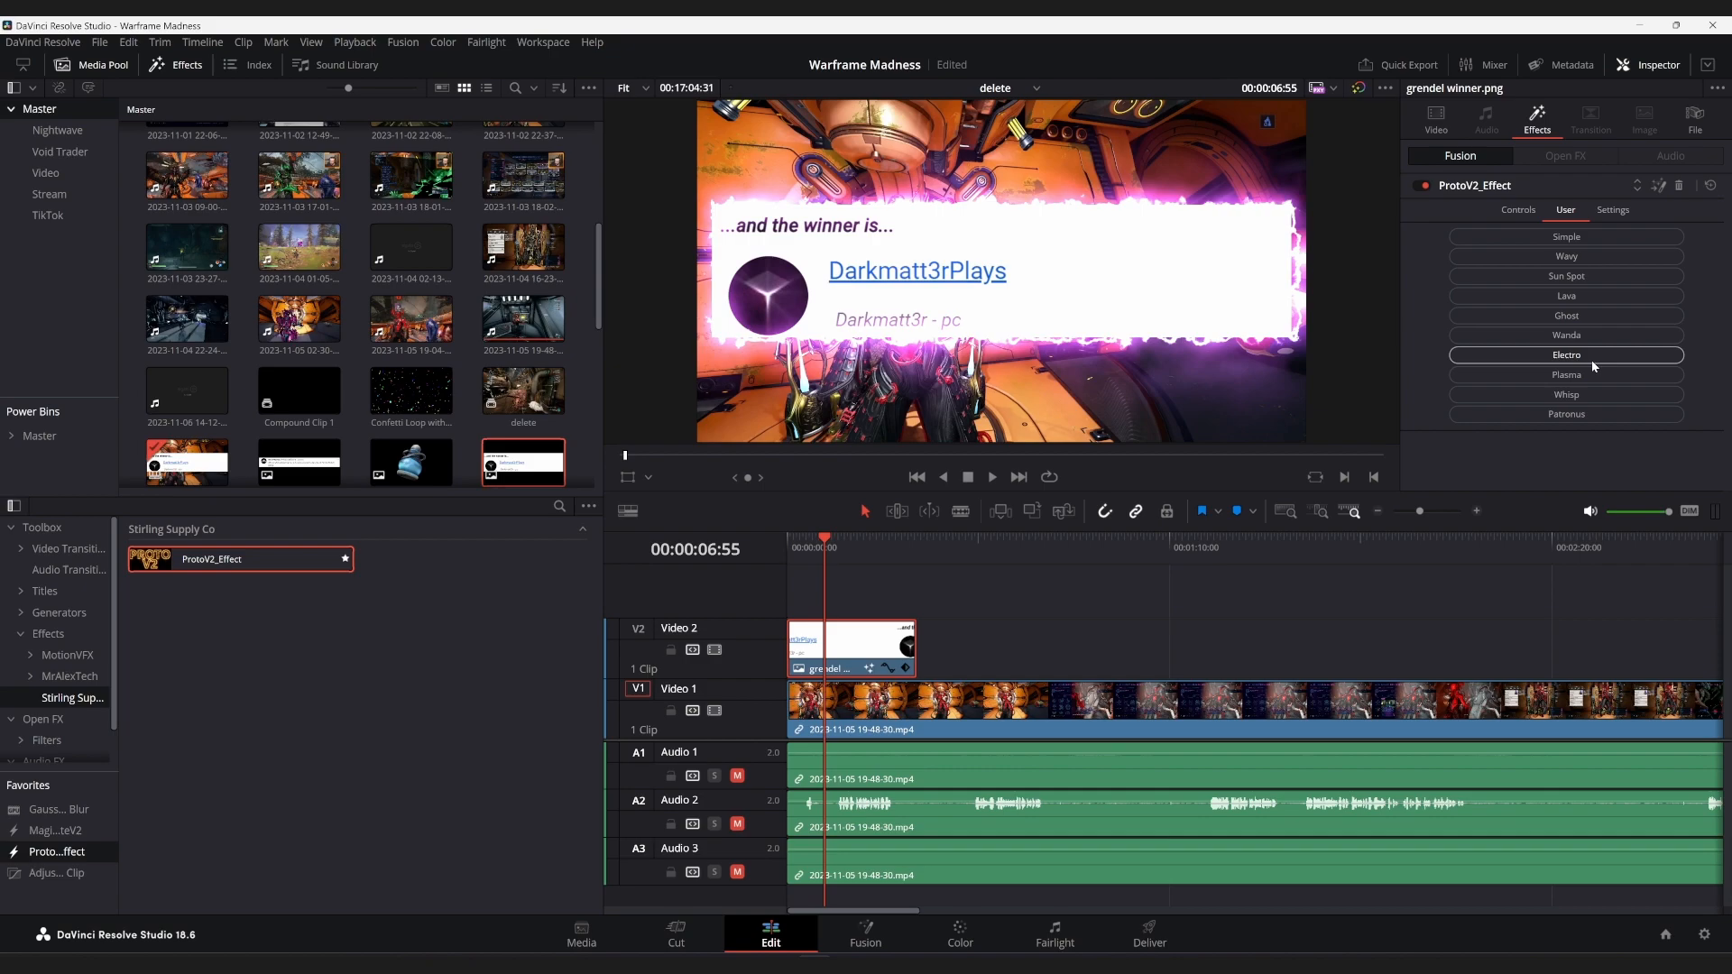
{"action": "left_click", "coordinate": [1566, 335]}
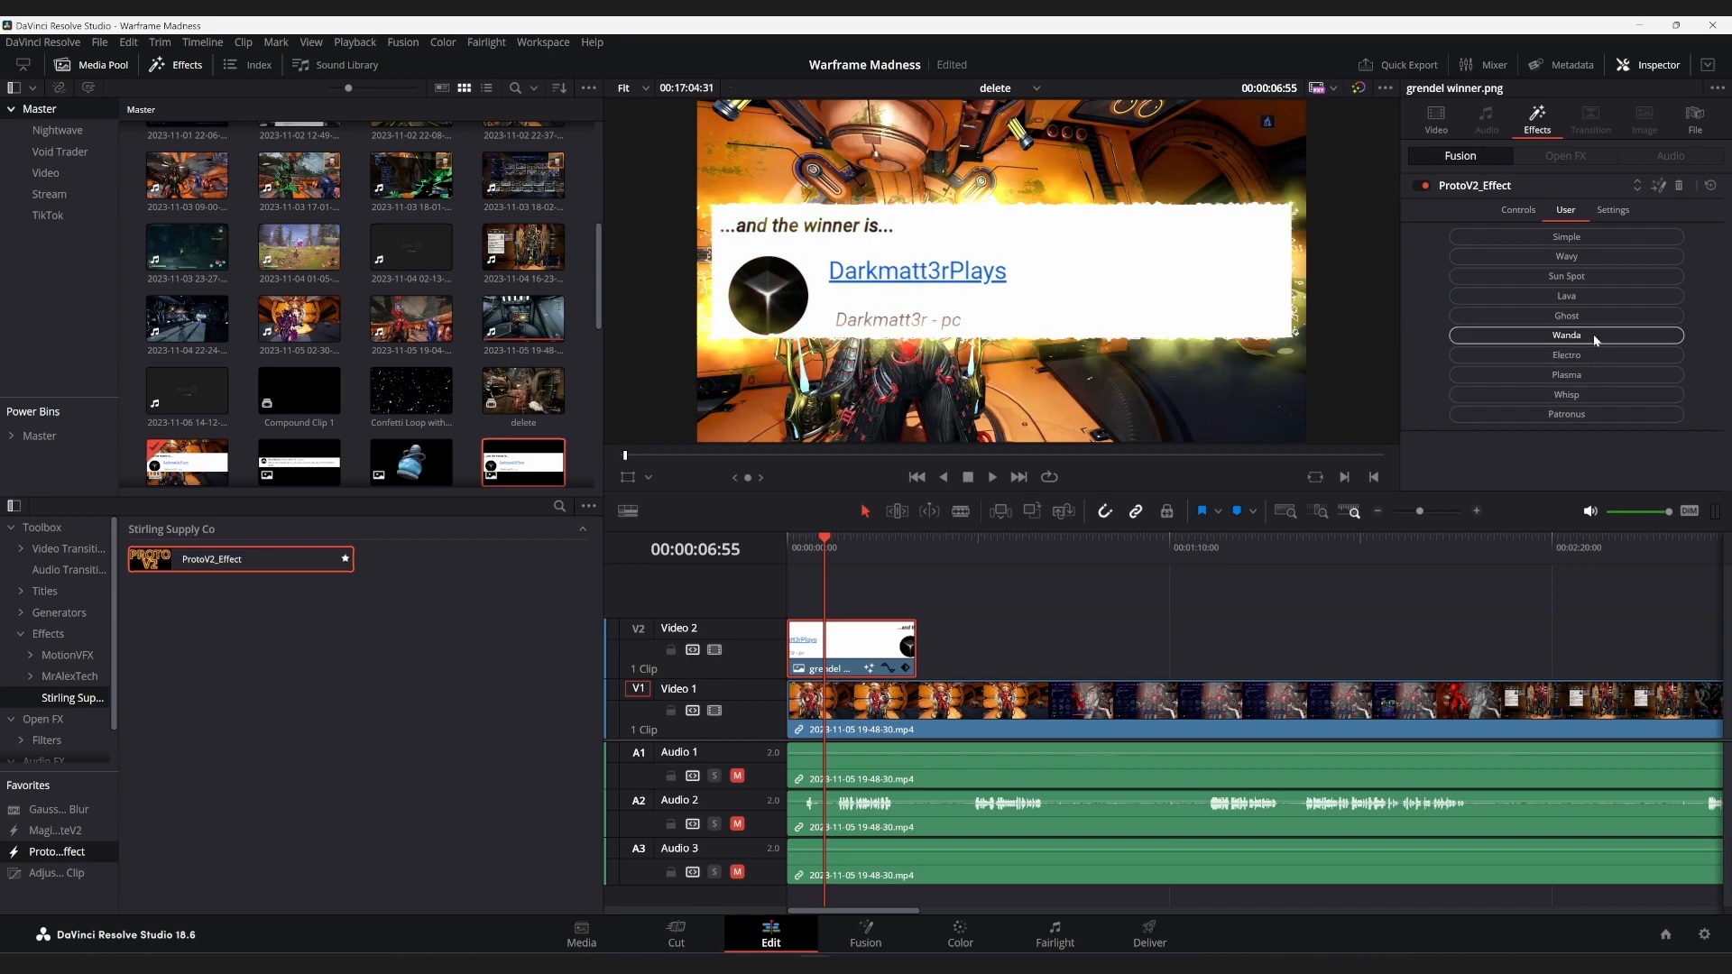
{"action": "left_click", "coordinate": [1564, 296]}
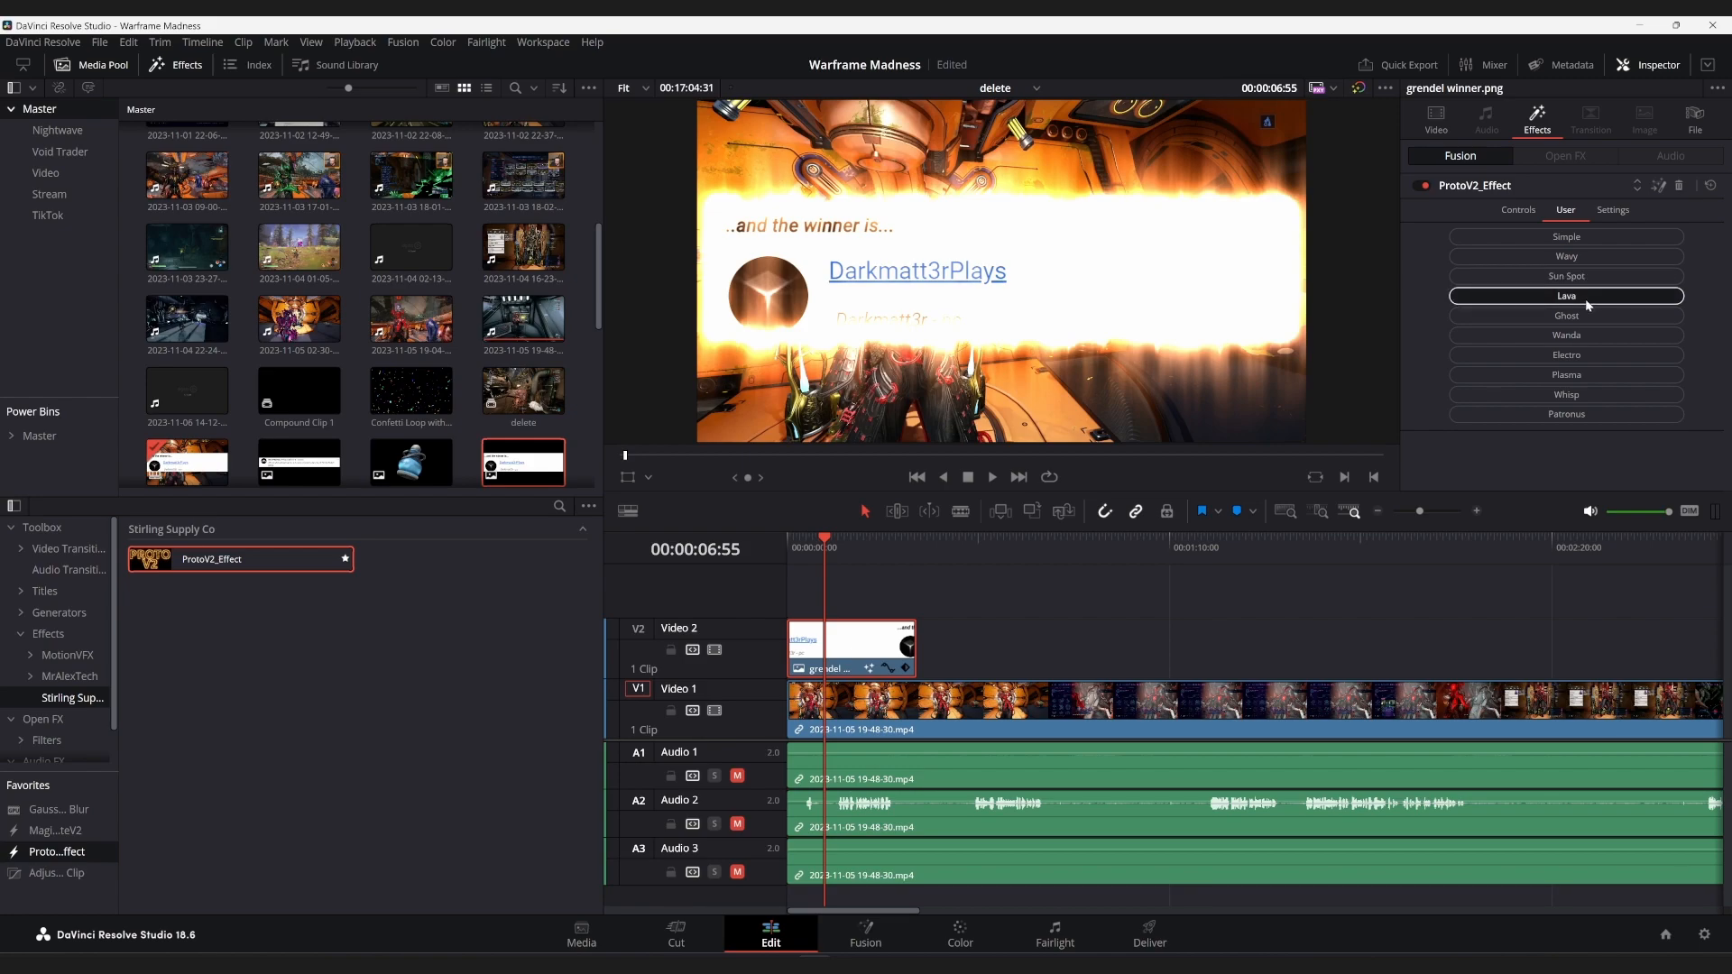
{"action": "left_click", "coordinate": [1567, 276]}
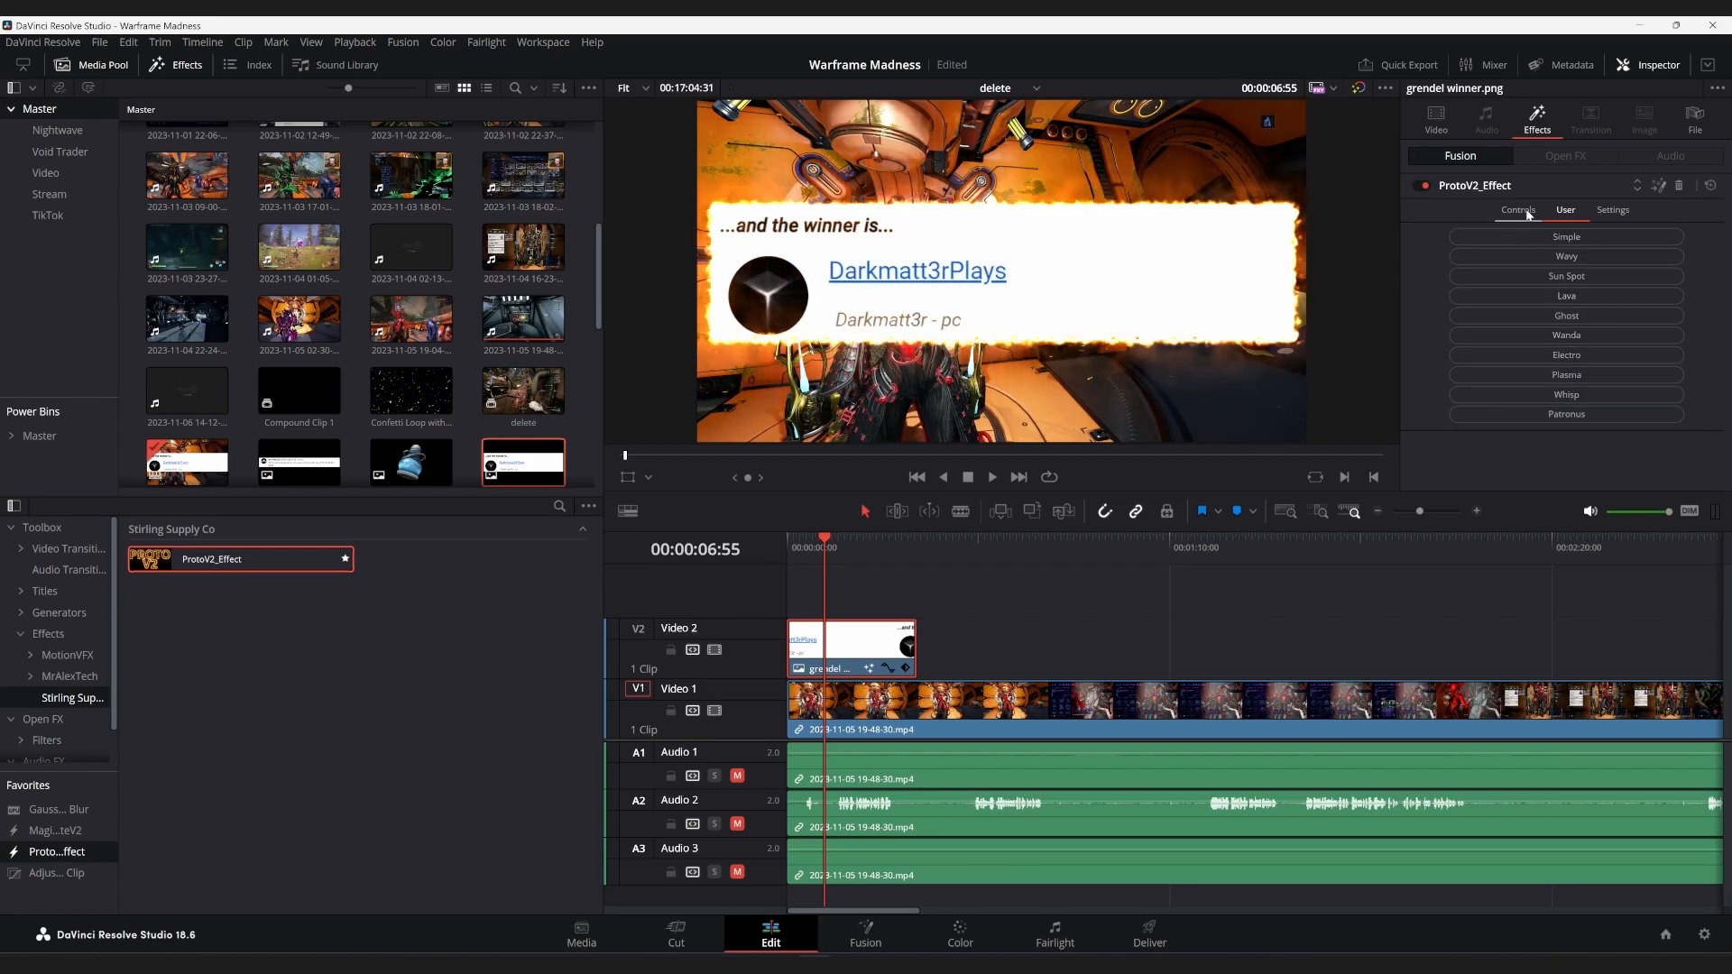
Recolour the ProtoV2 glow to blue via Colorize and review it in playback
{"action": "left_click", "coordinate": [1517, 209]}
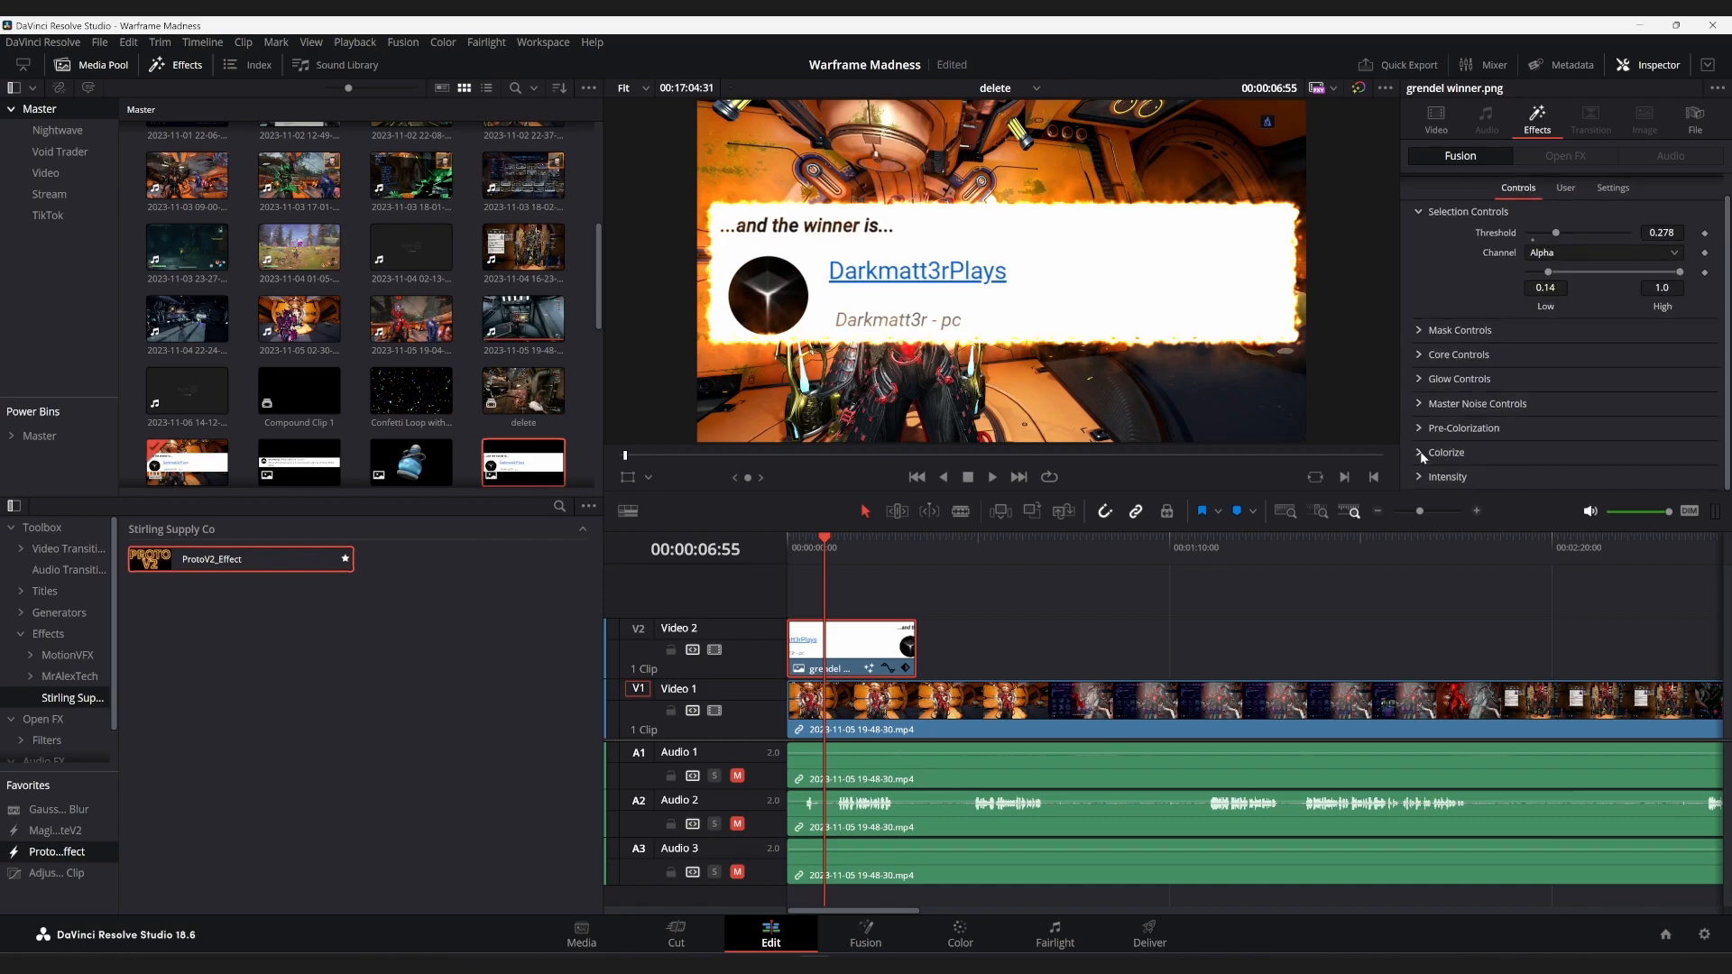
{"action": "left_click", "coordinate": [1420, 453]}
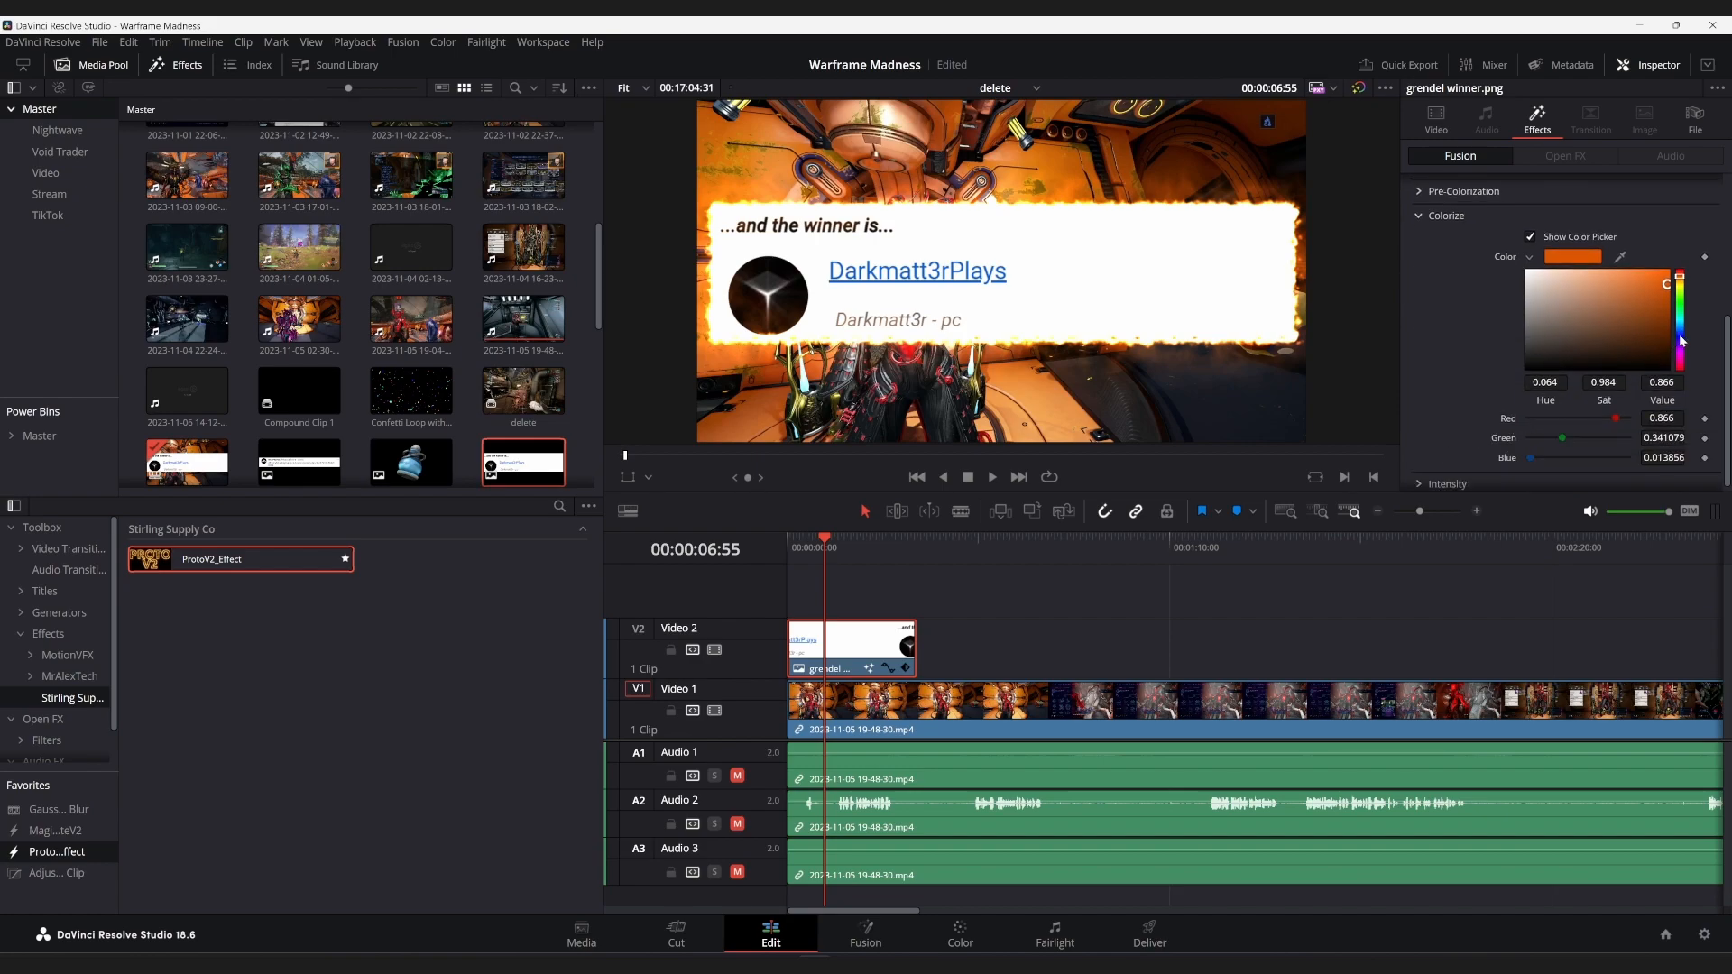
{"action": "left_click", "coordinate": [1641, 305]}
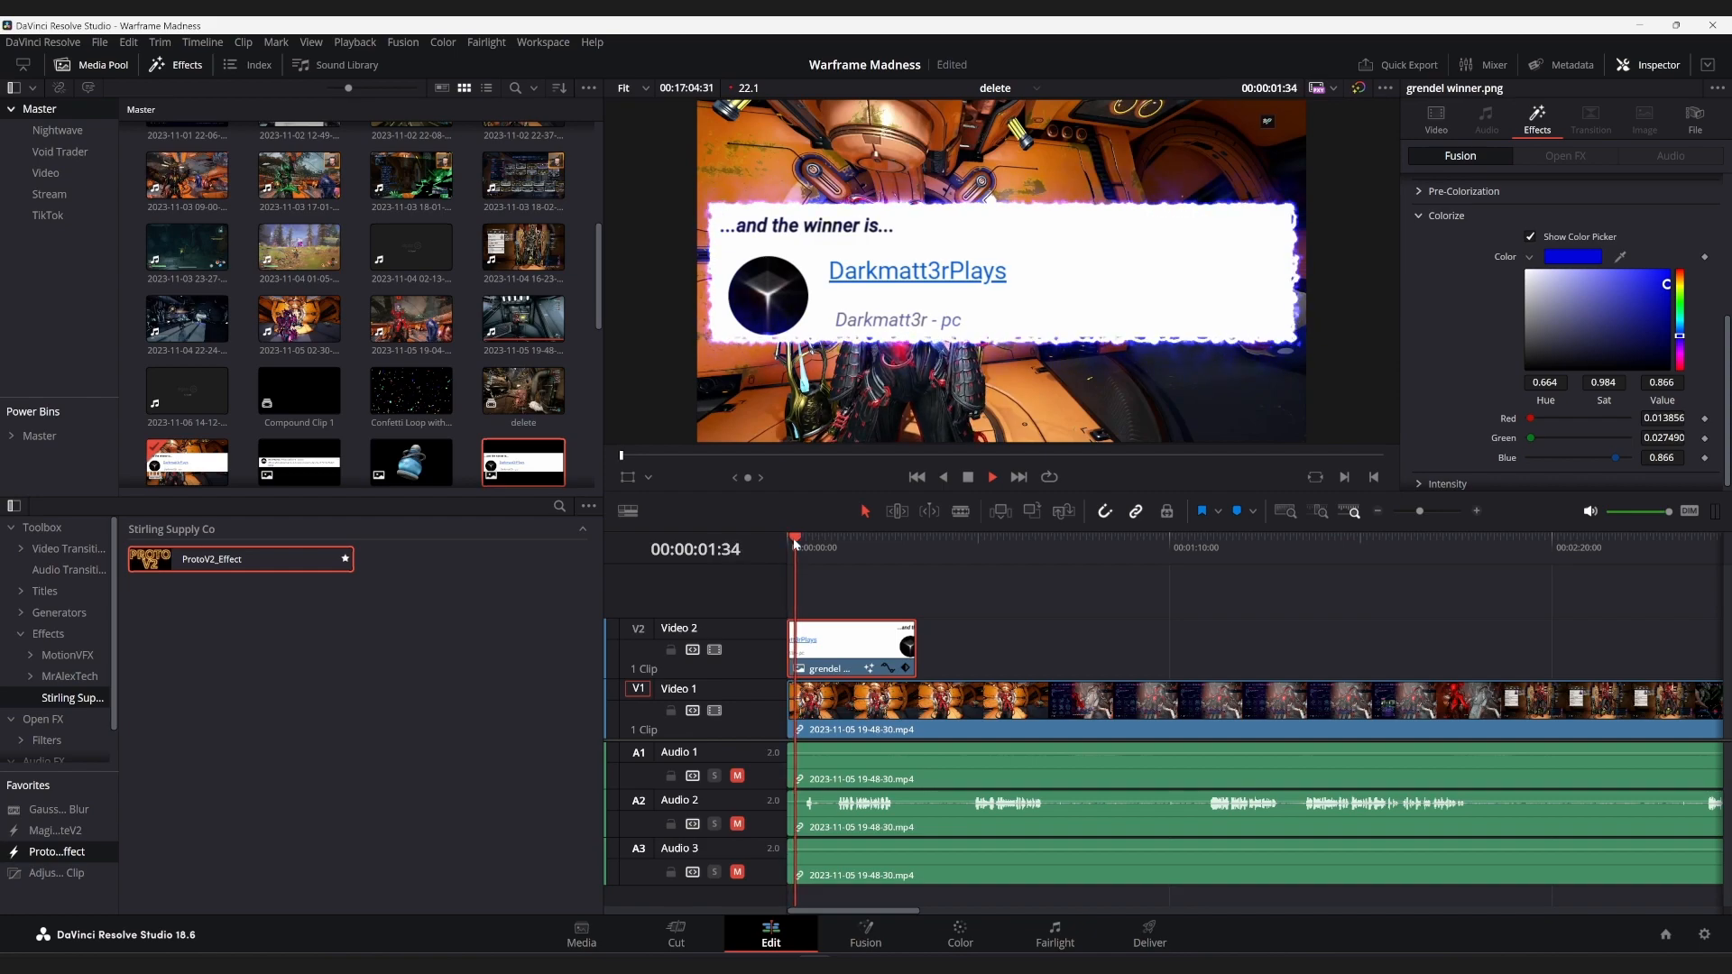
{"action": "left_click", "coordinate": [806, 541]}
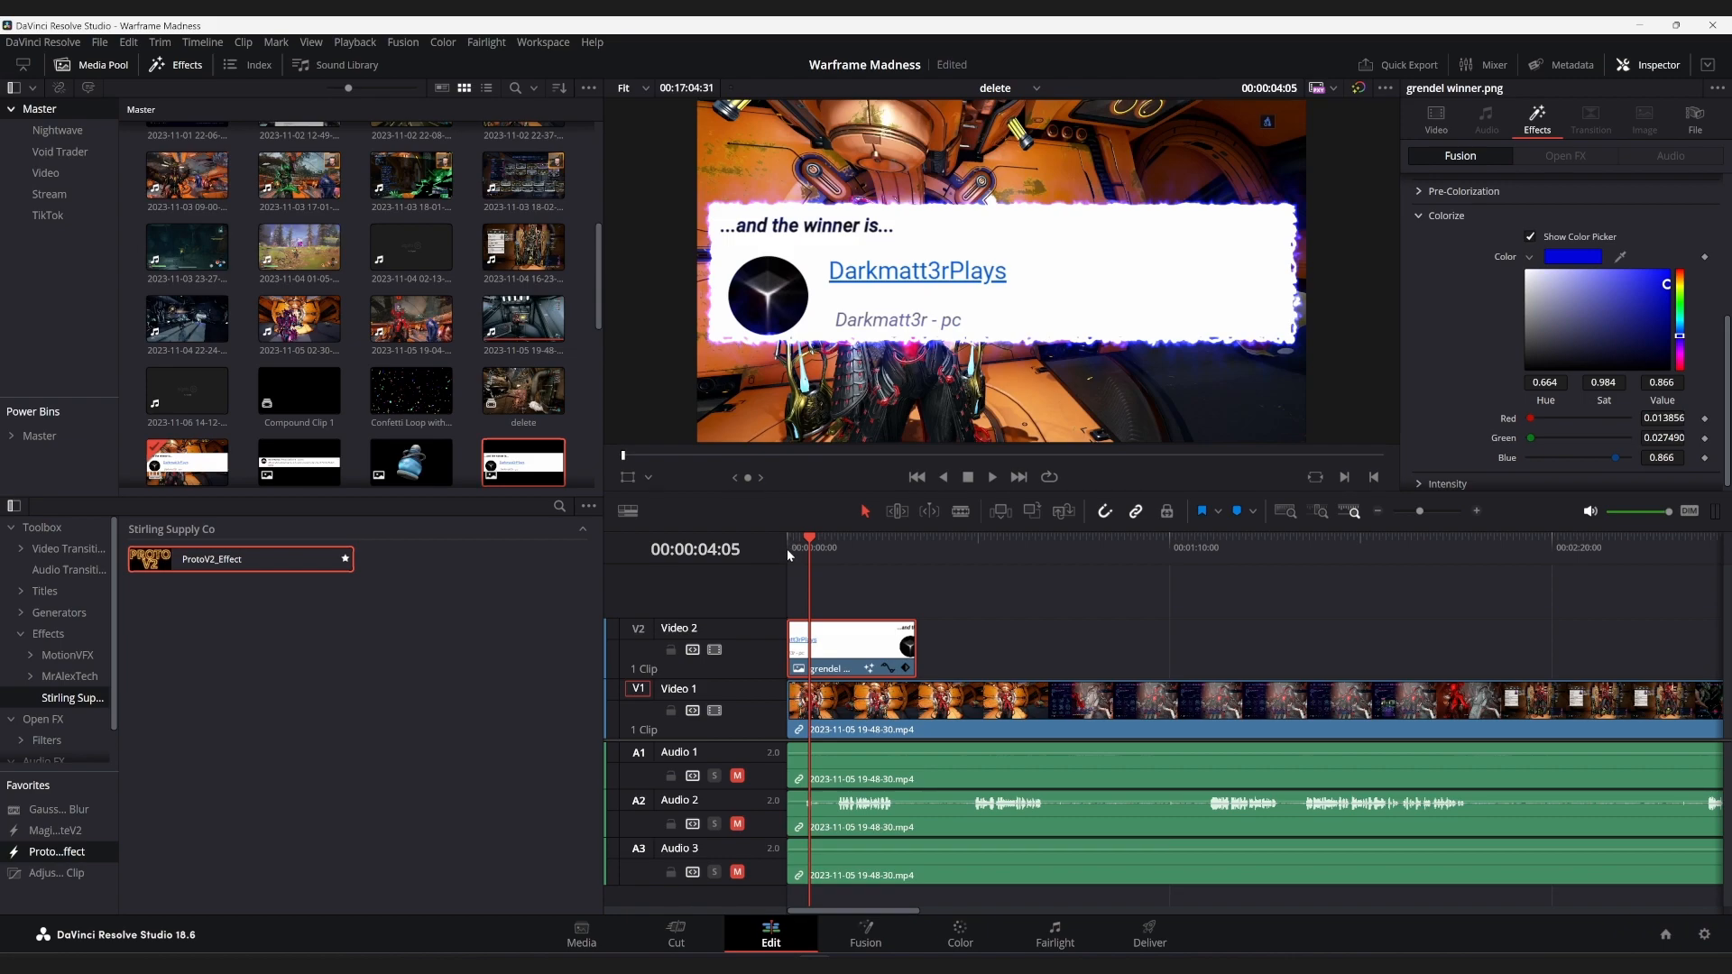
{"action": "mouse_move", "coordinate": [879, 648]}
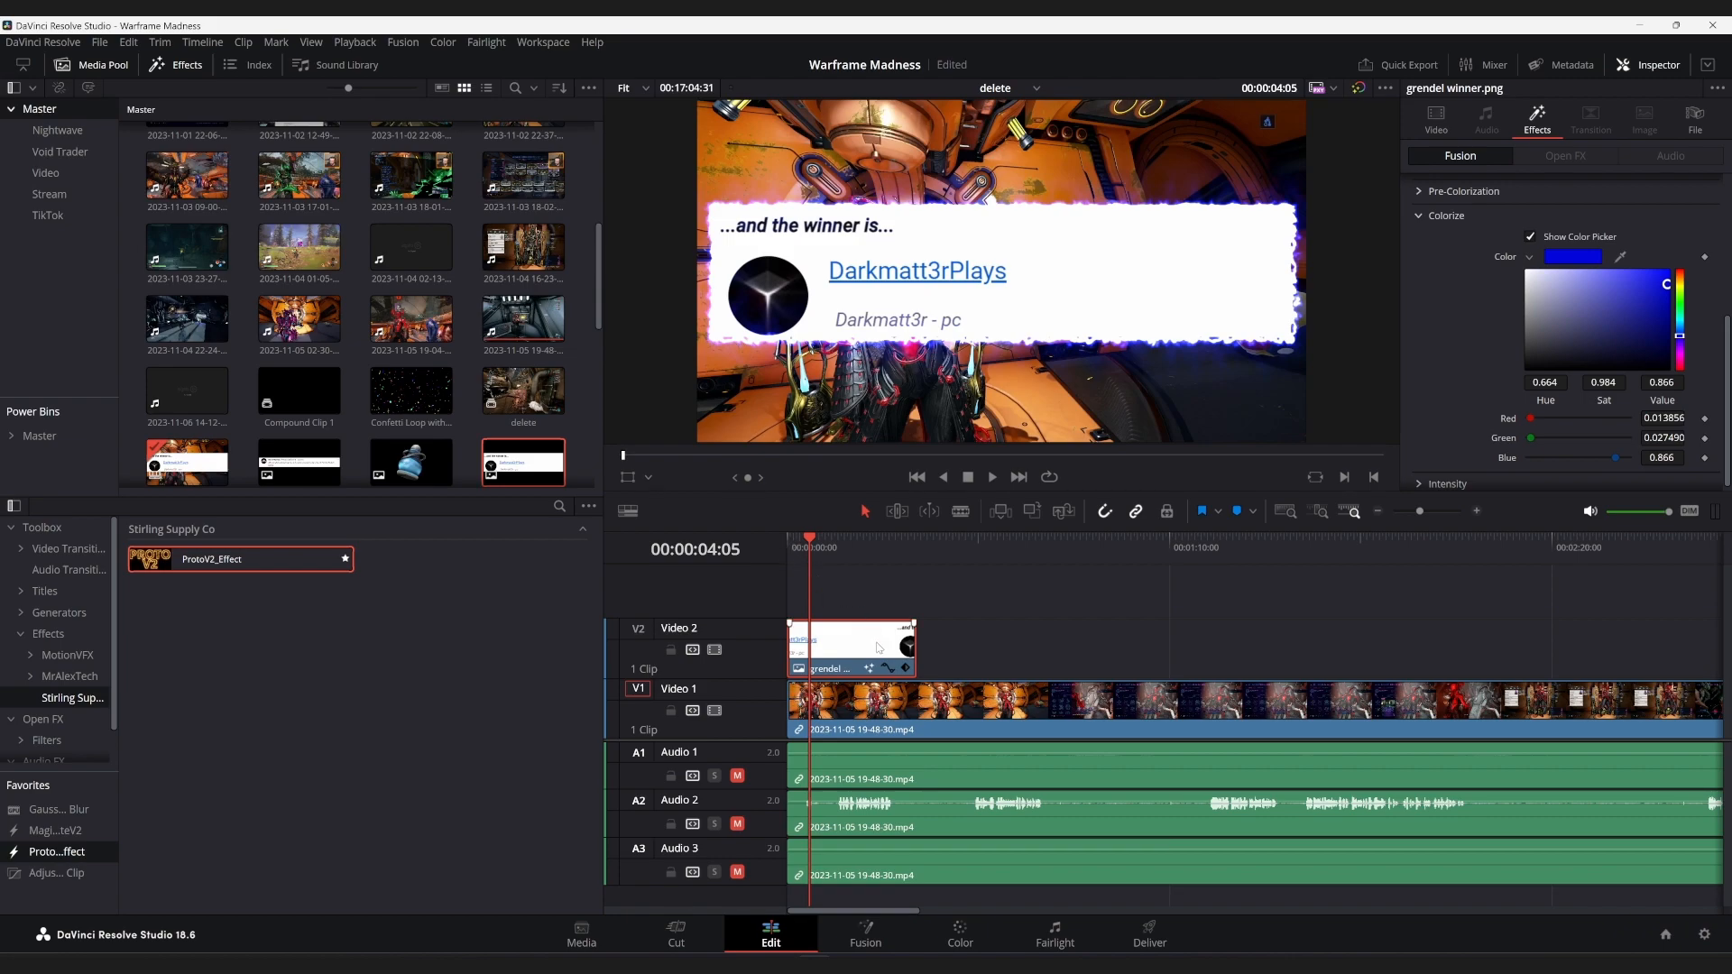
{"action": "mouse_move", "coordinate": [864, 648]}
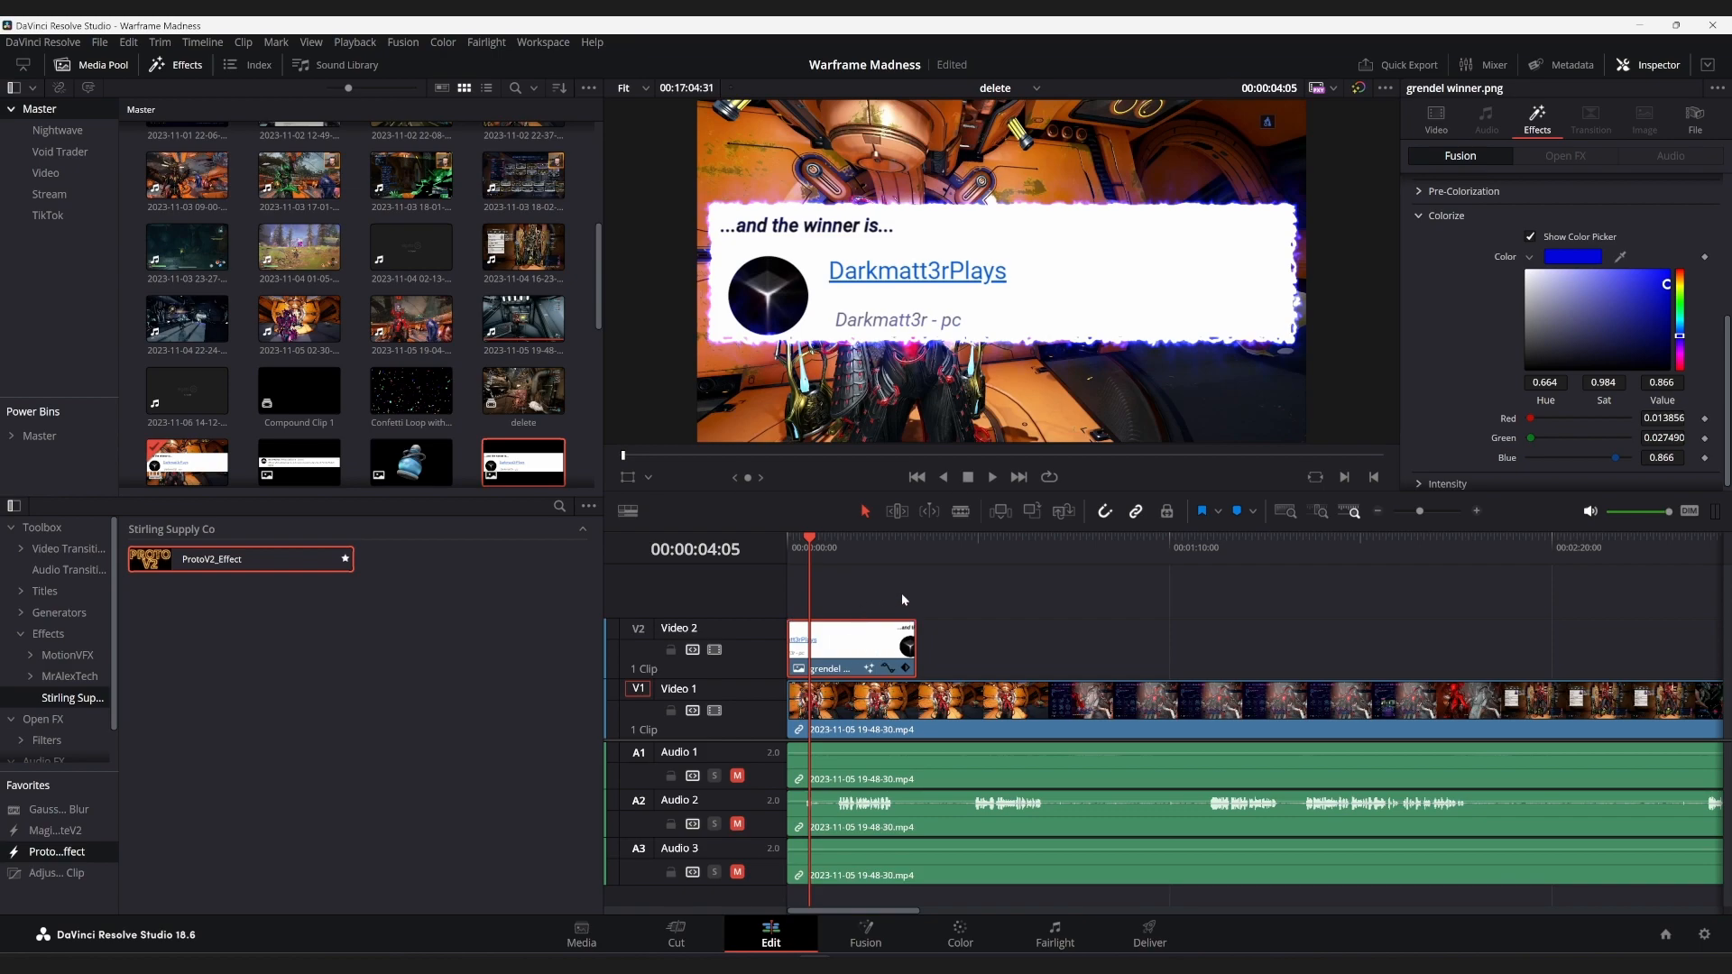
{"action": "mouse_move", "coordinate": [924, 635]}
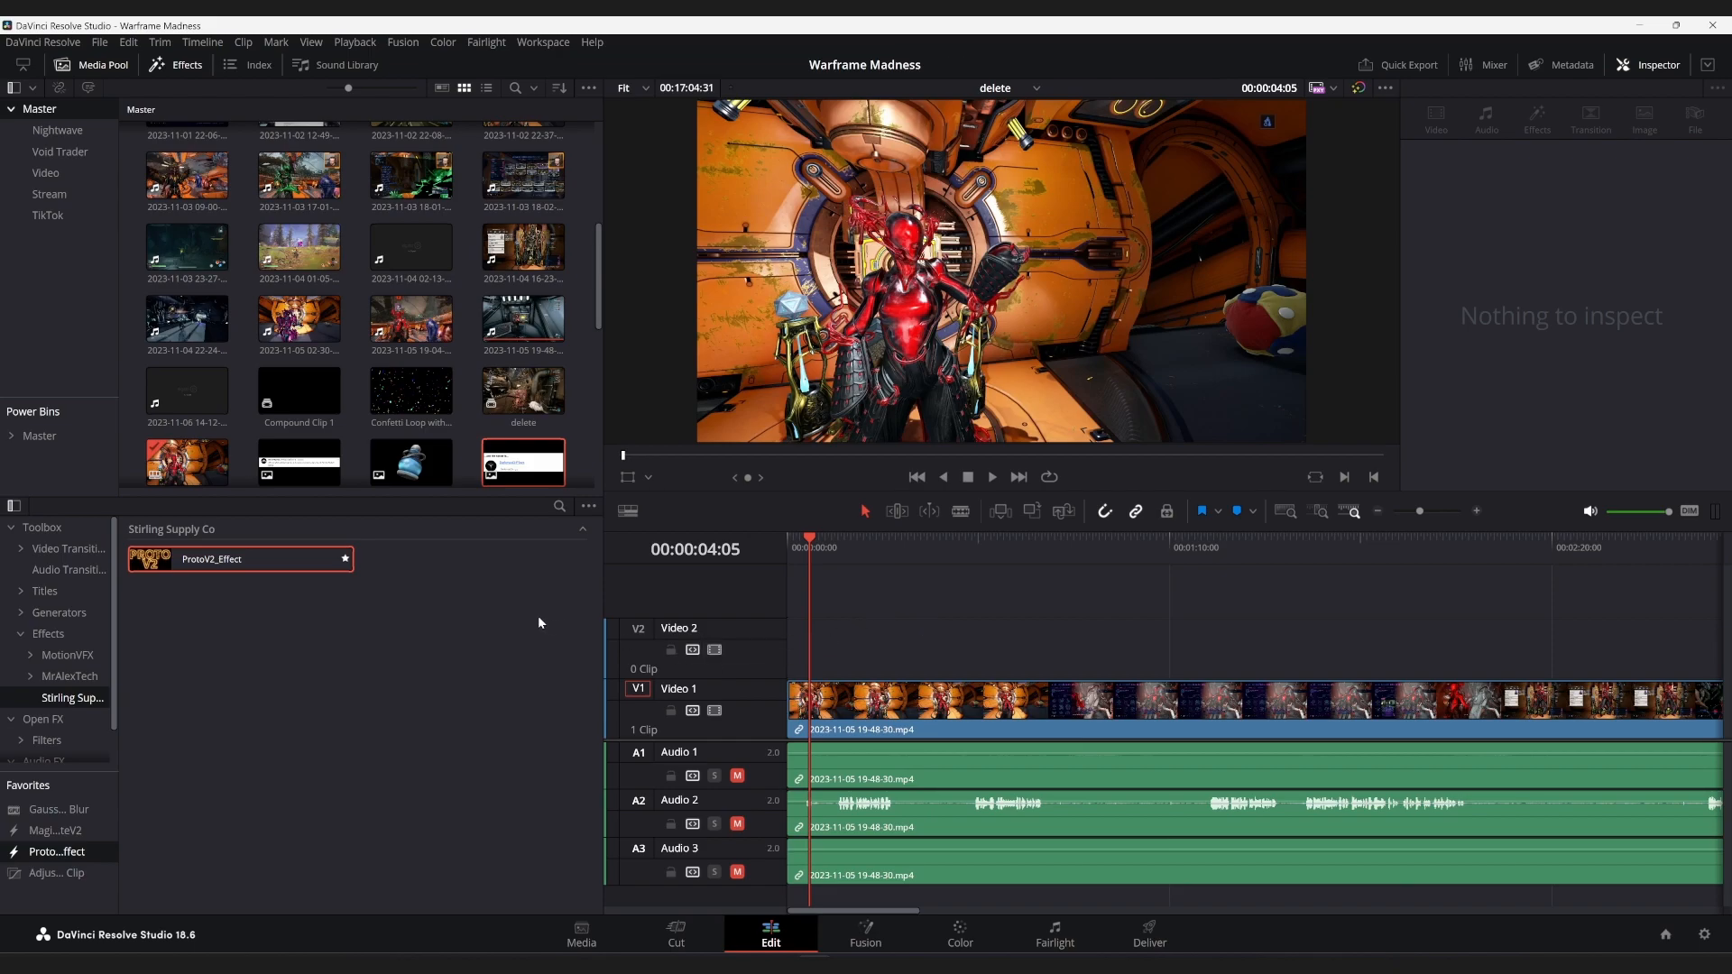
Place the Halloween Dagath clip on Video 2 at the start and set its Zoom to 0.960
{"action": "scroll", "scroll_direction": "down", "scroll_amount": 3}
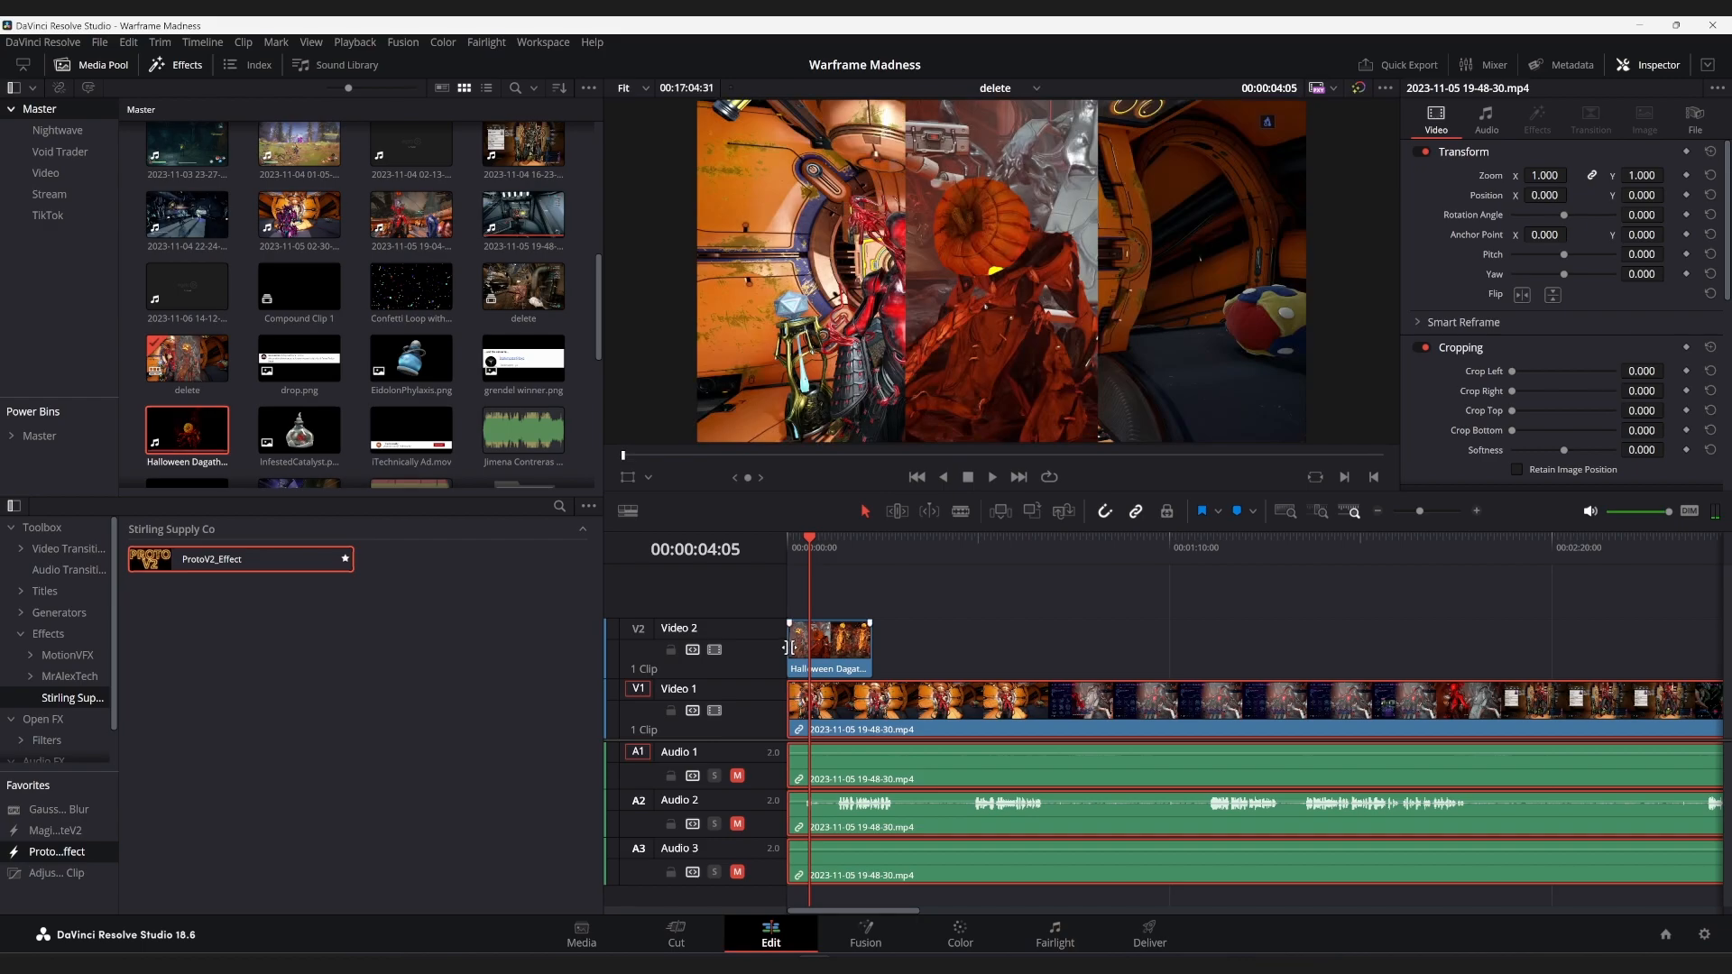
{"action": "left_click", "coordinate": [833, 649]}
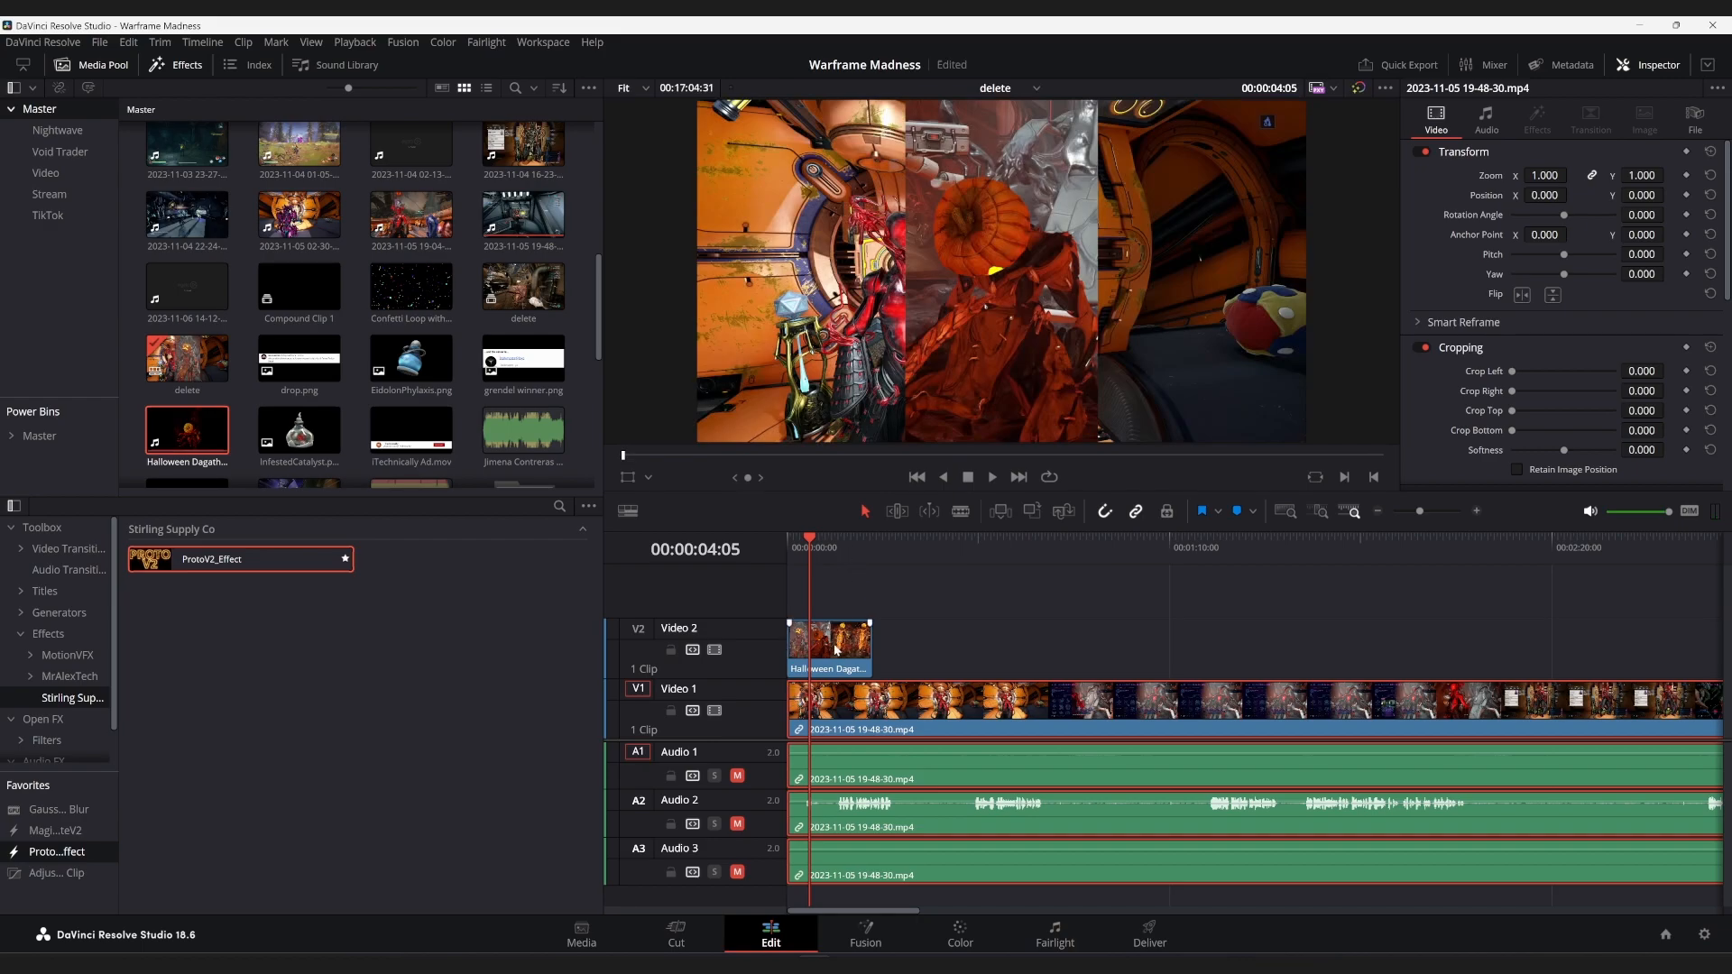
{"action": "left_click", "coordinate": [828, 646]}
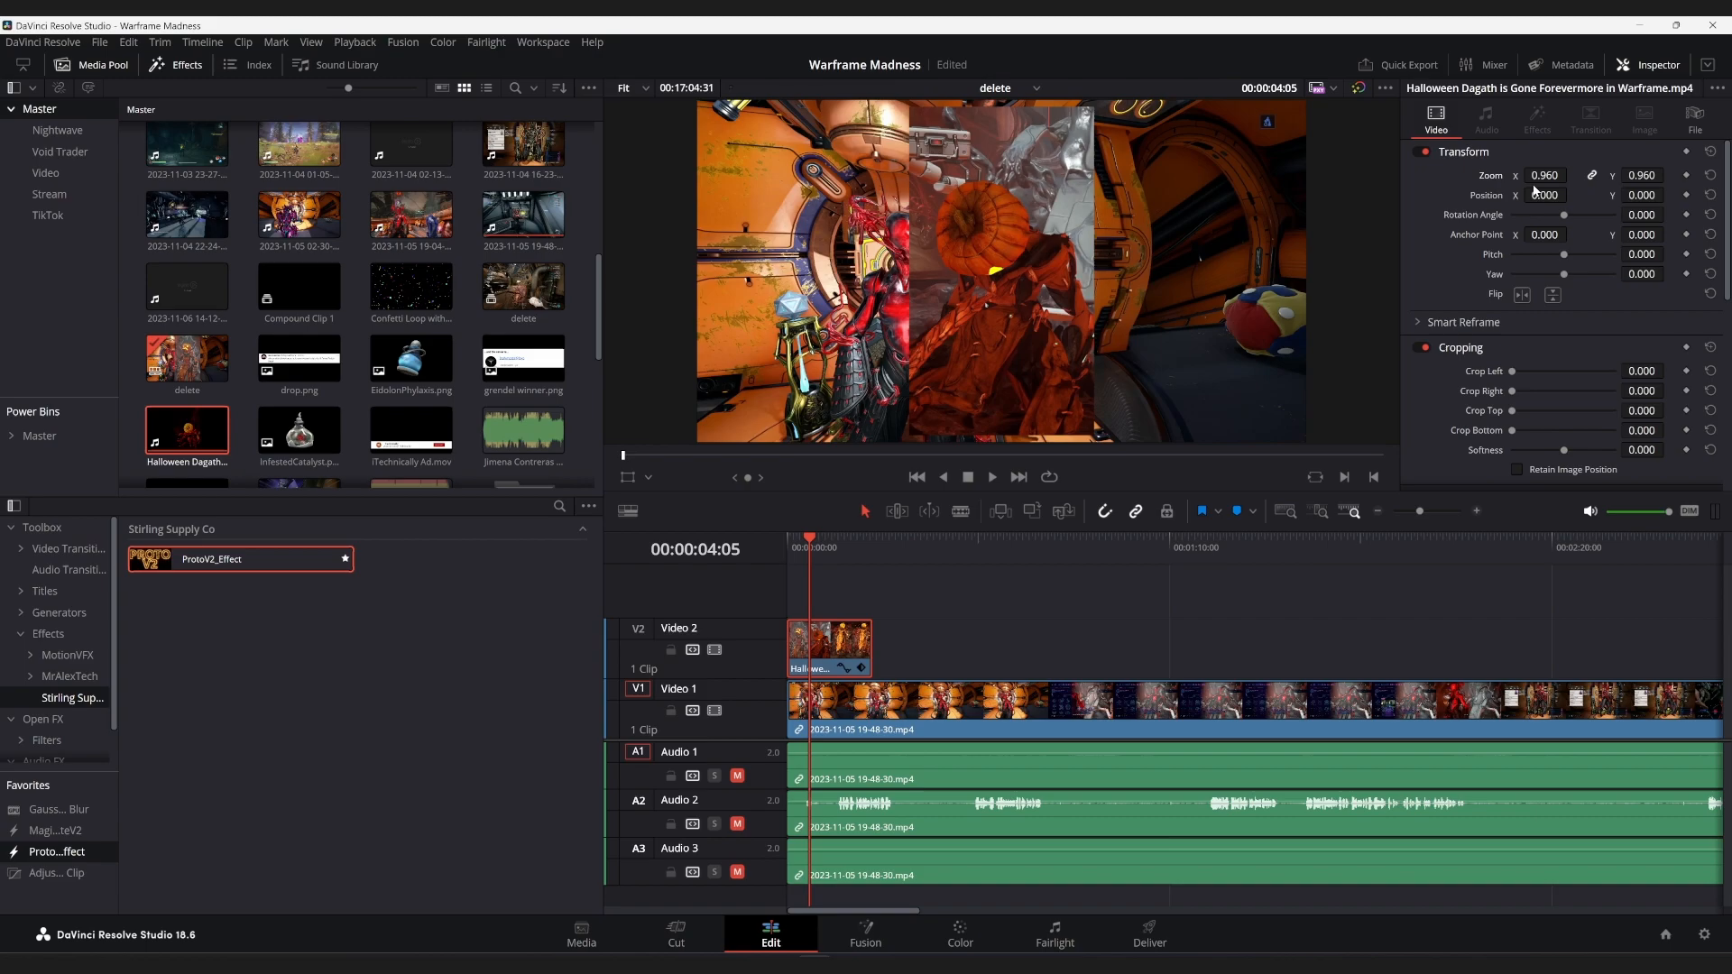
{"action": "left_click", "coordinate": [834, 648]}
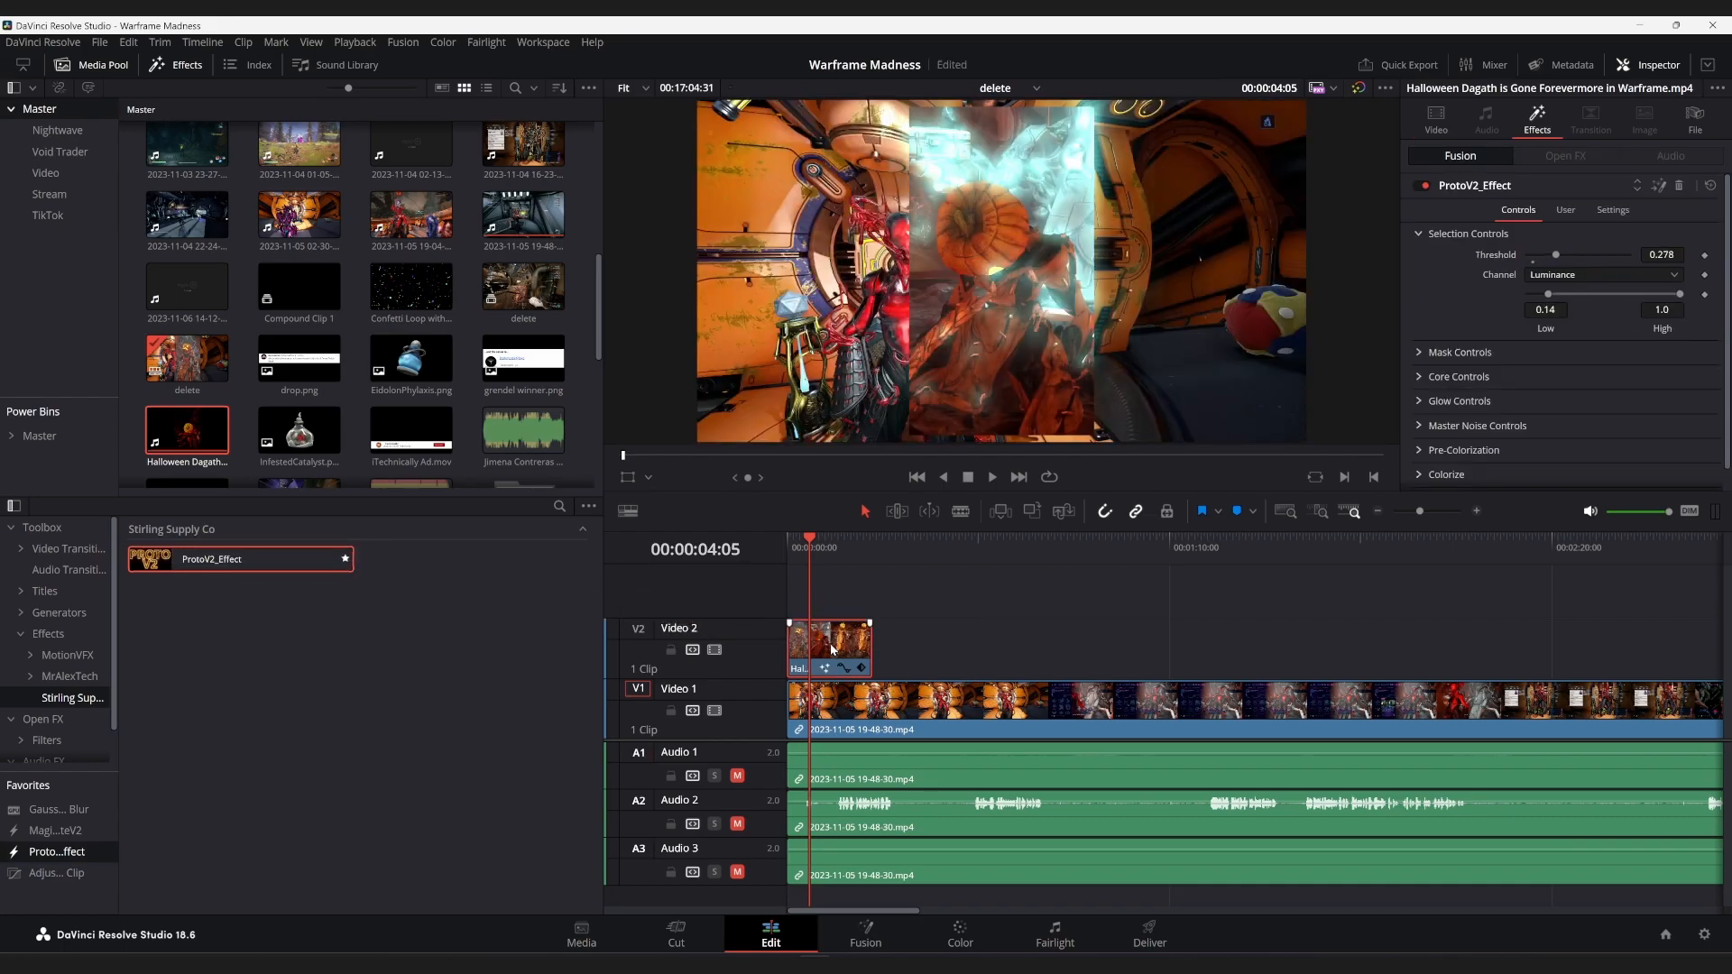
{"action": "mouse_move", "coordinate": [1026, 476]}
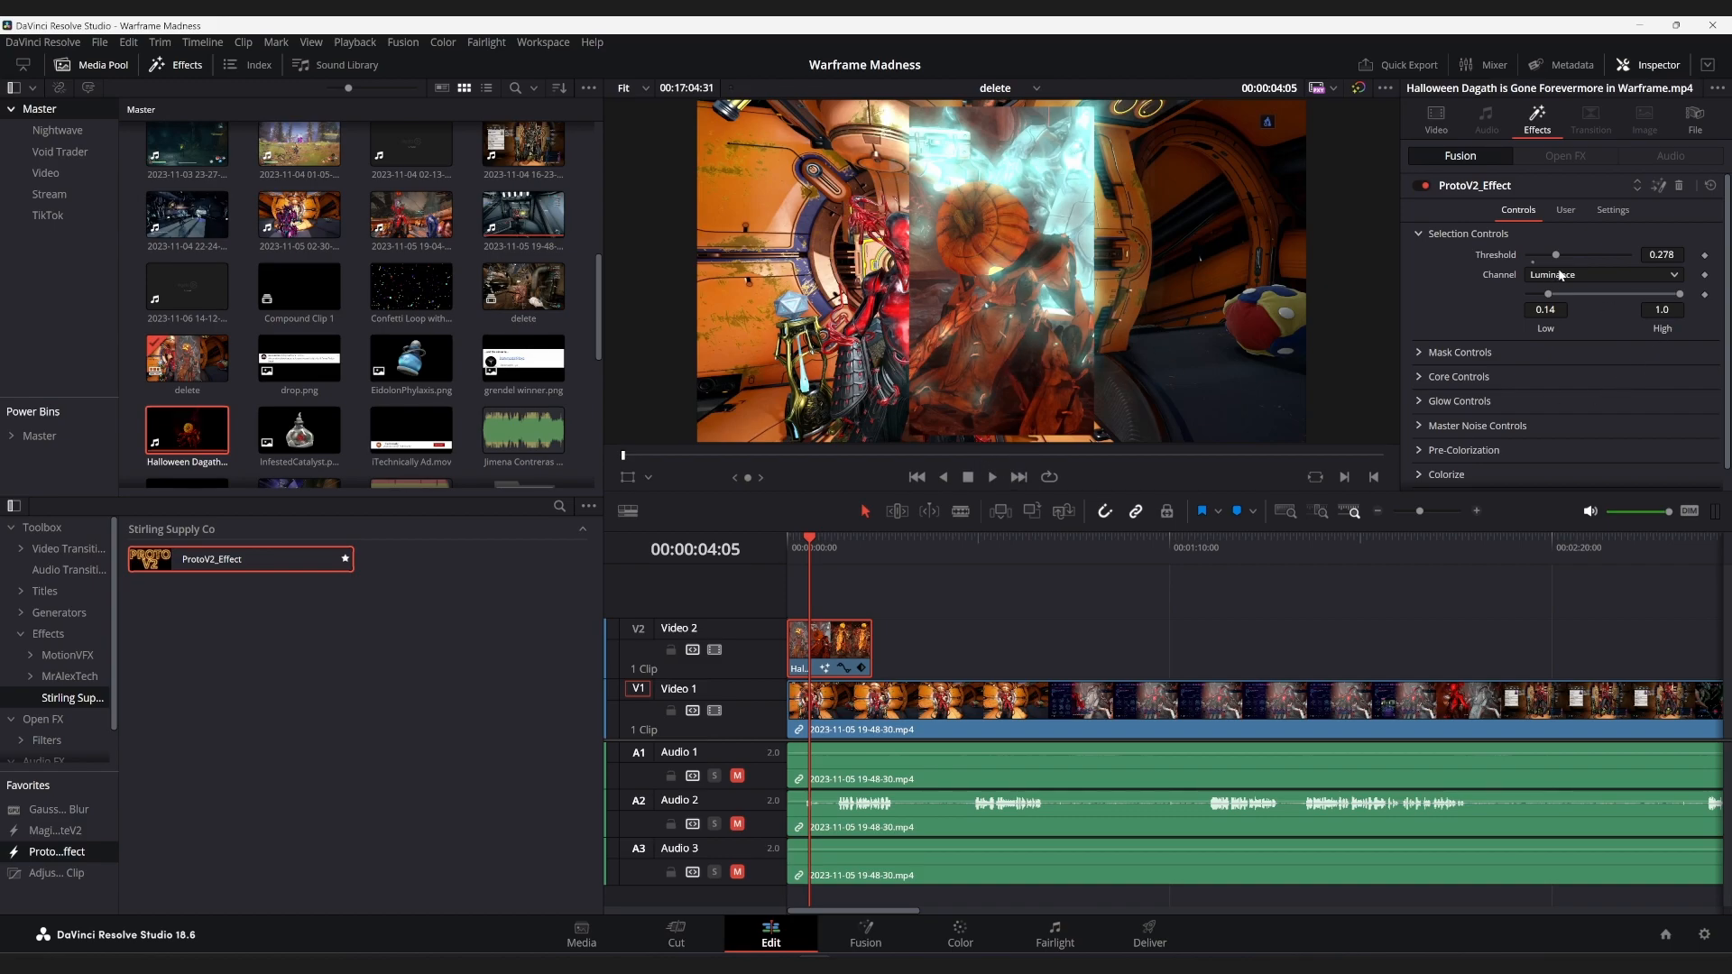
Key the Dagath overlay's ProtoV2 glow on Alpha and apply the Patronus preset
{"action": "left_click", "coordinate": [1601, 274]}
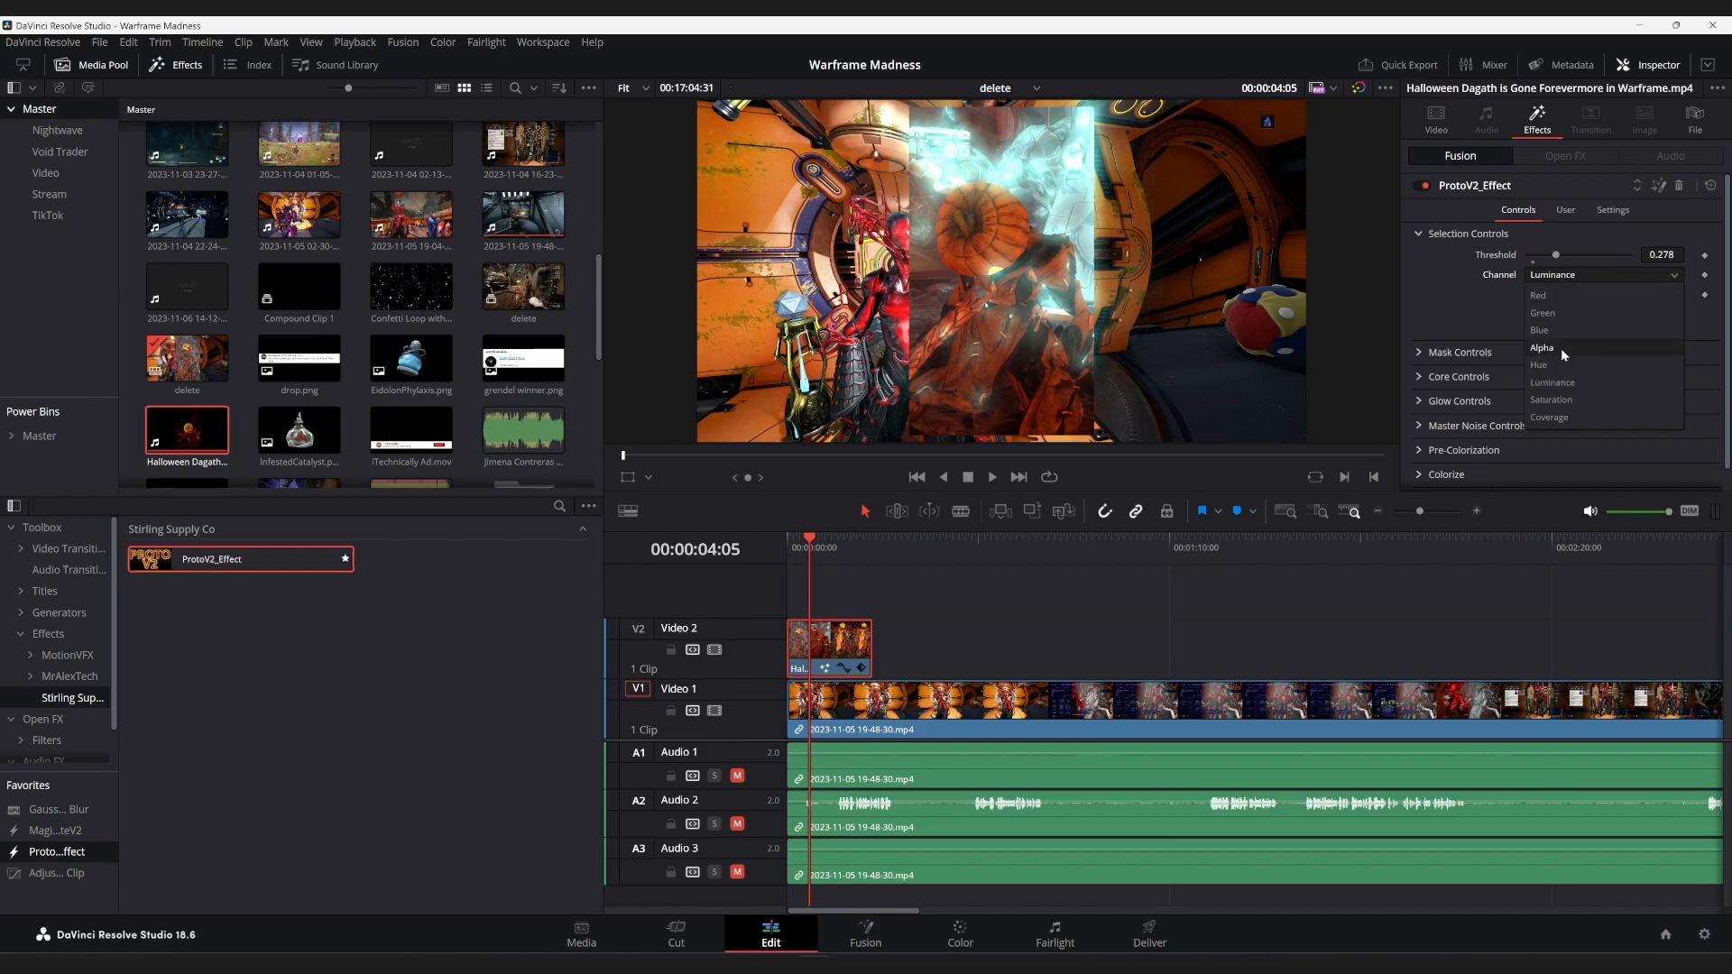
{"action": "left_click", "coordinate": [1543, 346]}
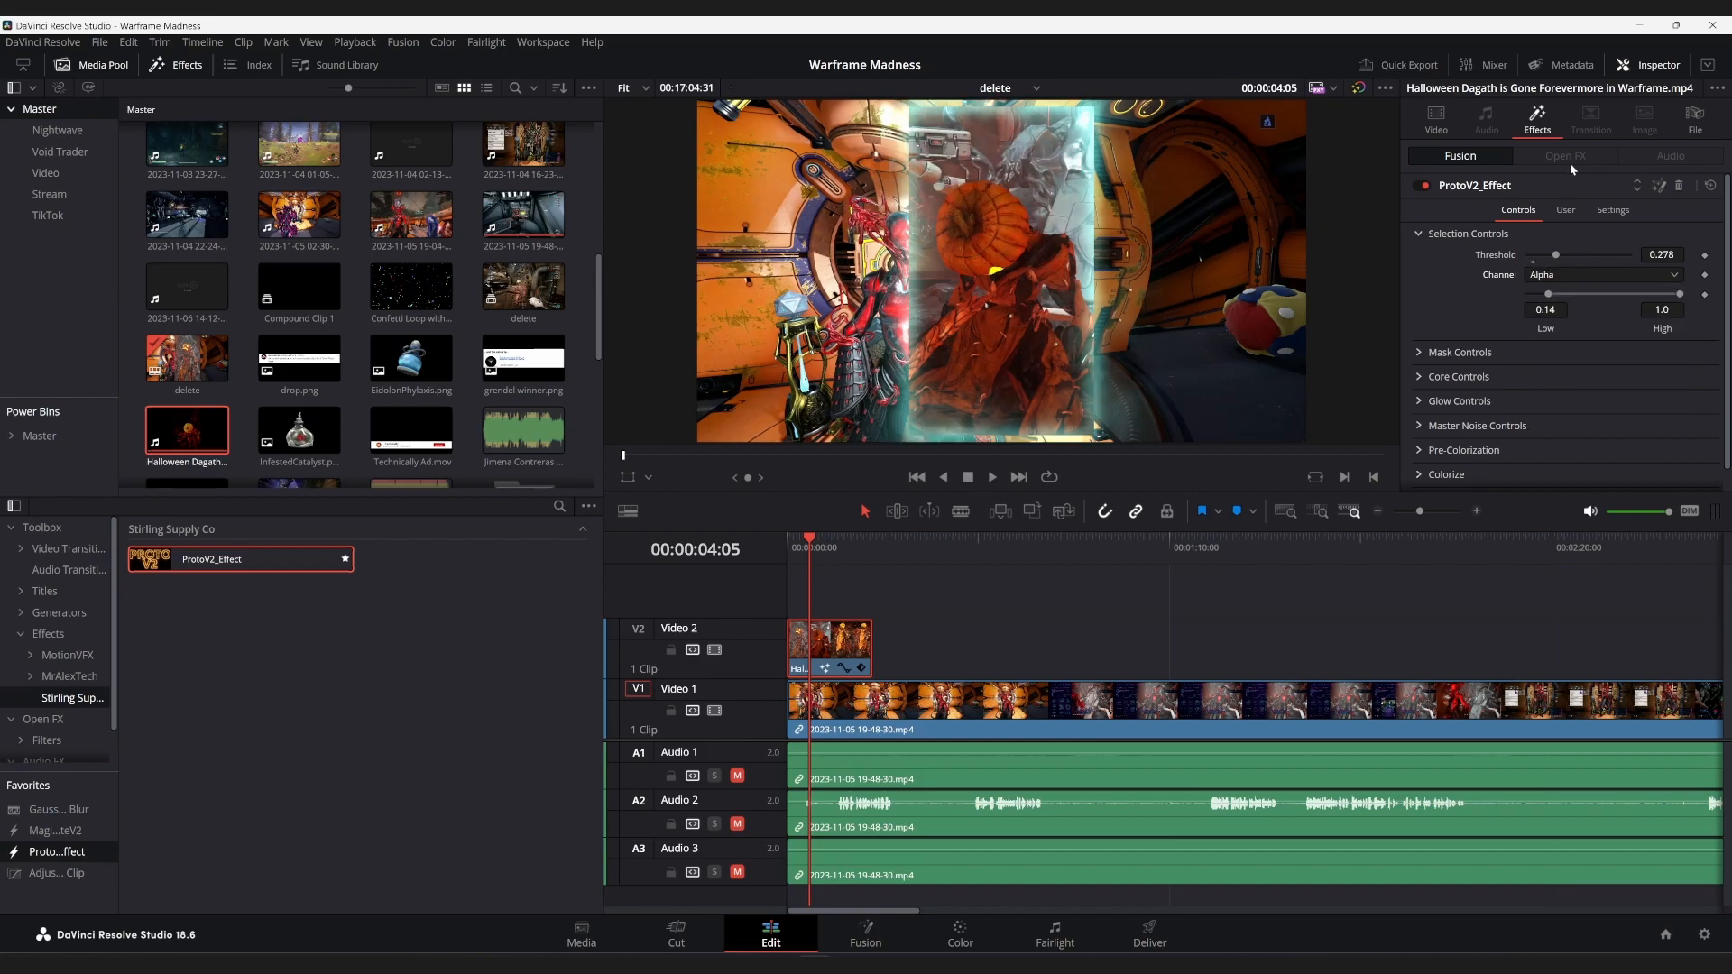
{"action": "mouse_move", "coordinate": [1467, 285]}
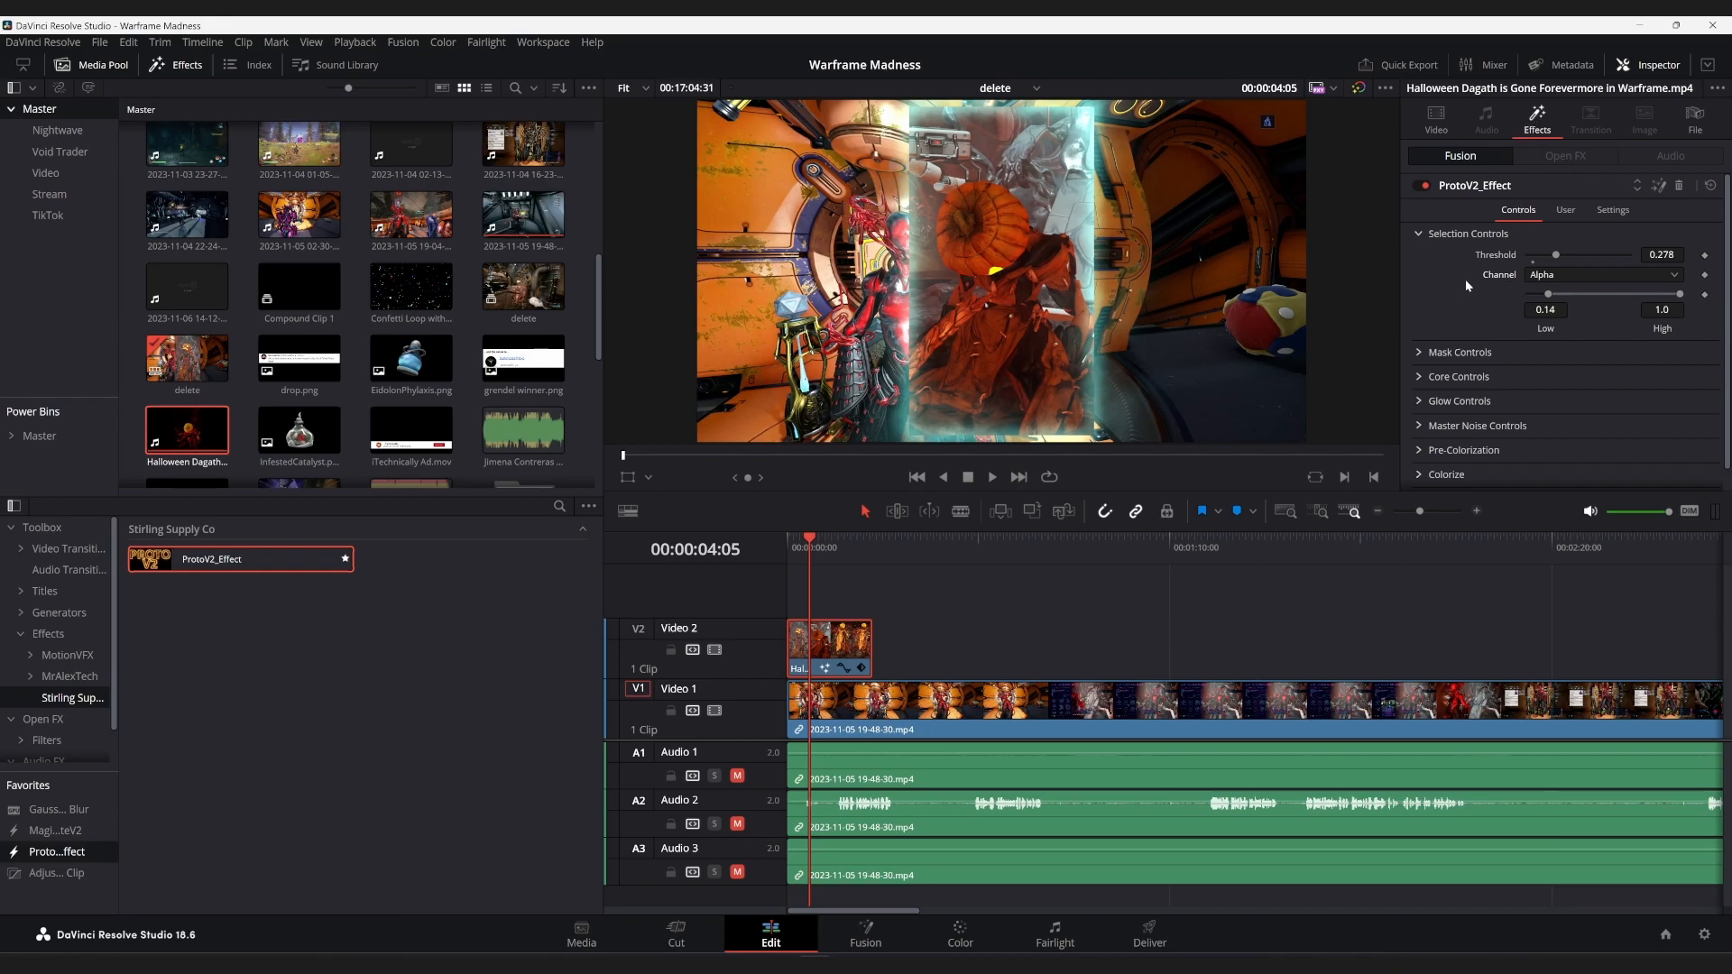
{"action": "left_click", "coordinate": [1566, 209]}
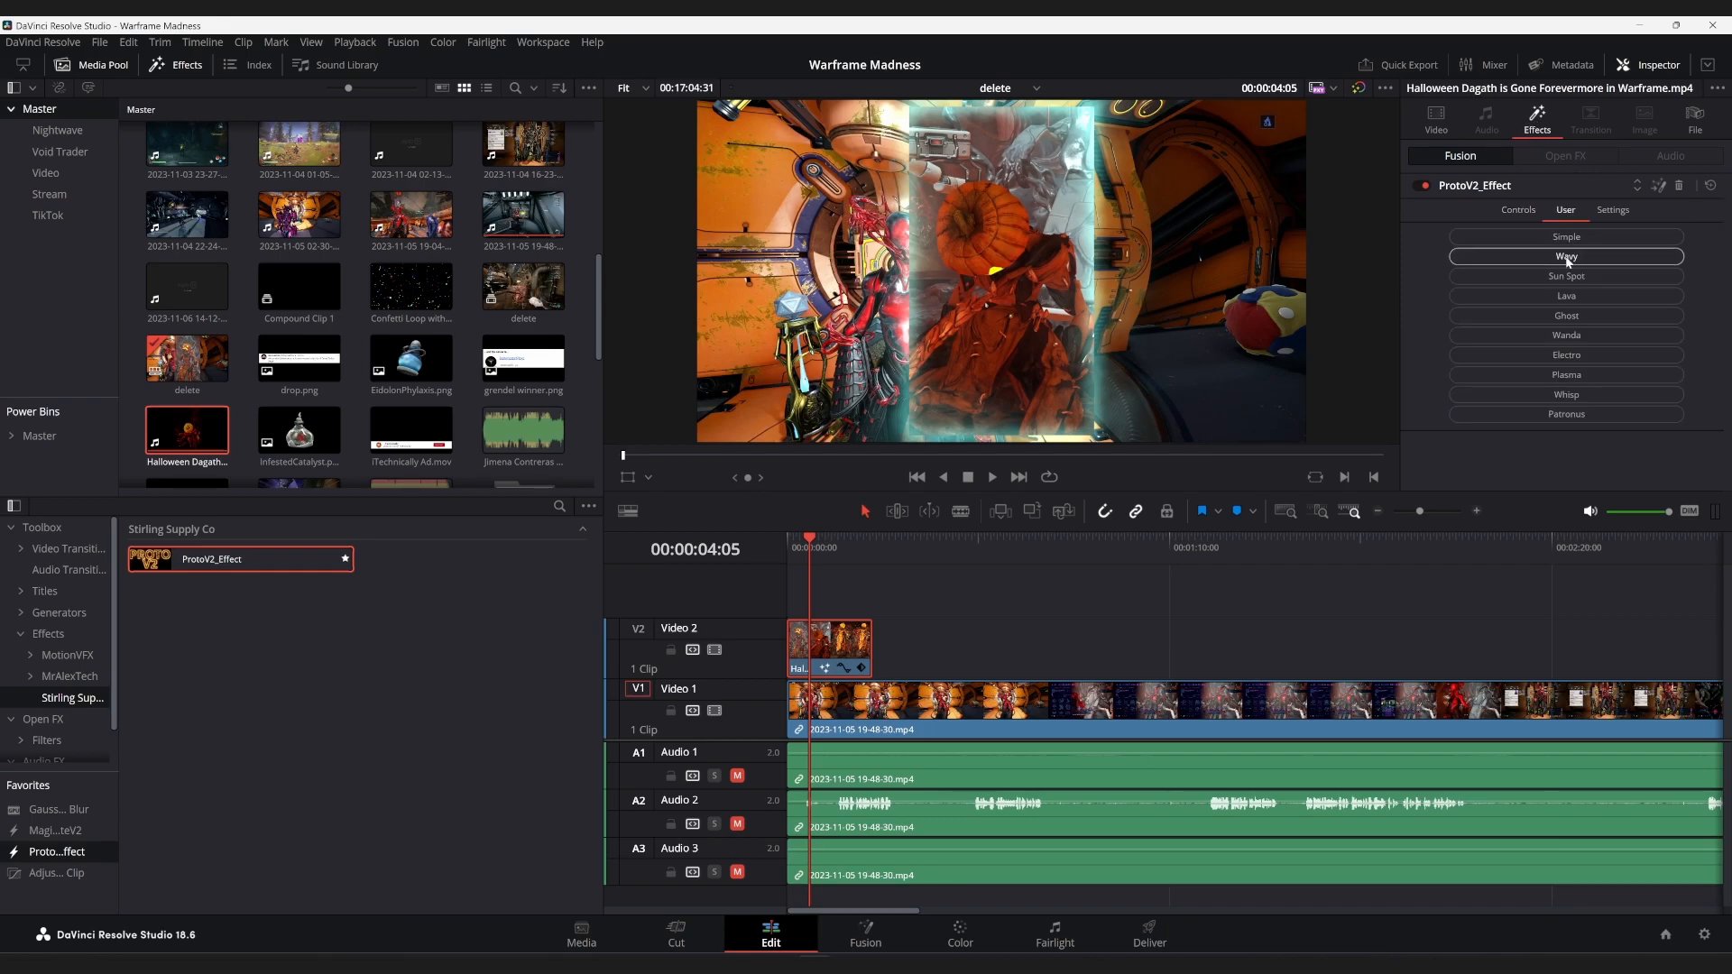
{"action": "left_click", "coordinate": [1566, 413]}
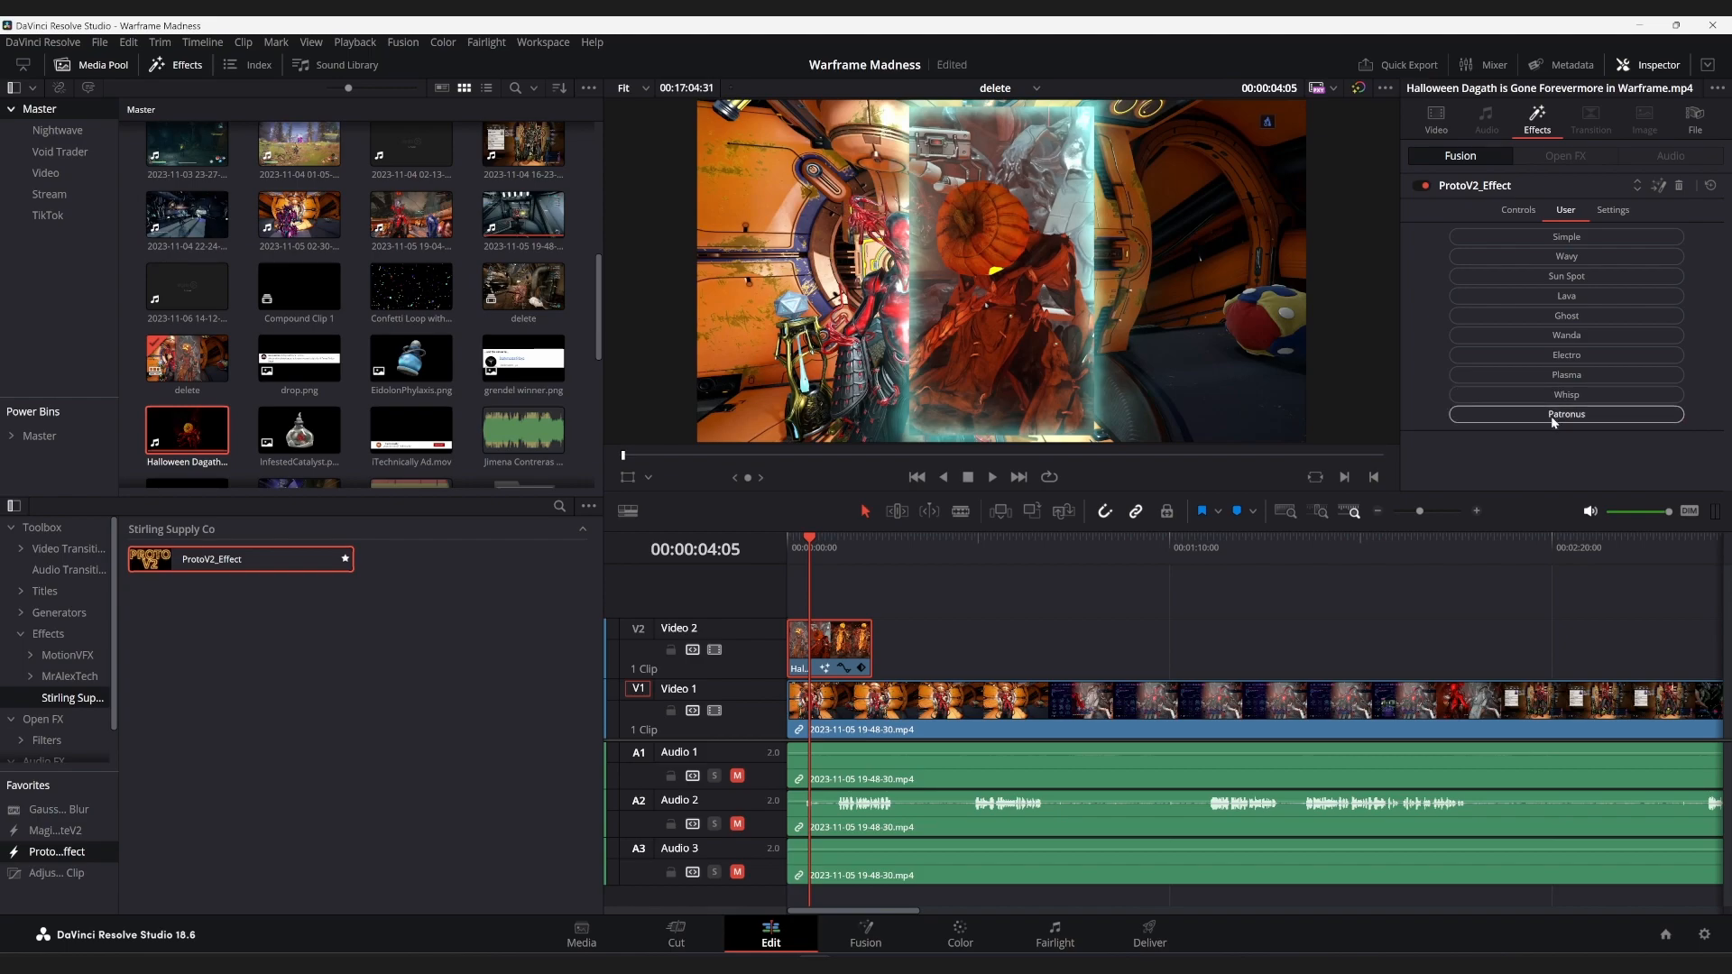
{"action": "left_click", "coordinate": [1565, 413]}
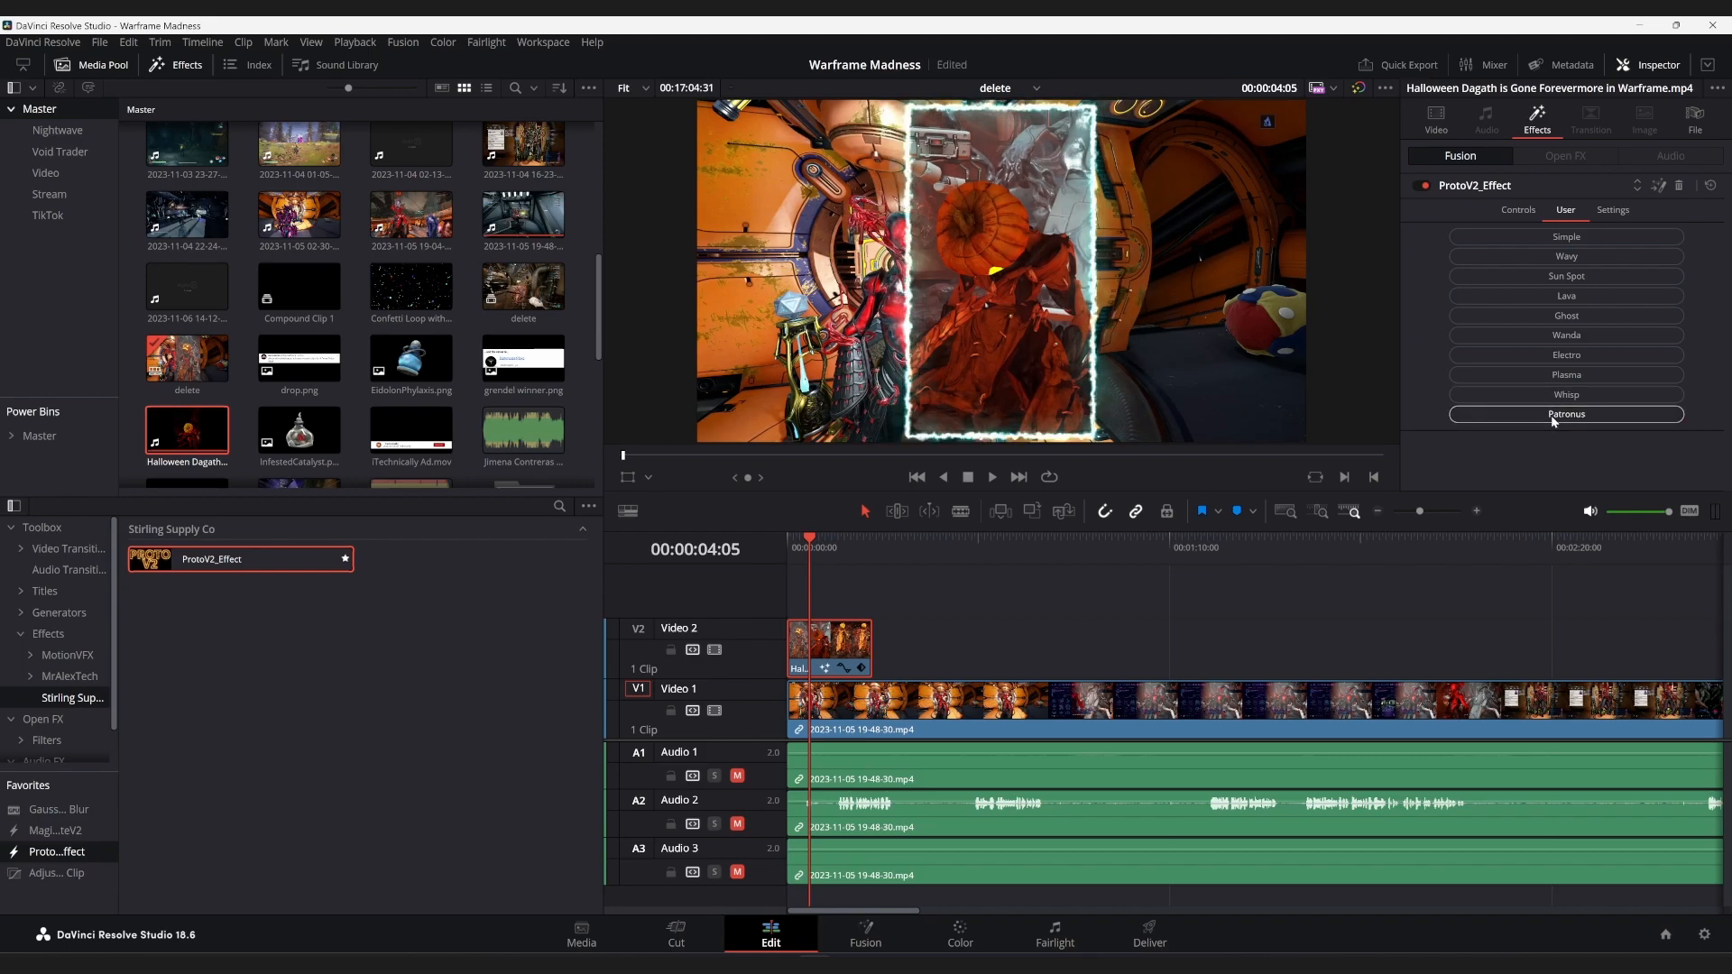
{"action": "mouse_move", "coordinate": [1329, 492]}
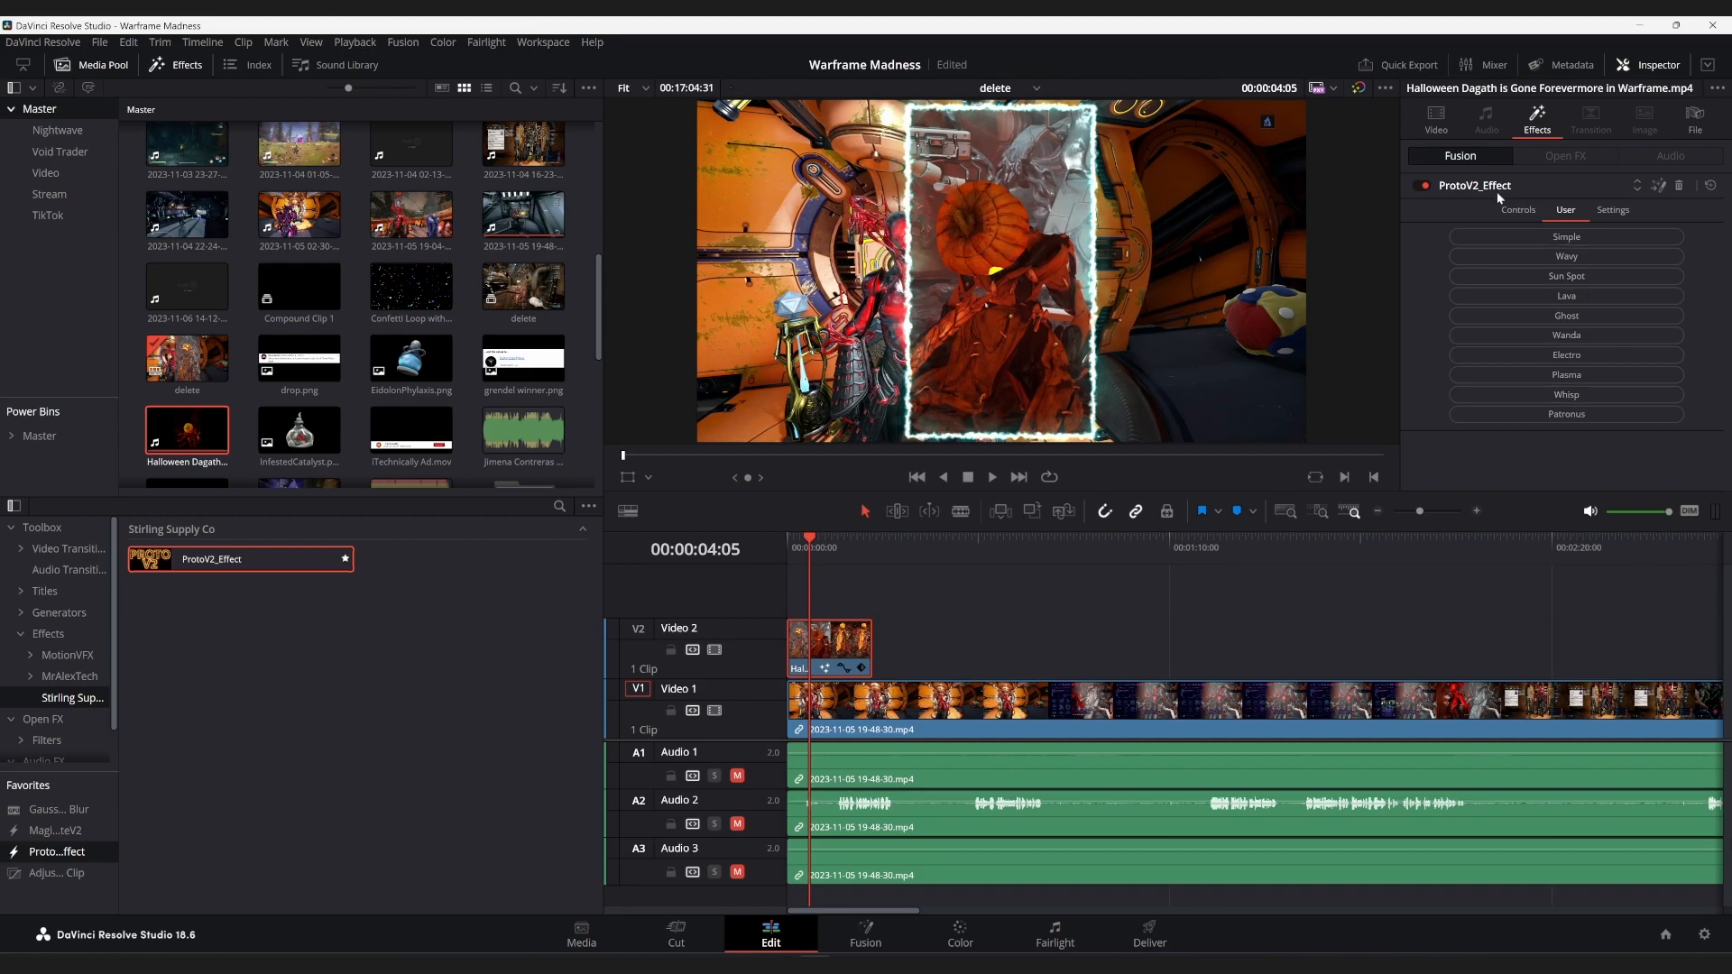
Set the overlay's Transform Position X to 1351 and review it in playback
{"action": "left_click", "coordinate": [1436, 121]}
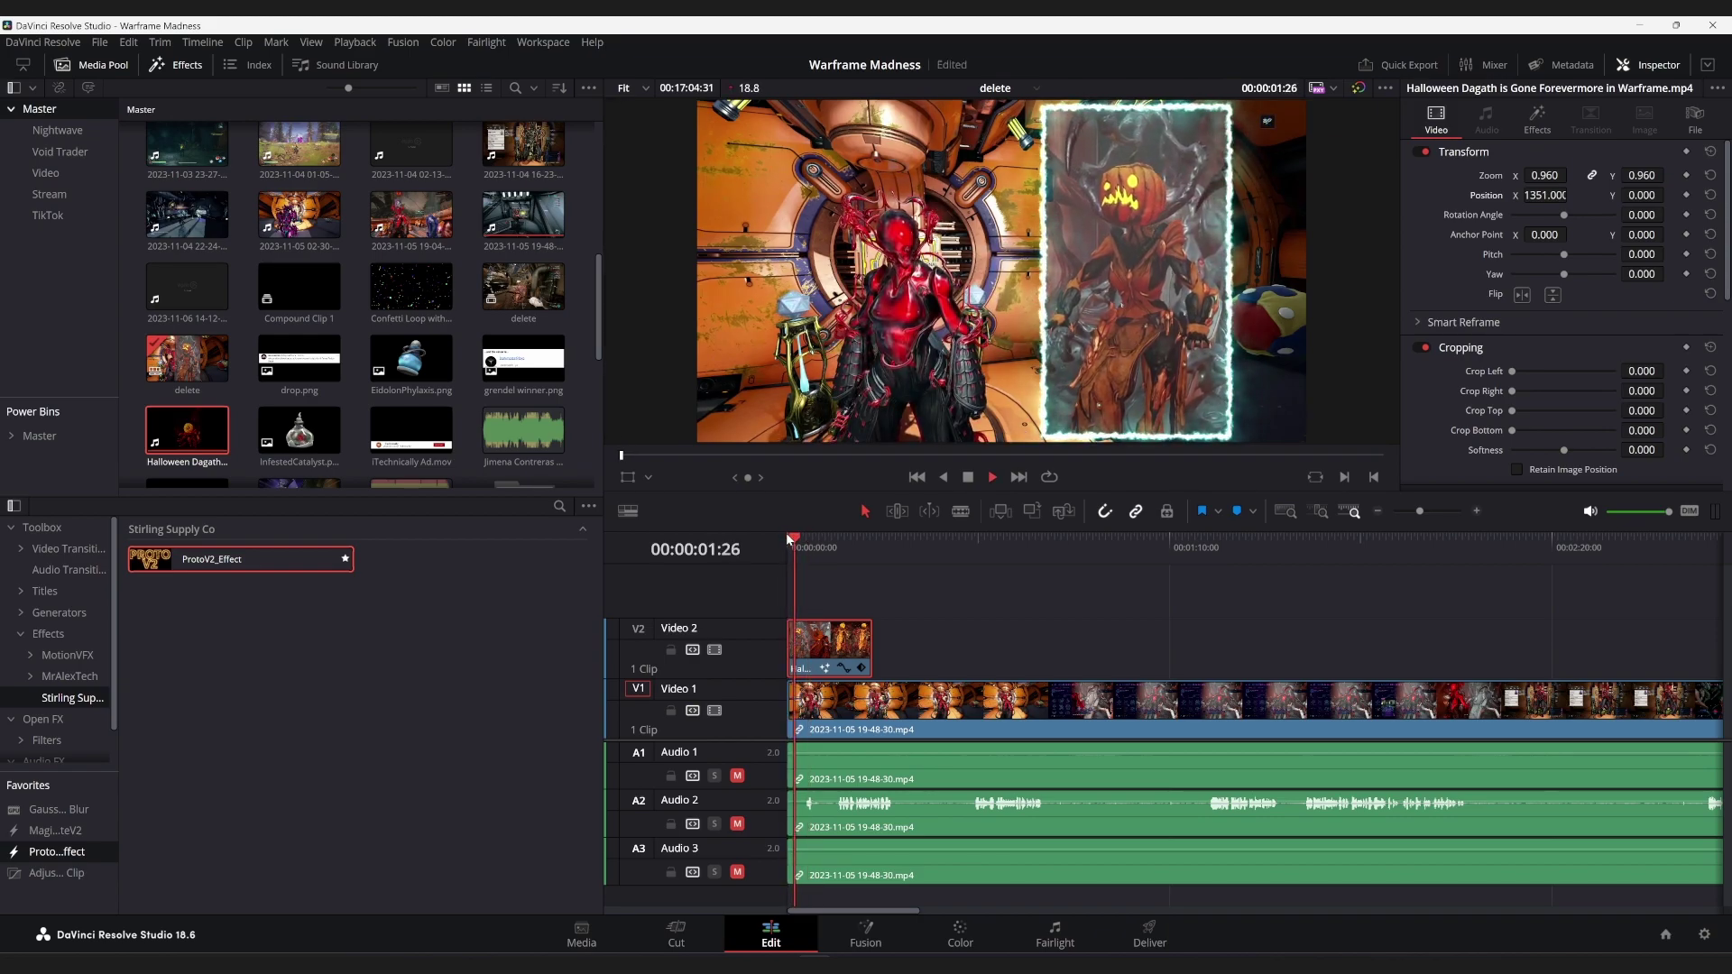
{"action": "left_click", "coordinate": [807, 538]}
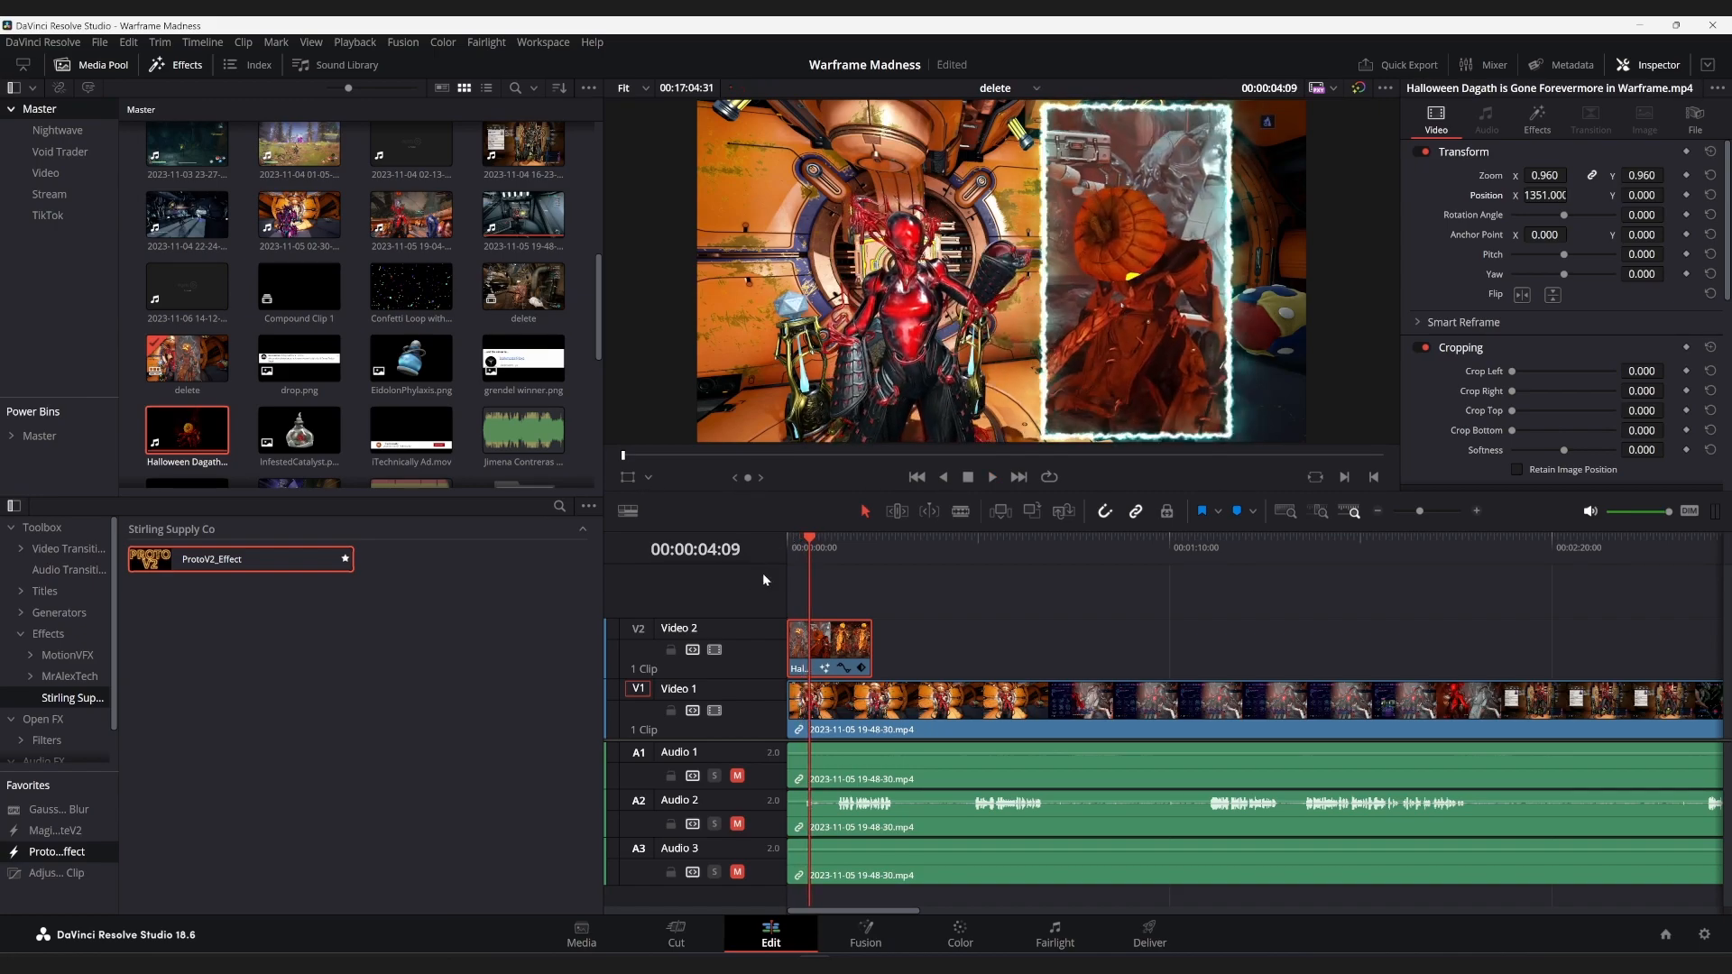
{"action": "mouse_move", "coordinate": [850, 612]}
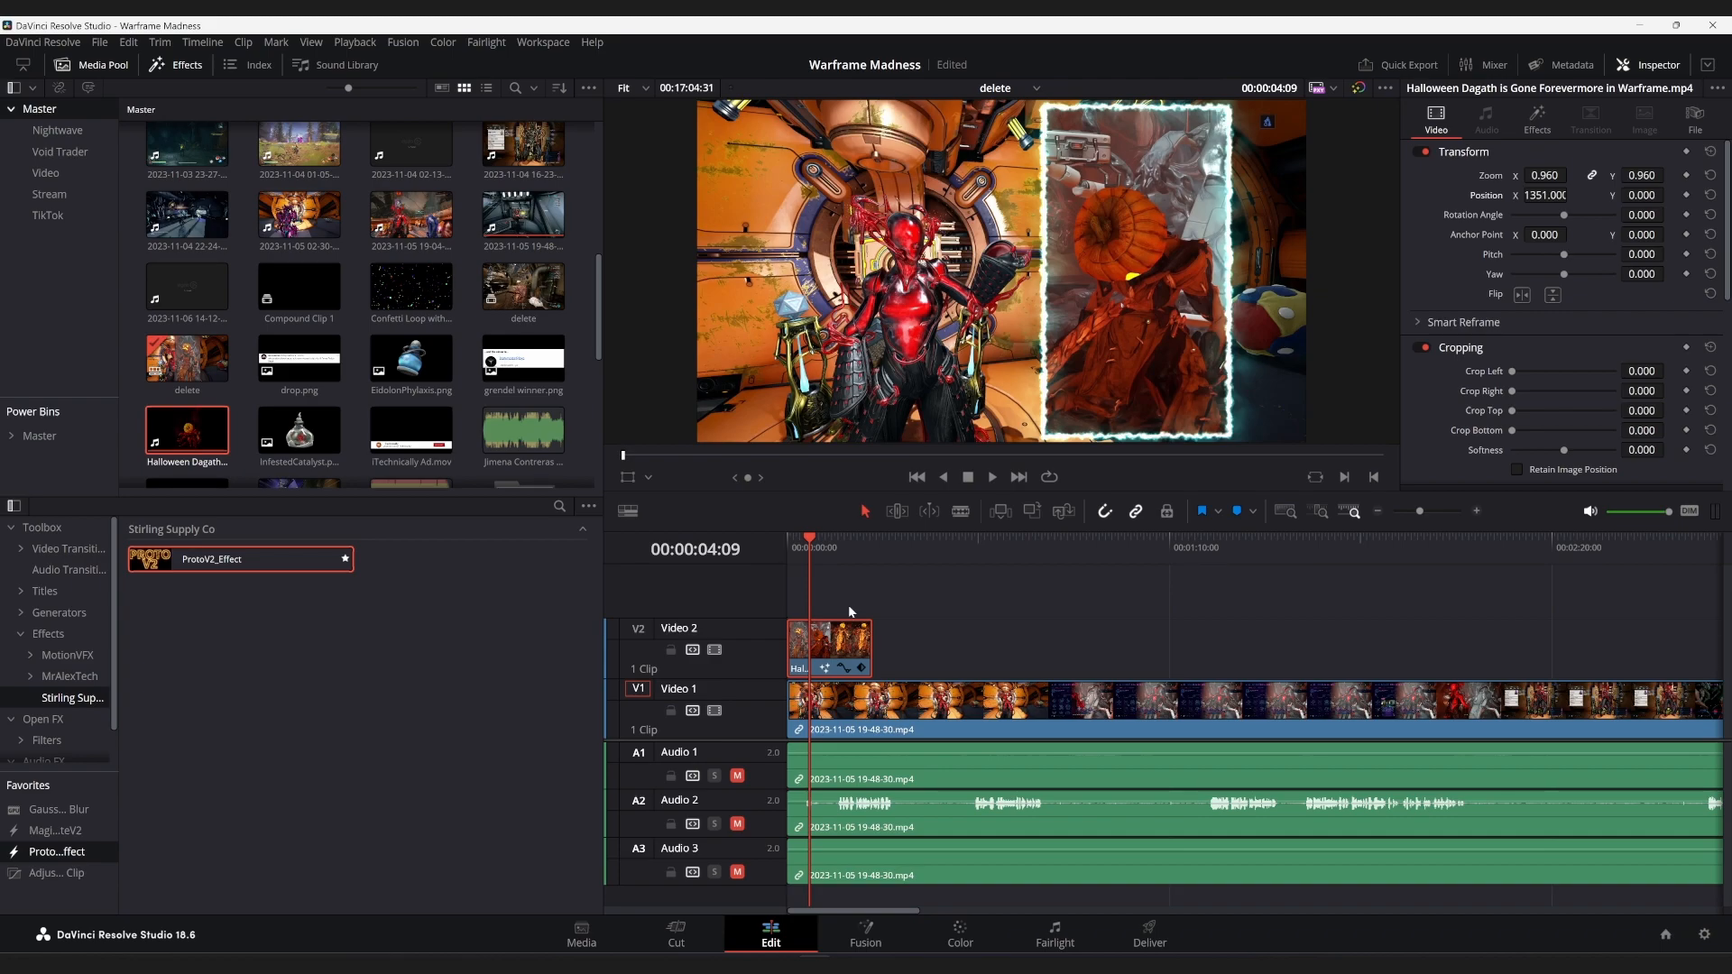
{"action": "mouse_move", "coordinate": [889, 606]}
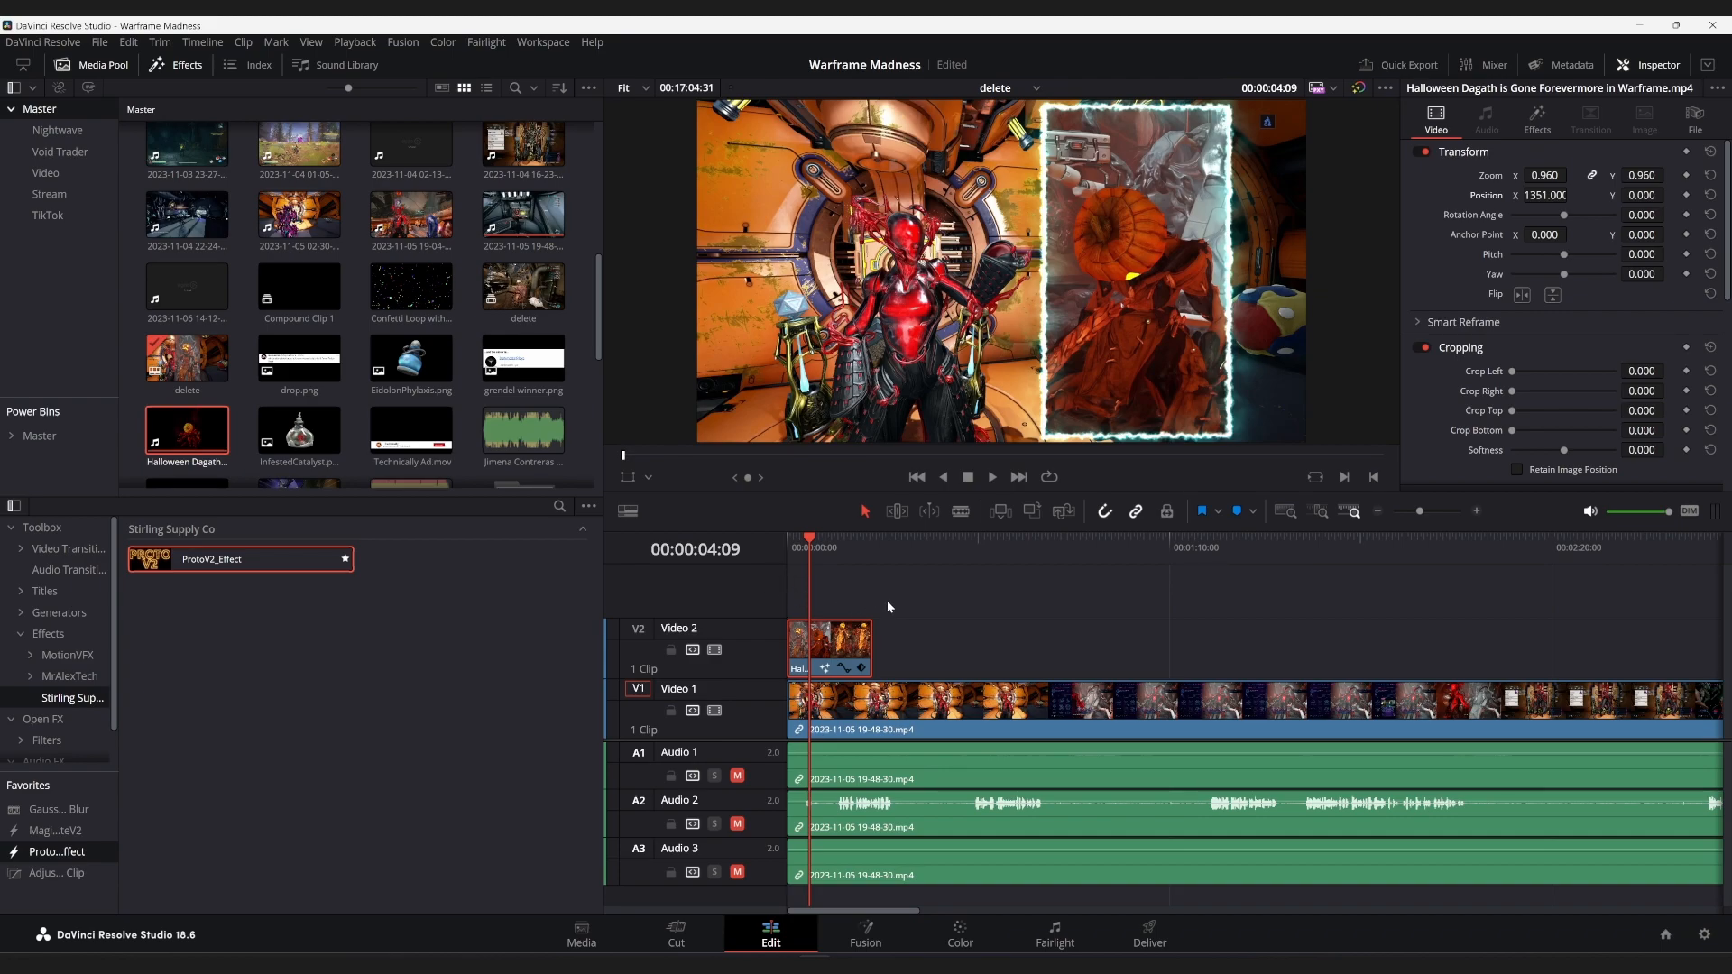
{"action": "mouse_move", "coordinate": [869, 614]}
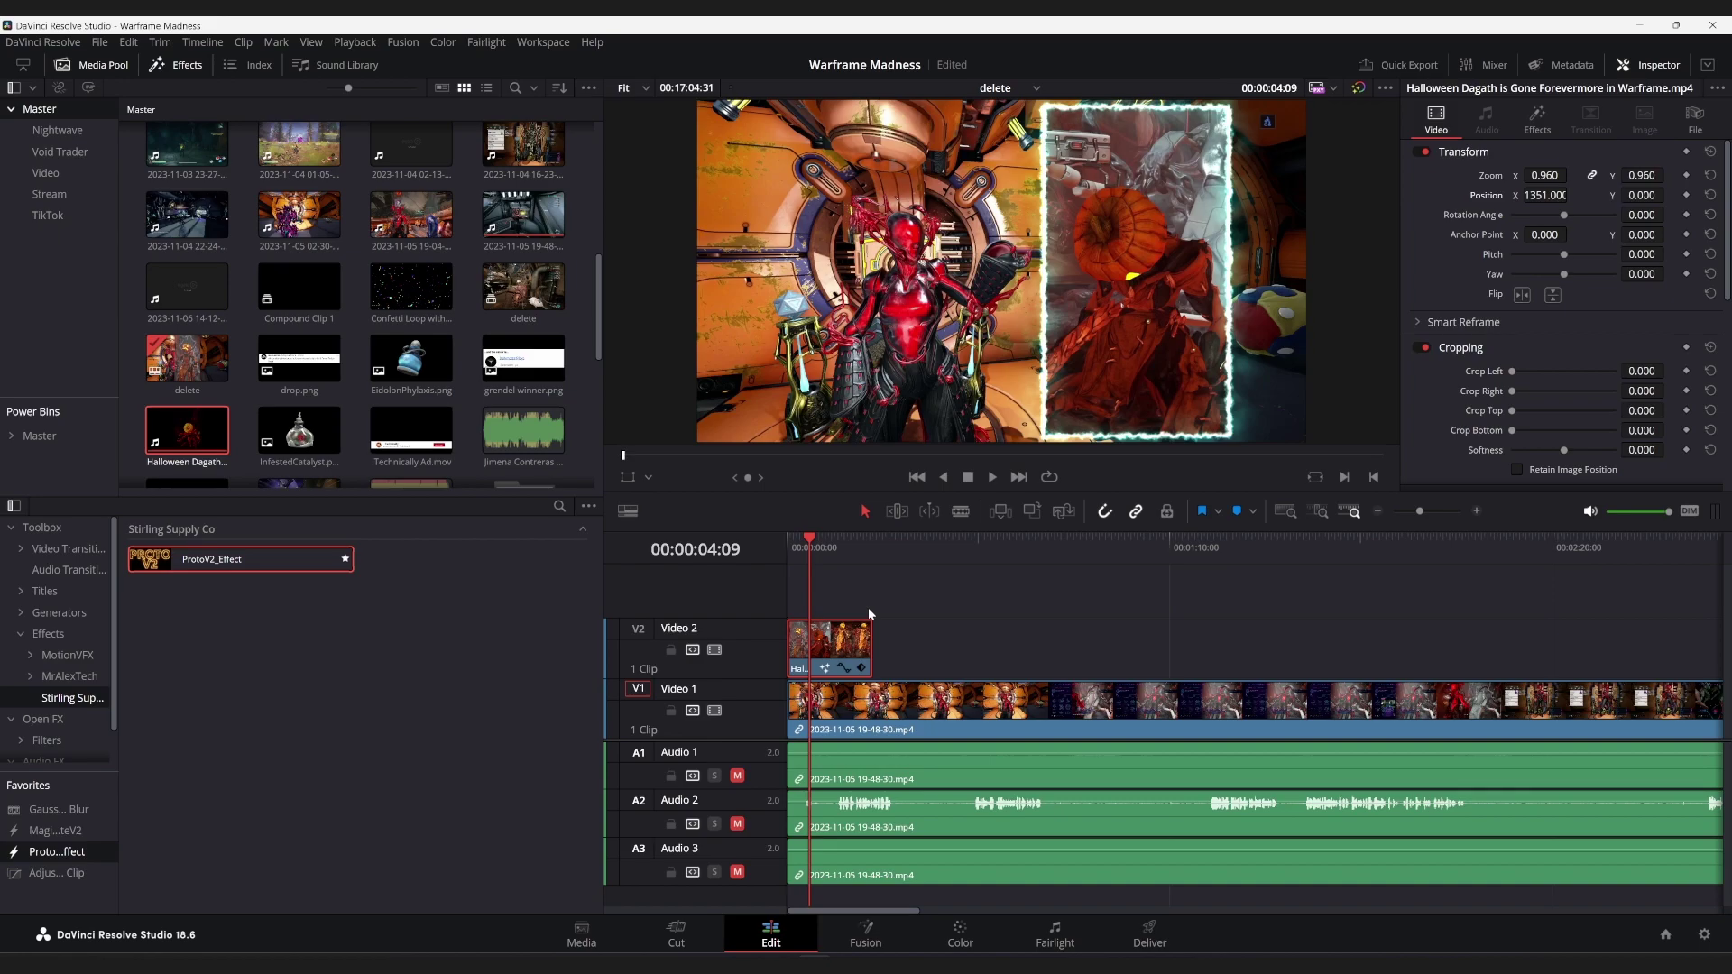
{"action": "mouse_move", "coordinate": [771, 500]}
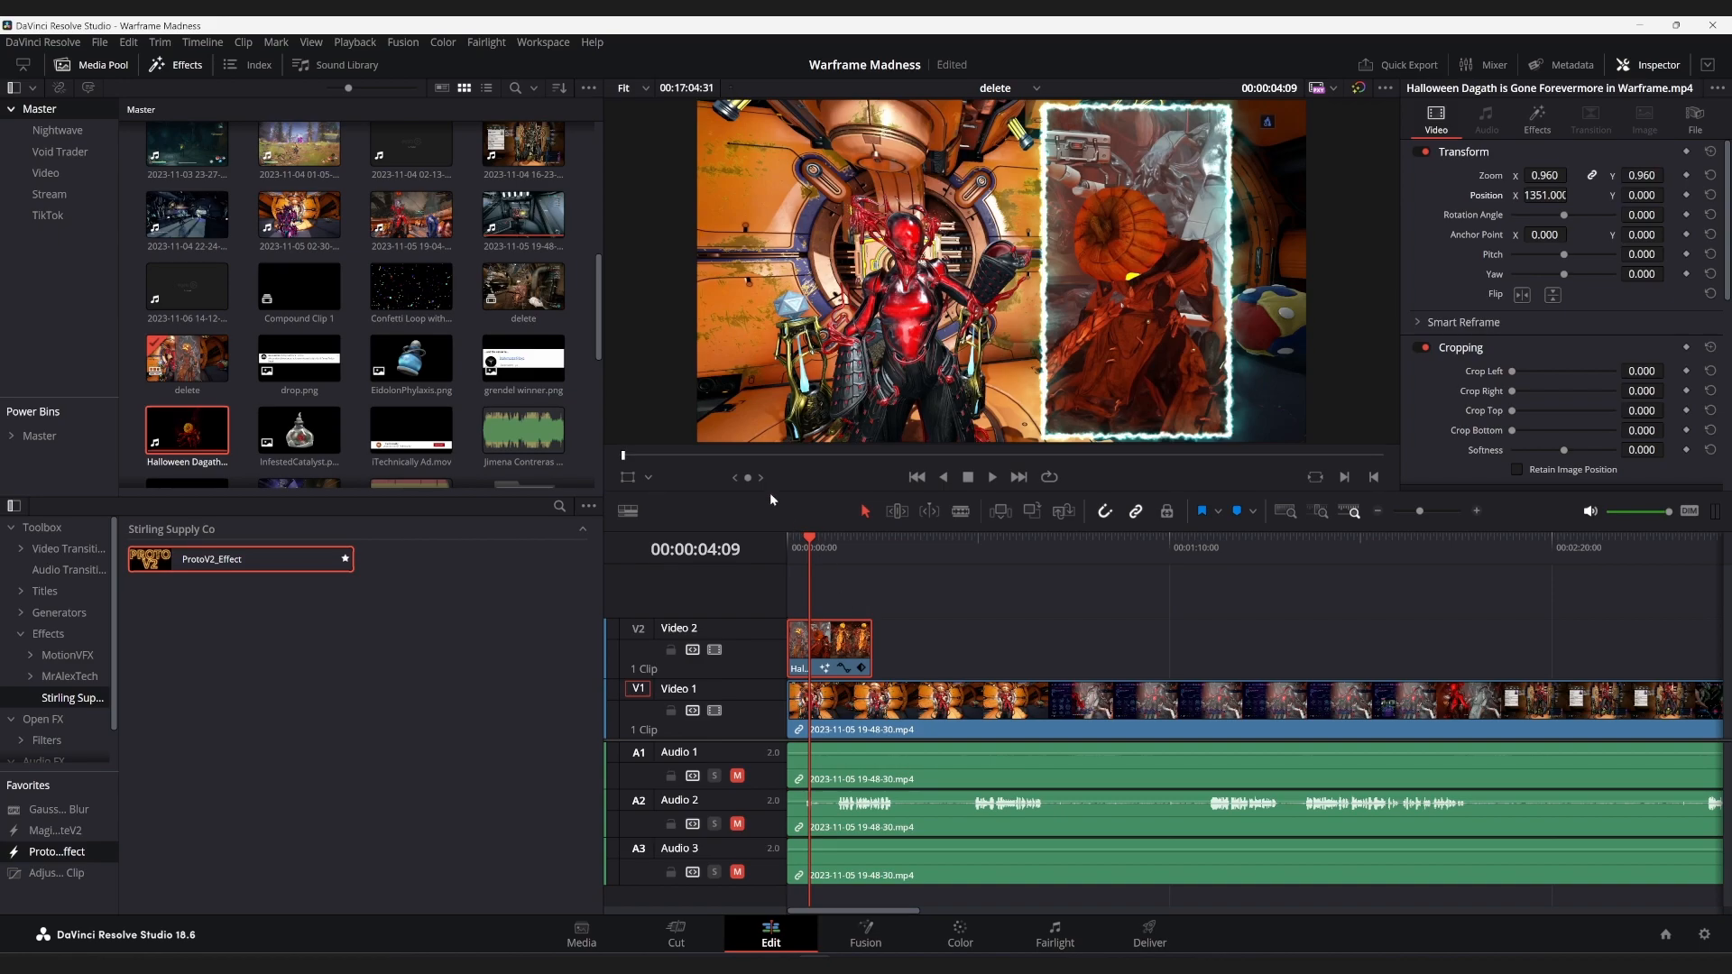
{"action": "mouse_move", "coordinate": [660, 463]}
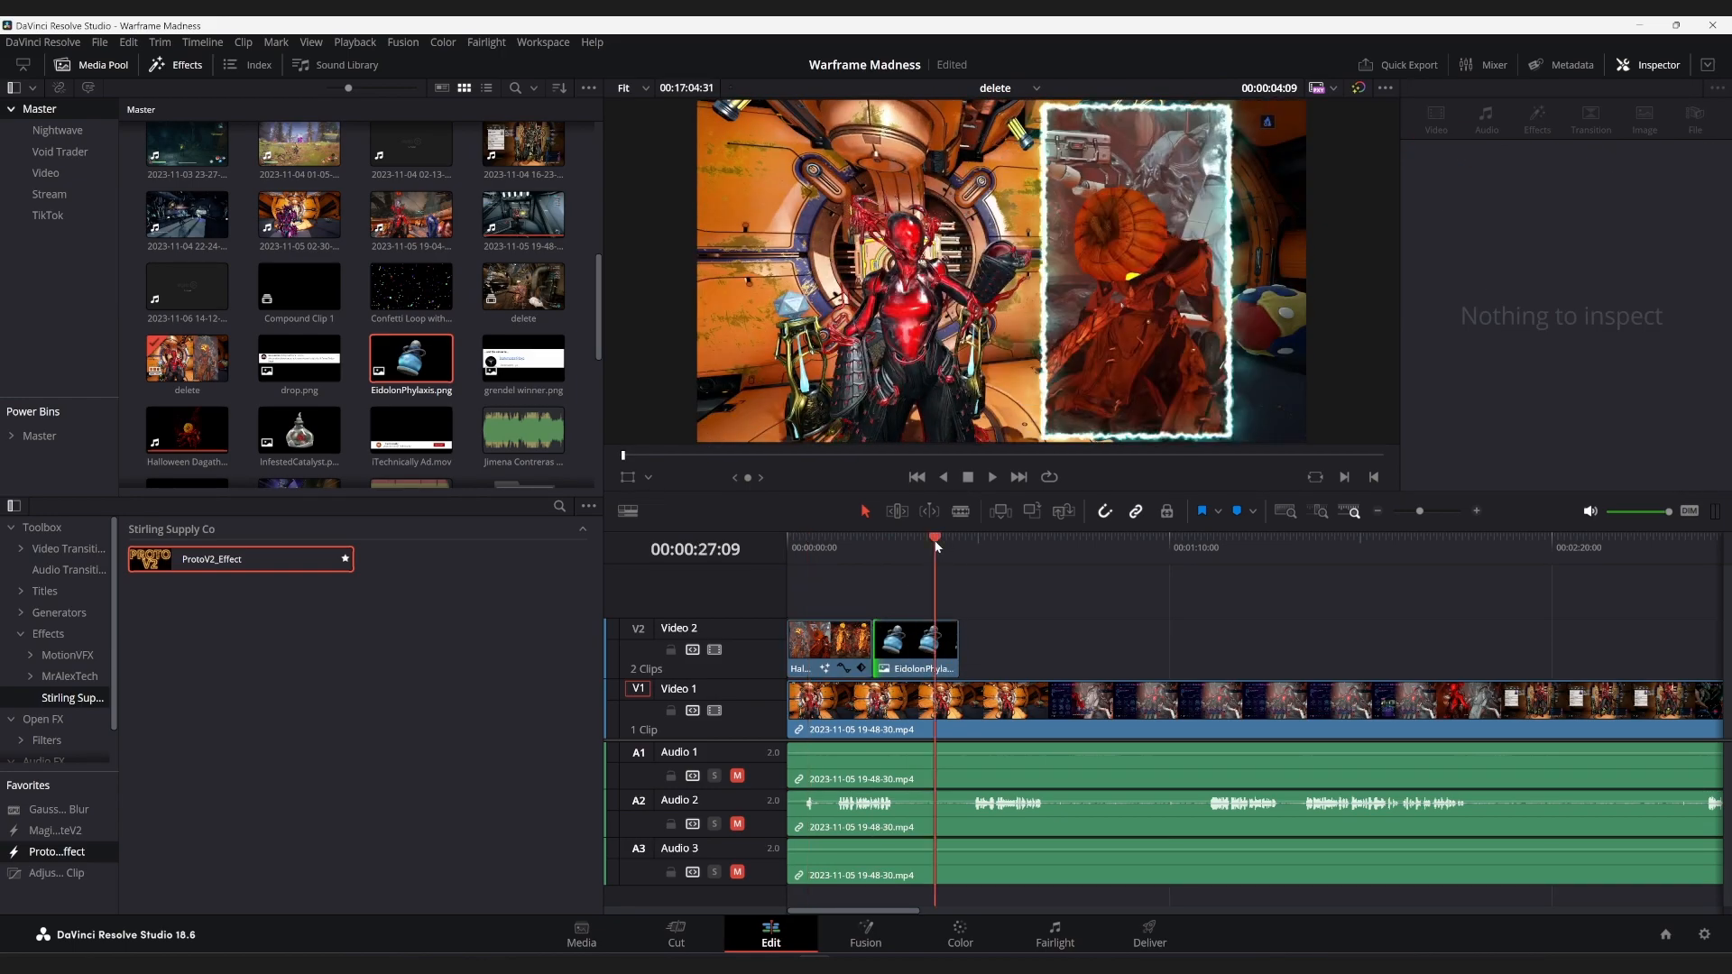
Apply ProtoV2_Effect to the EidolonPhylaxis.png clip and reach its Channel setting
{"action": "left_click", "coordinate": [915, 646]}
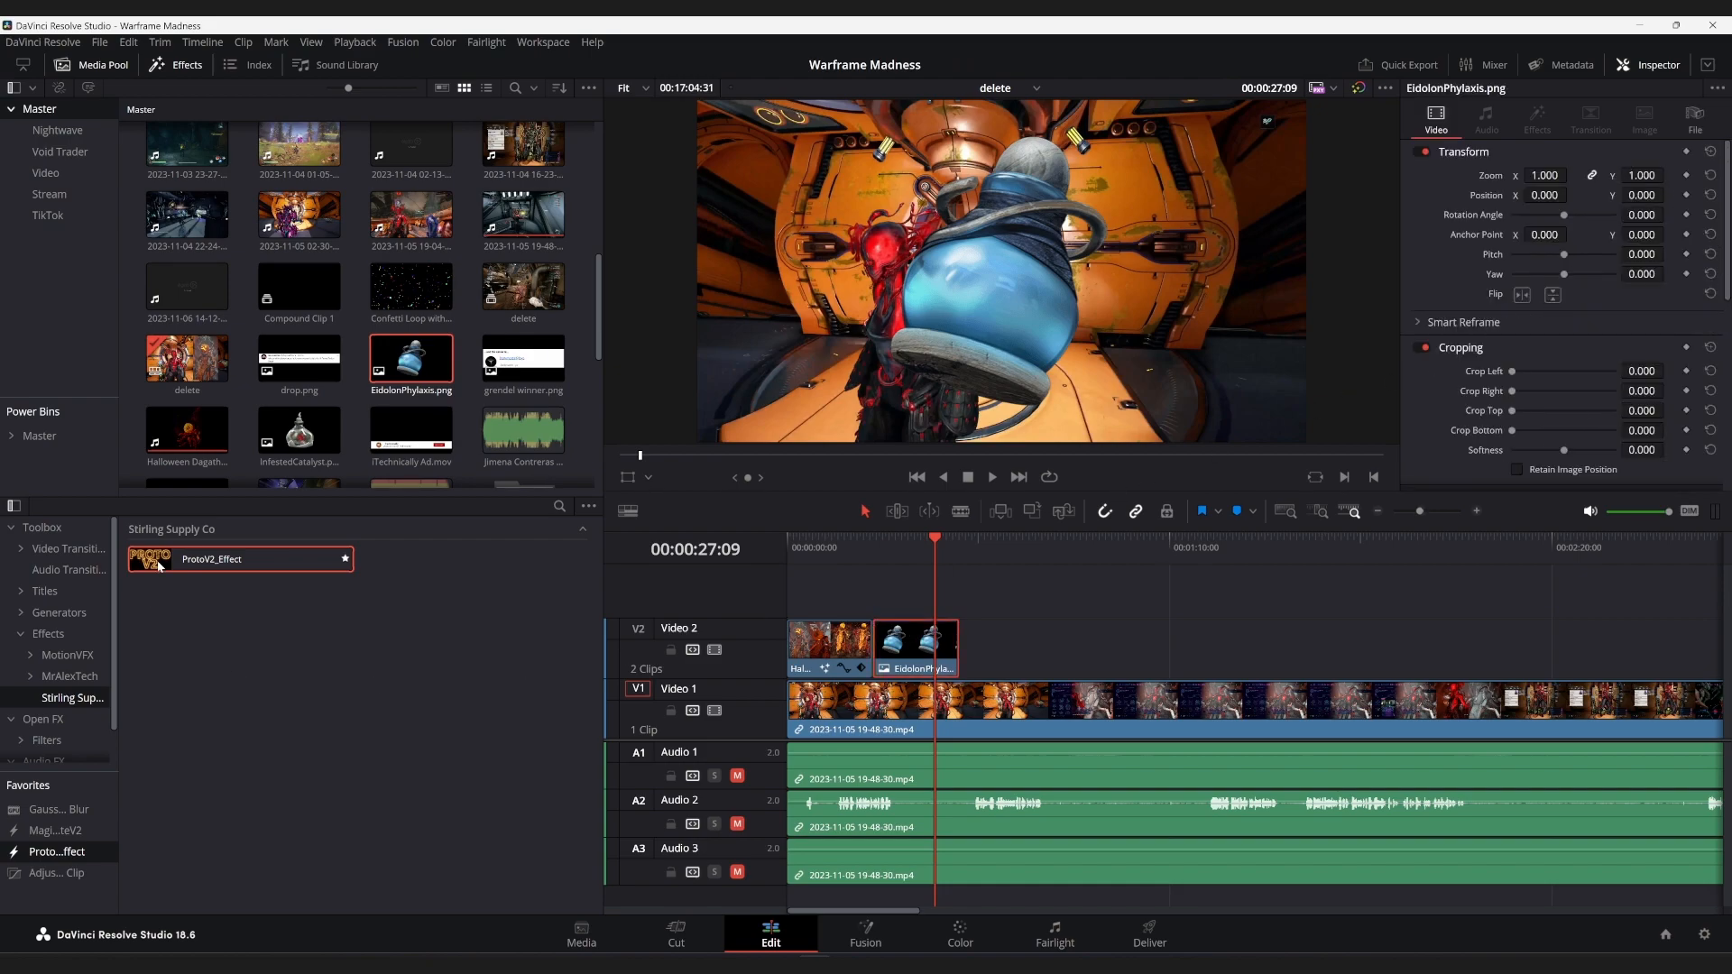
{"action": "mouse_move", "coordinate": [209, 577]}
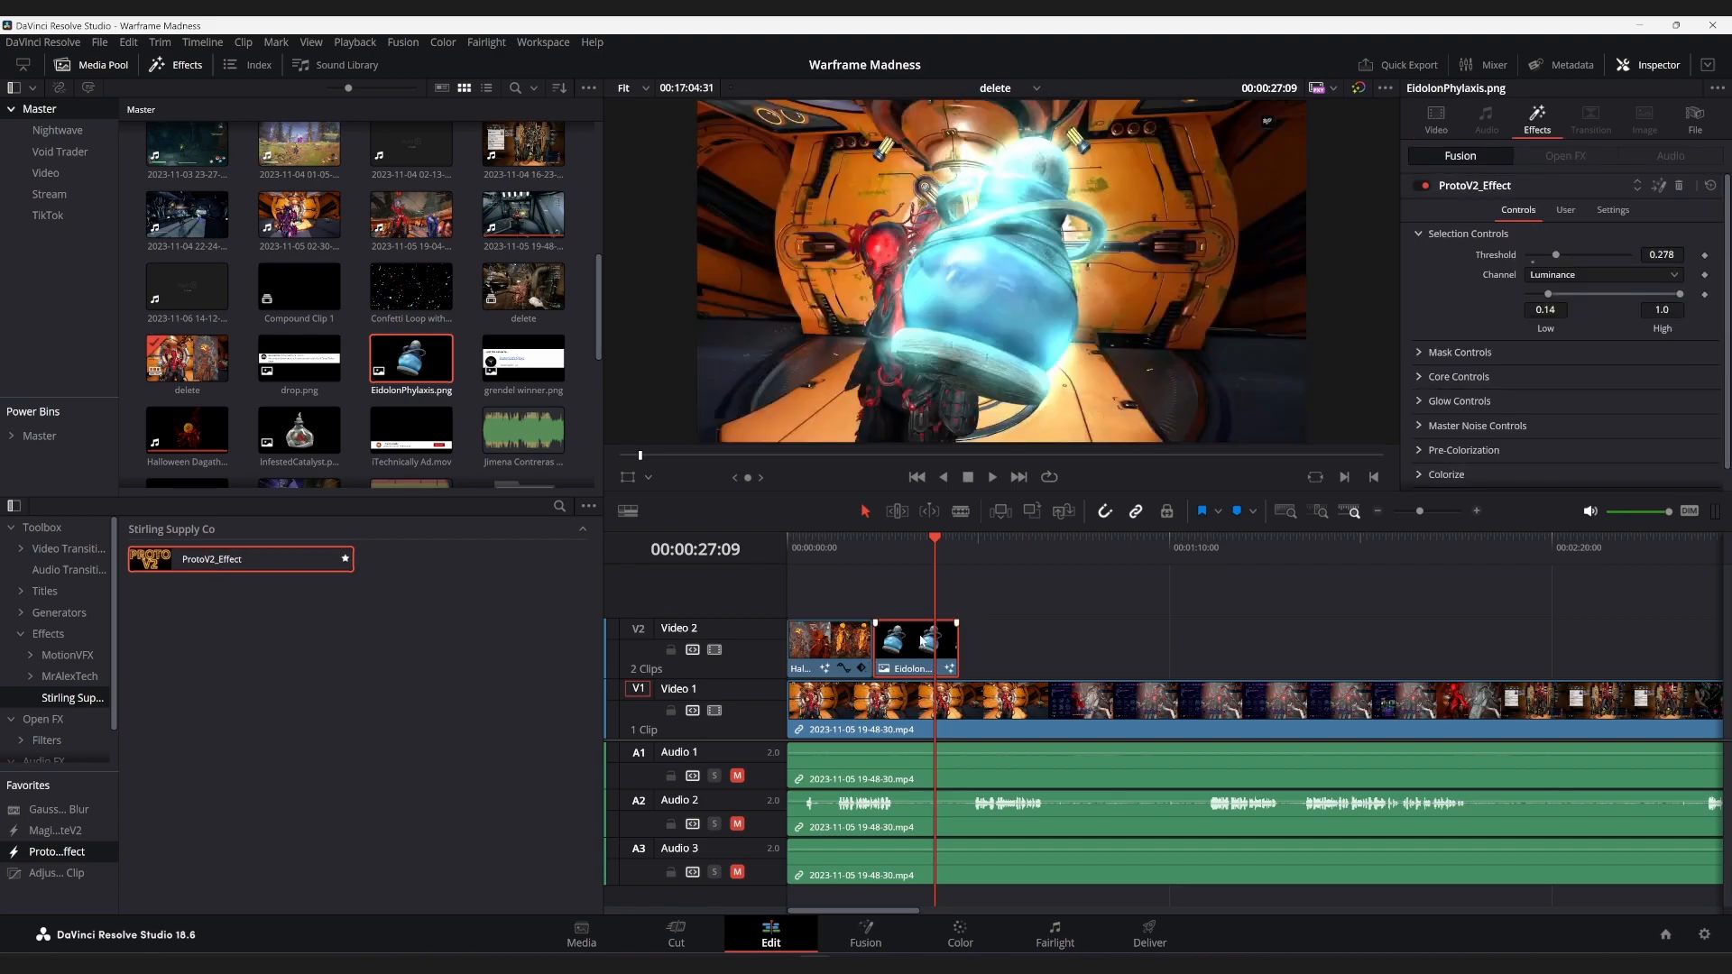
{"action": "left_click", "coordinate": [878, 547]}
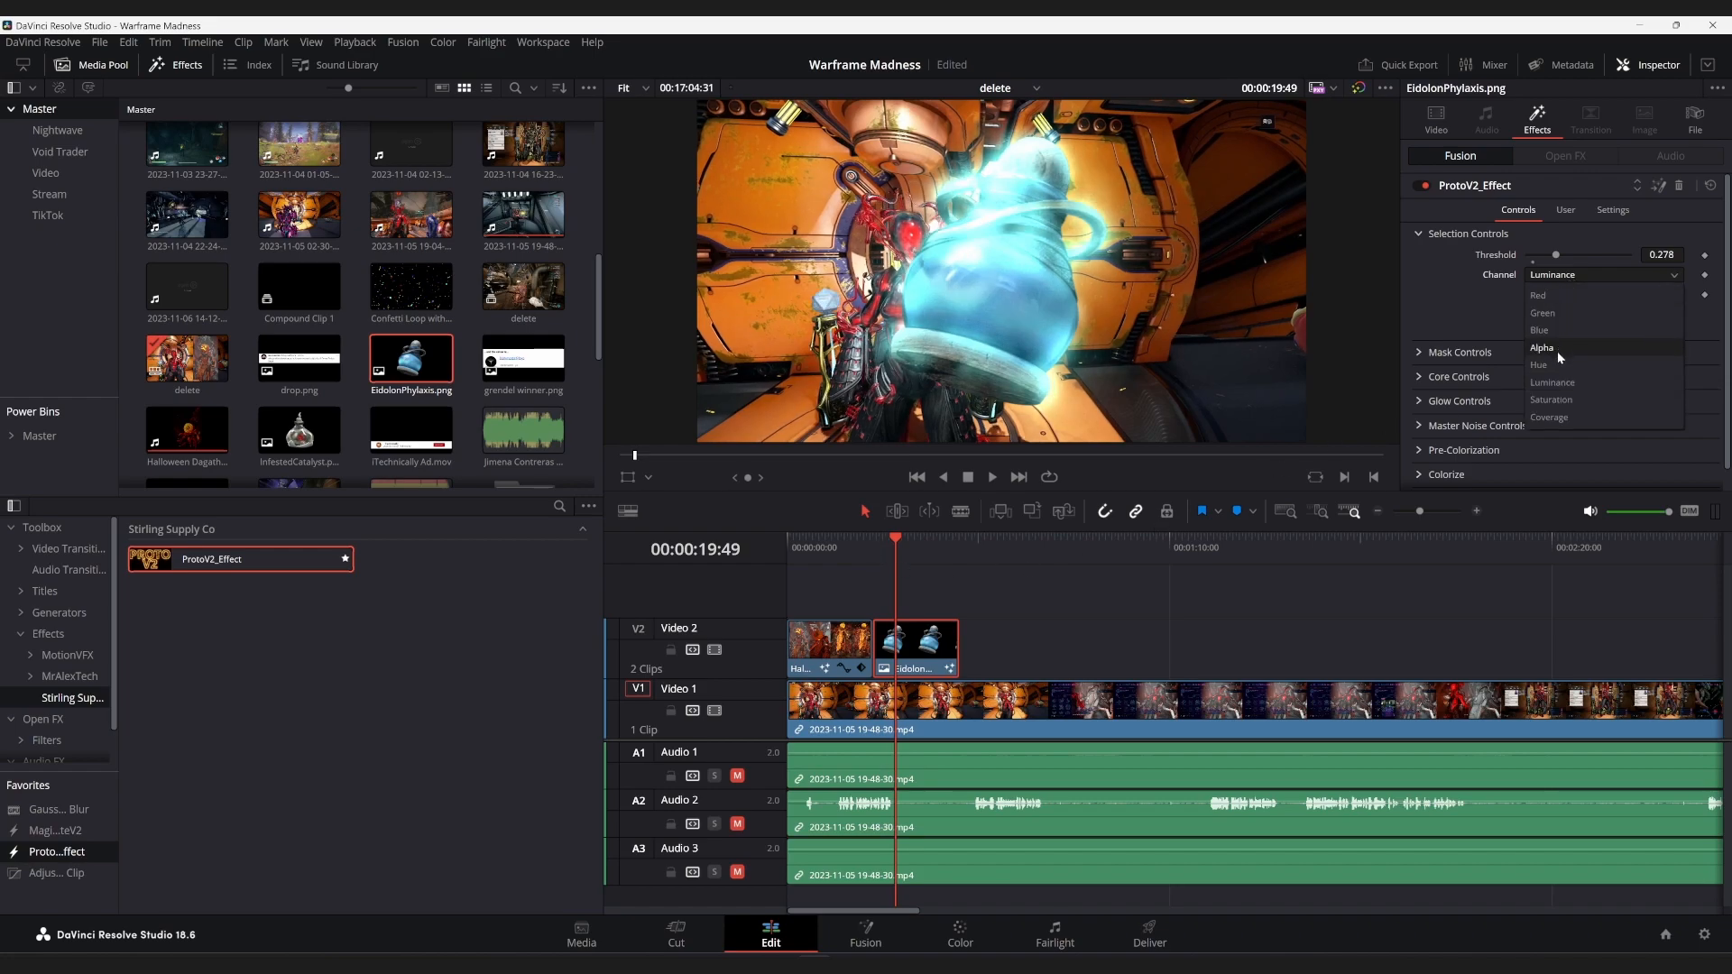
Set the glow Channel to Alpha with Threshold and Low 0 and Glow Blur Size 24.4
{"action": "left_click", "coordinate": [1543, 347]}
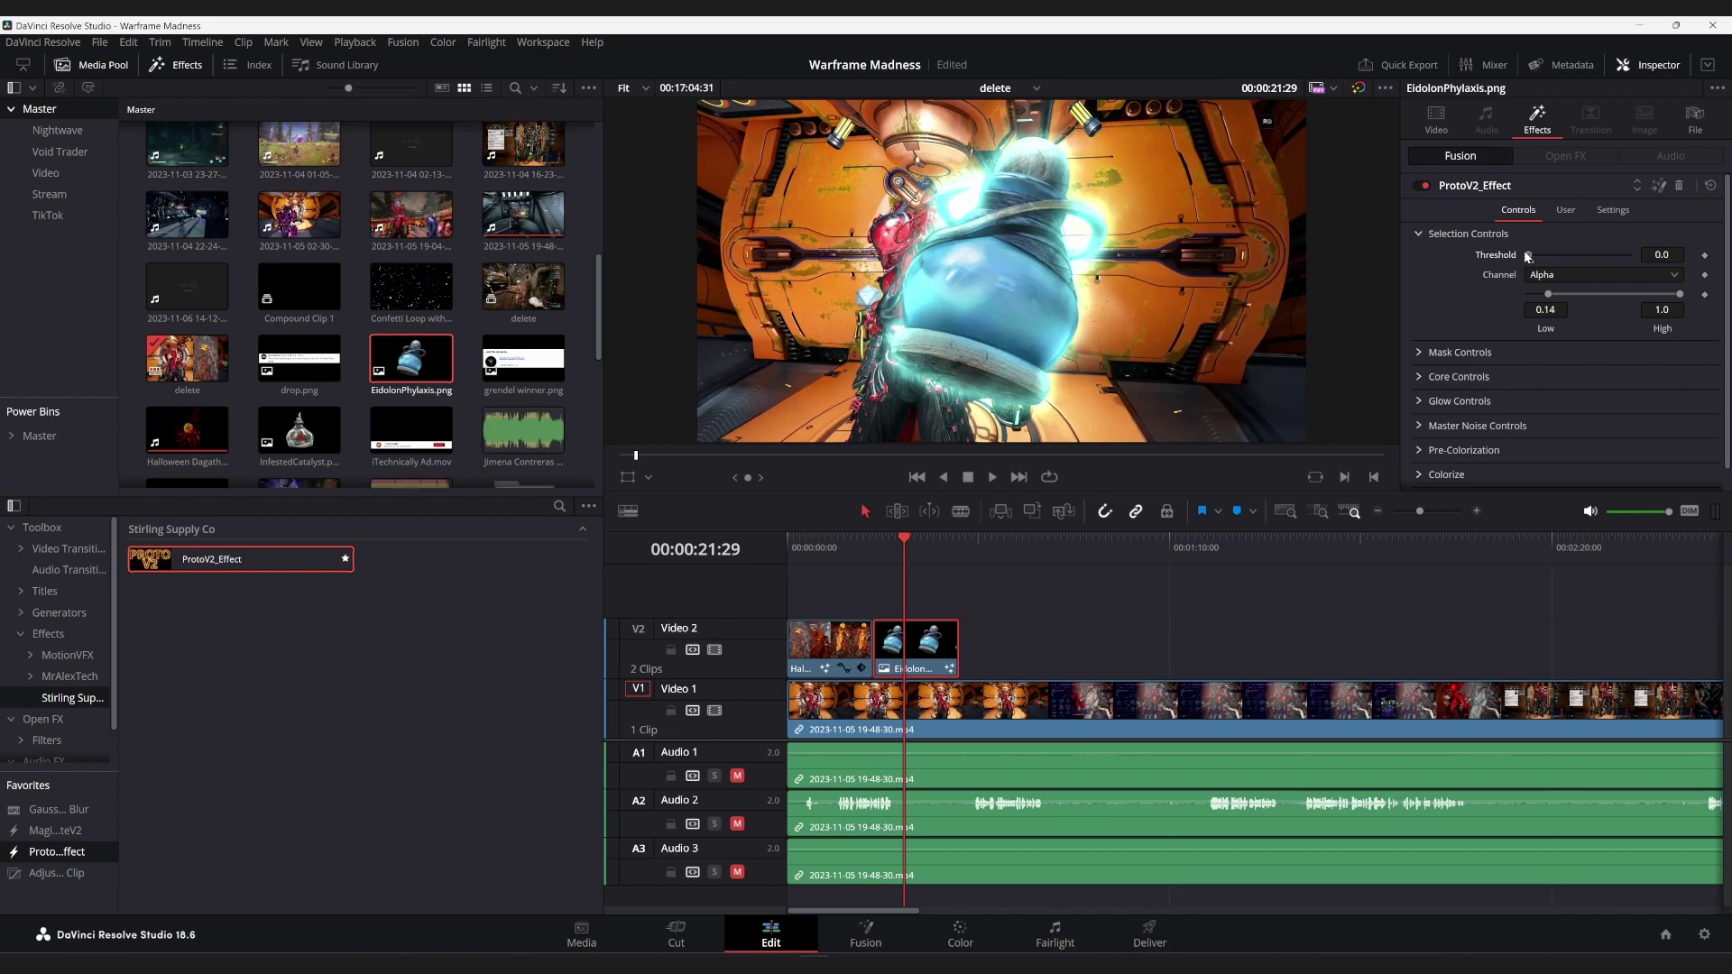
{"action": "mouse_move", "coordinate": [1447, 274]}
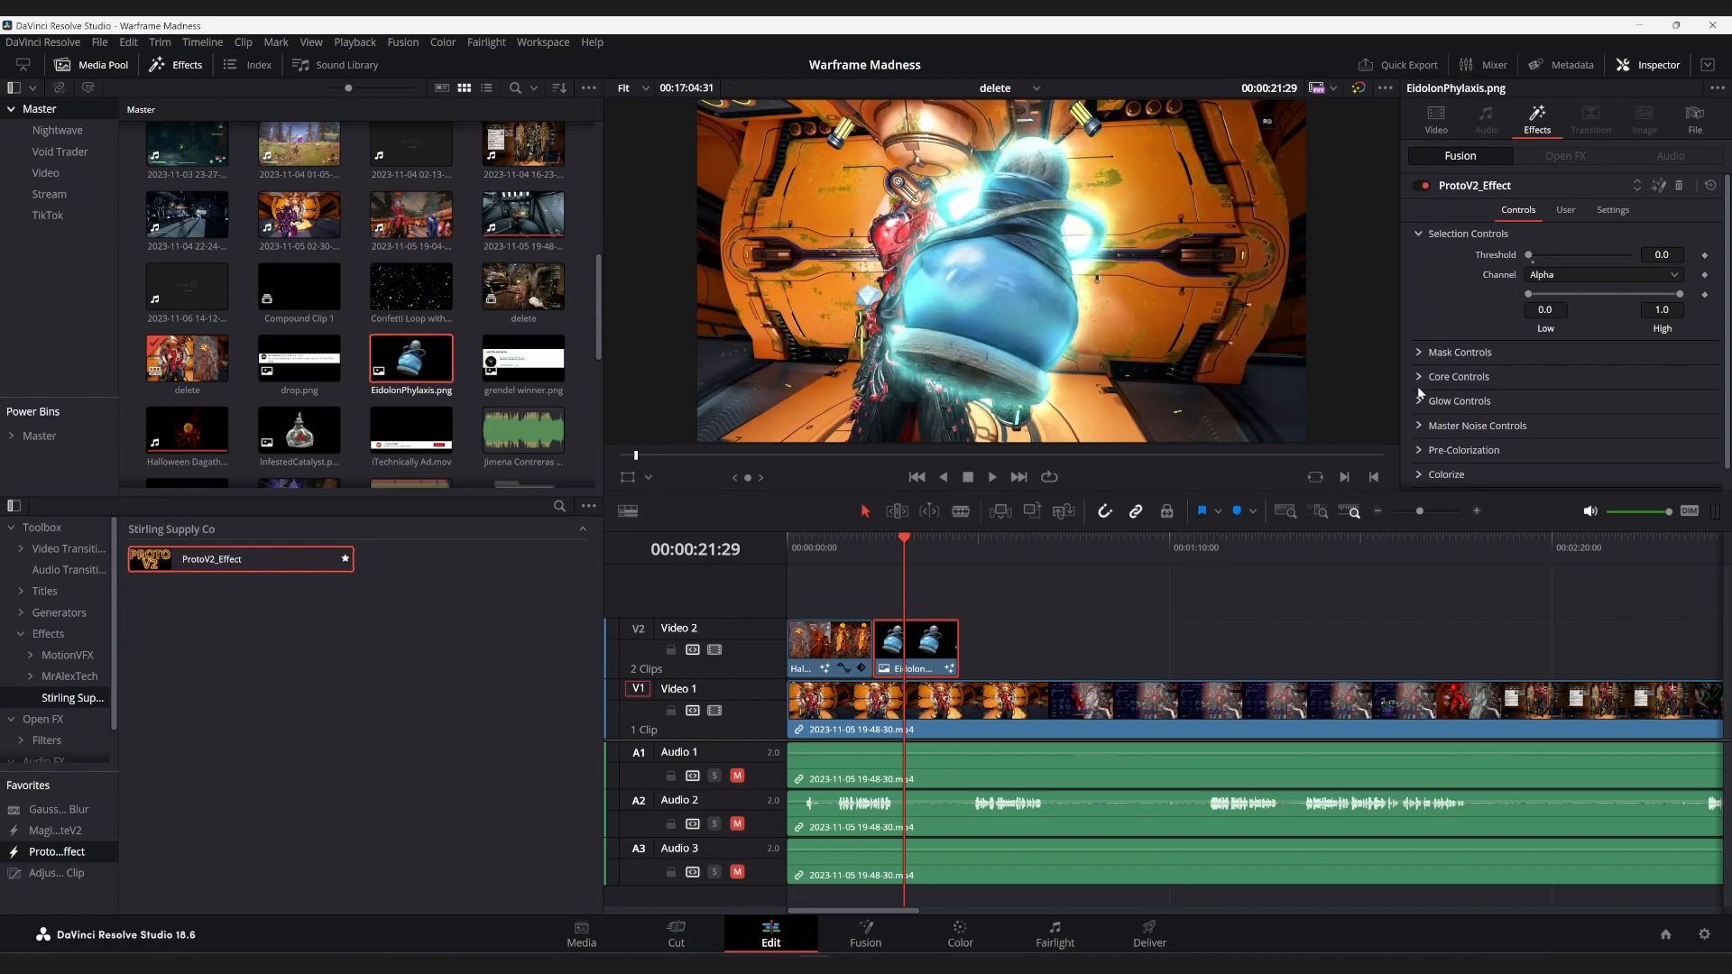
{"action": "left_click", "coordinate": [1458, 401]}
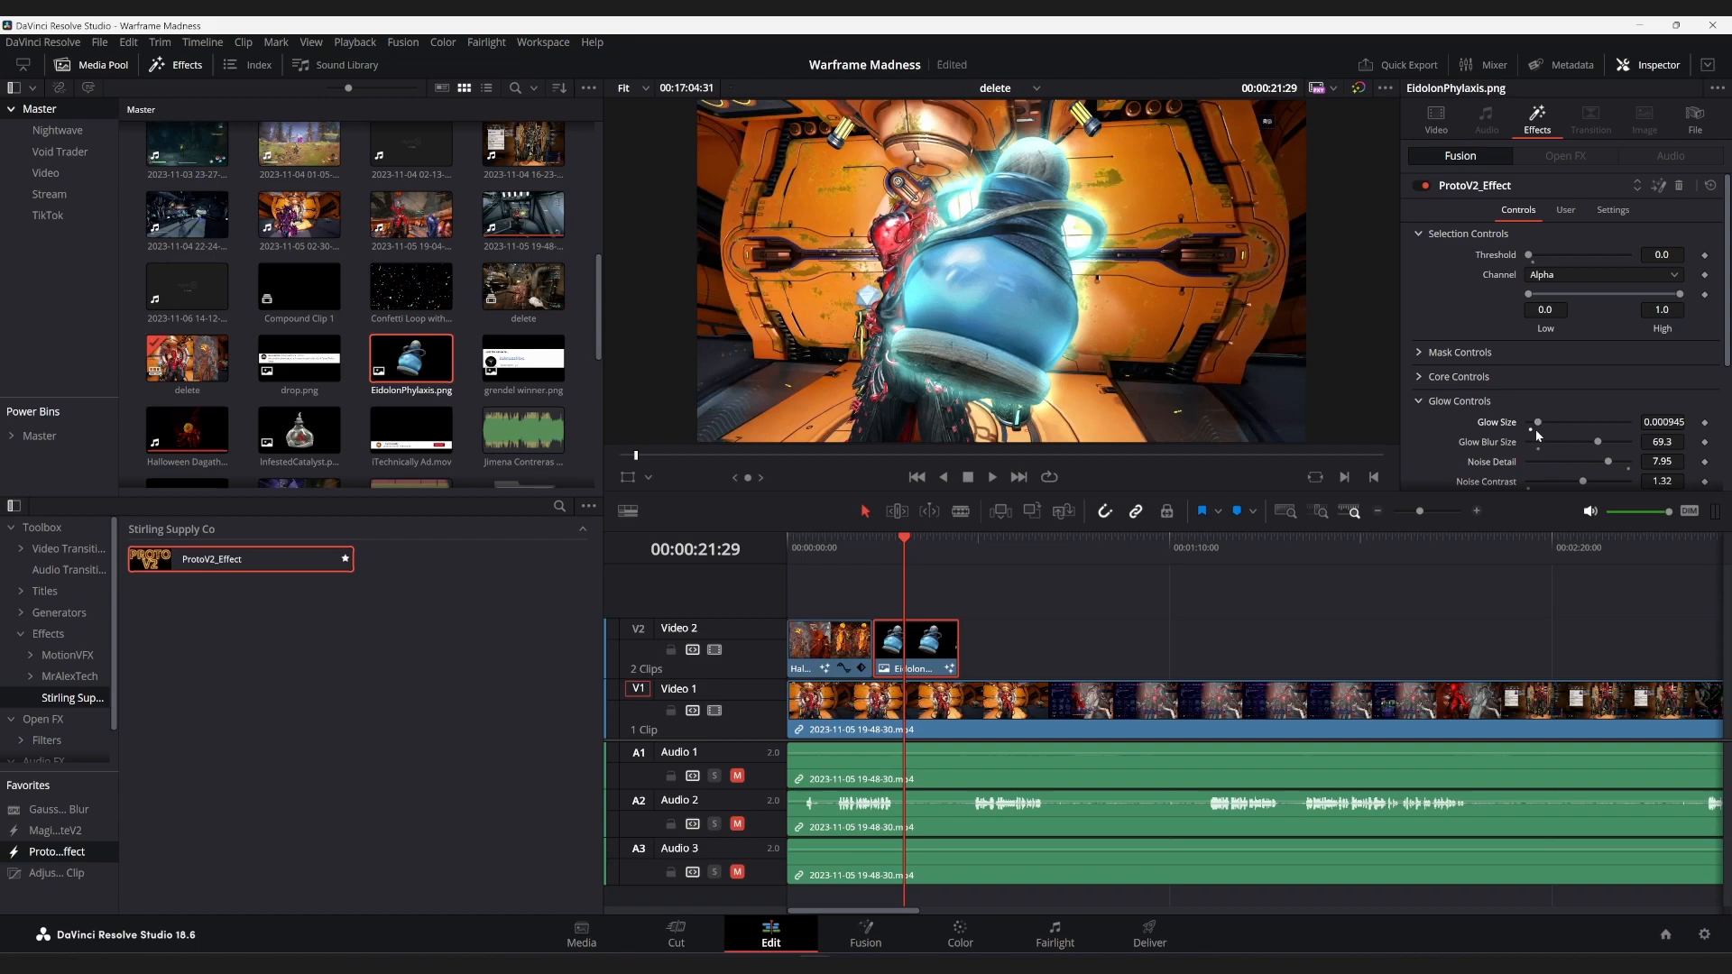
{"action": "mouse_move", "coordinate": [1597, 445]}
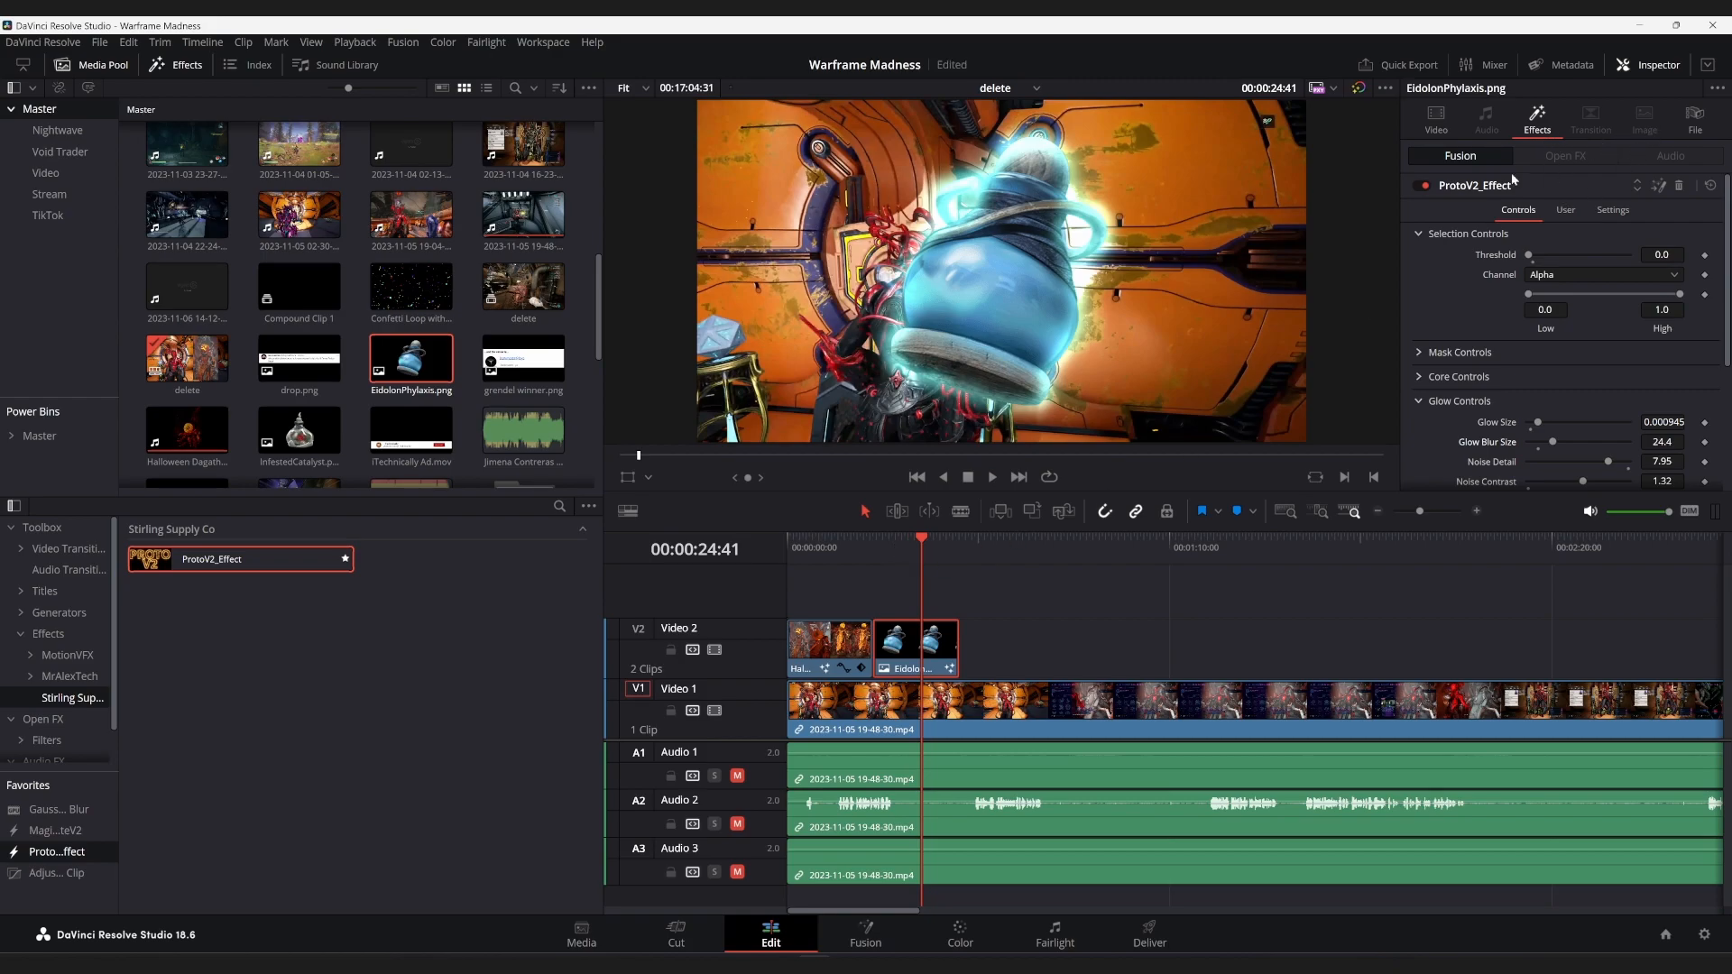
Delete the ProtoV2_Effect from the EidolonPhylaxis.png clip so the jar shows no glow
{"action": "left_click", "coordinate": [1436, 119]}
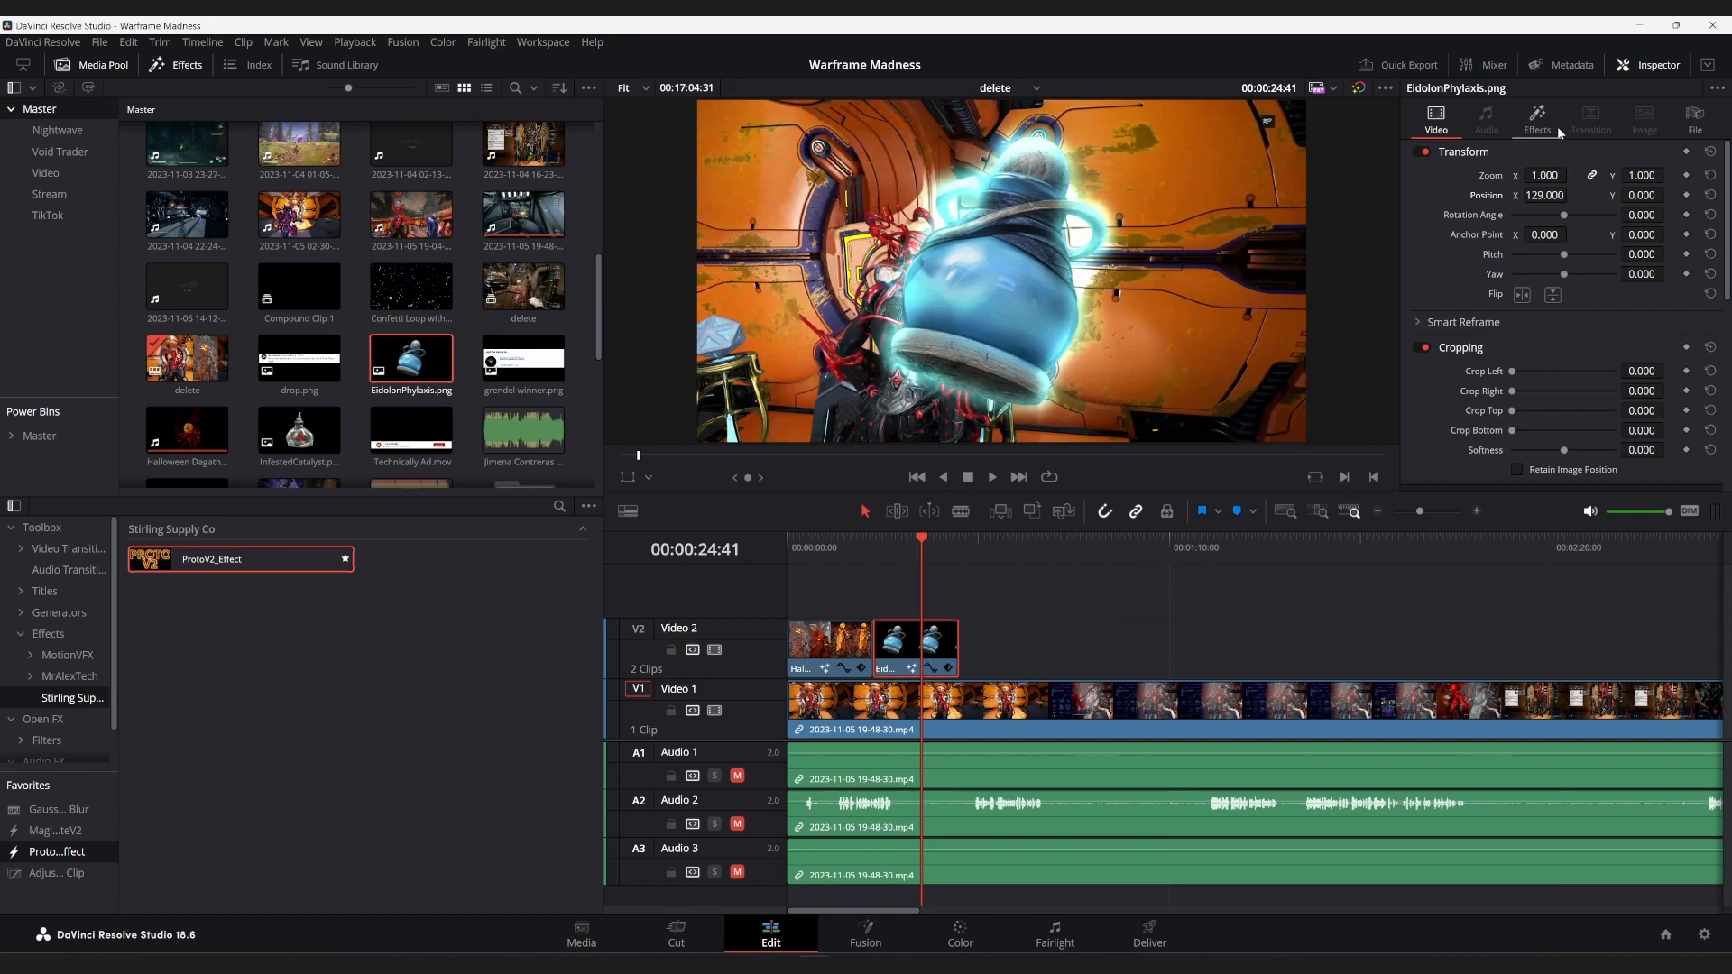
{"action": "left_click", "coordinate": [1538, 119]}
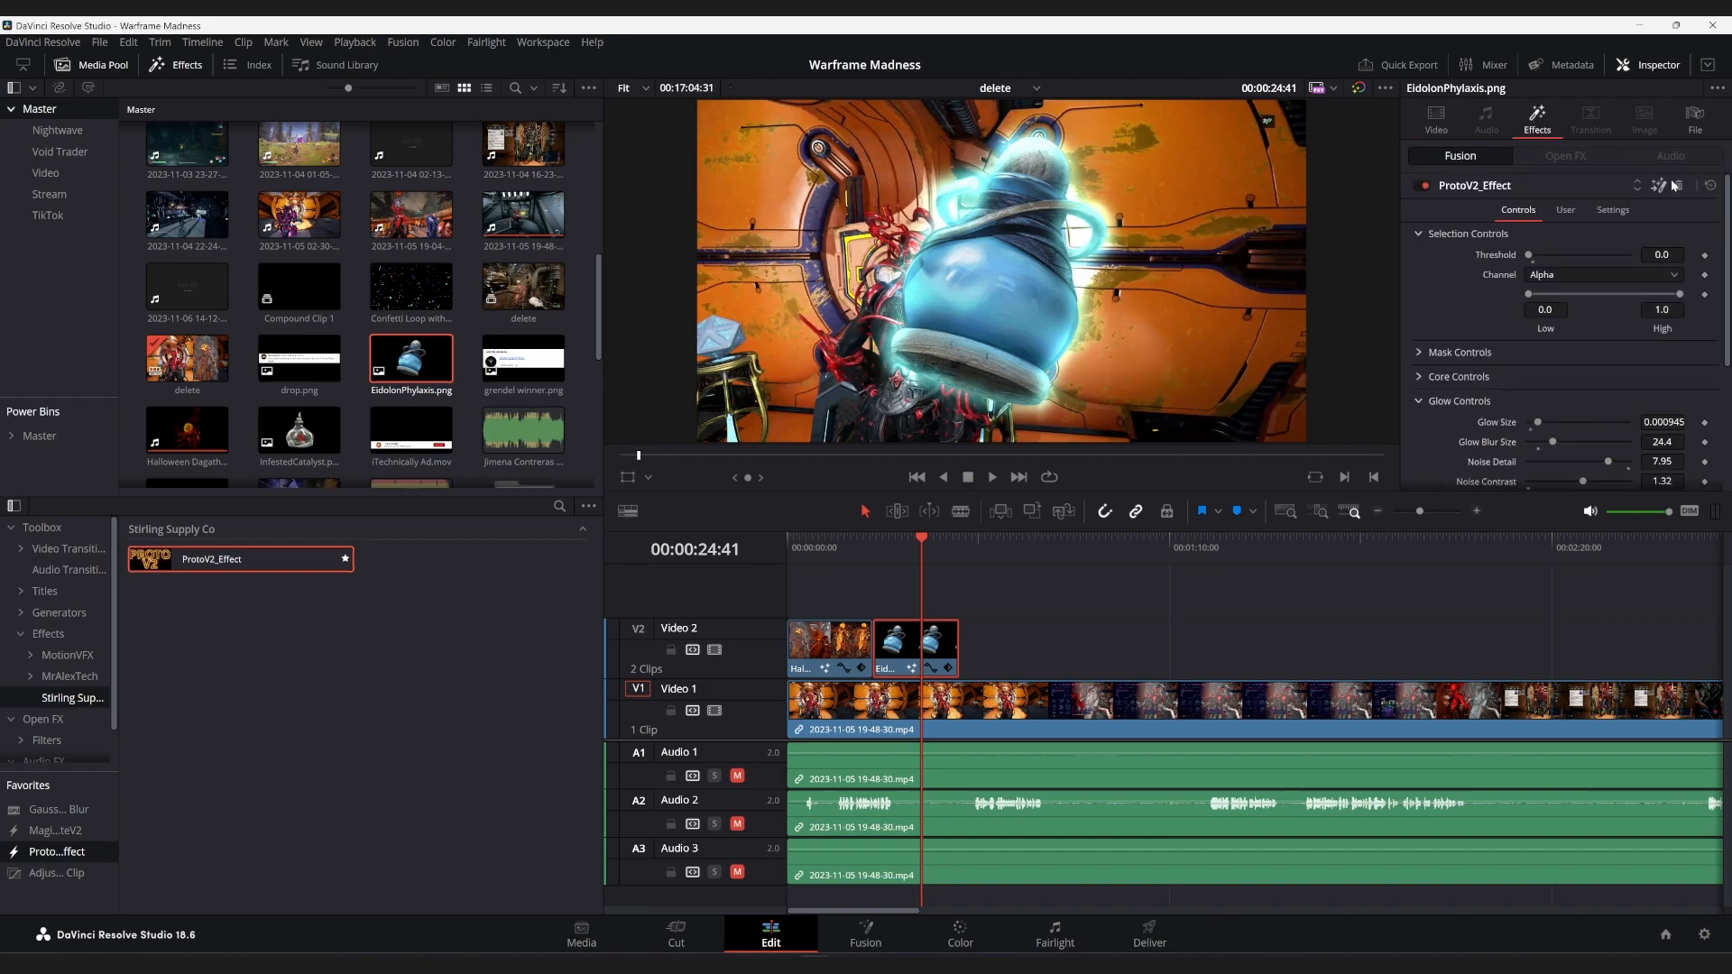
{"action": "left_click", "coordinate": [1435, 116]}
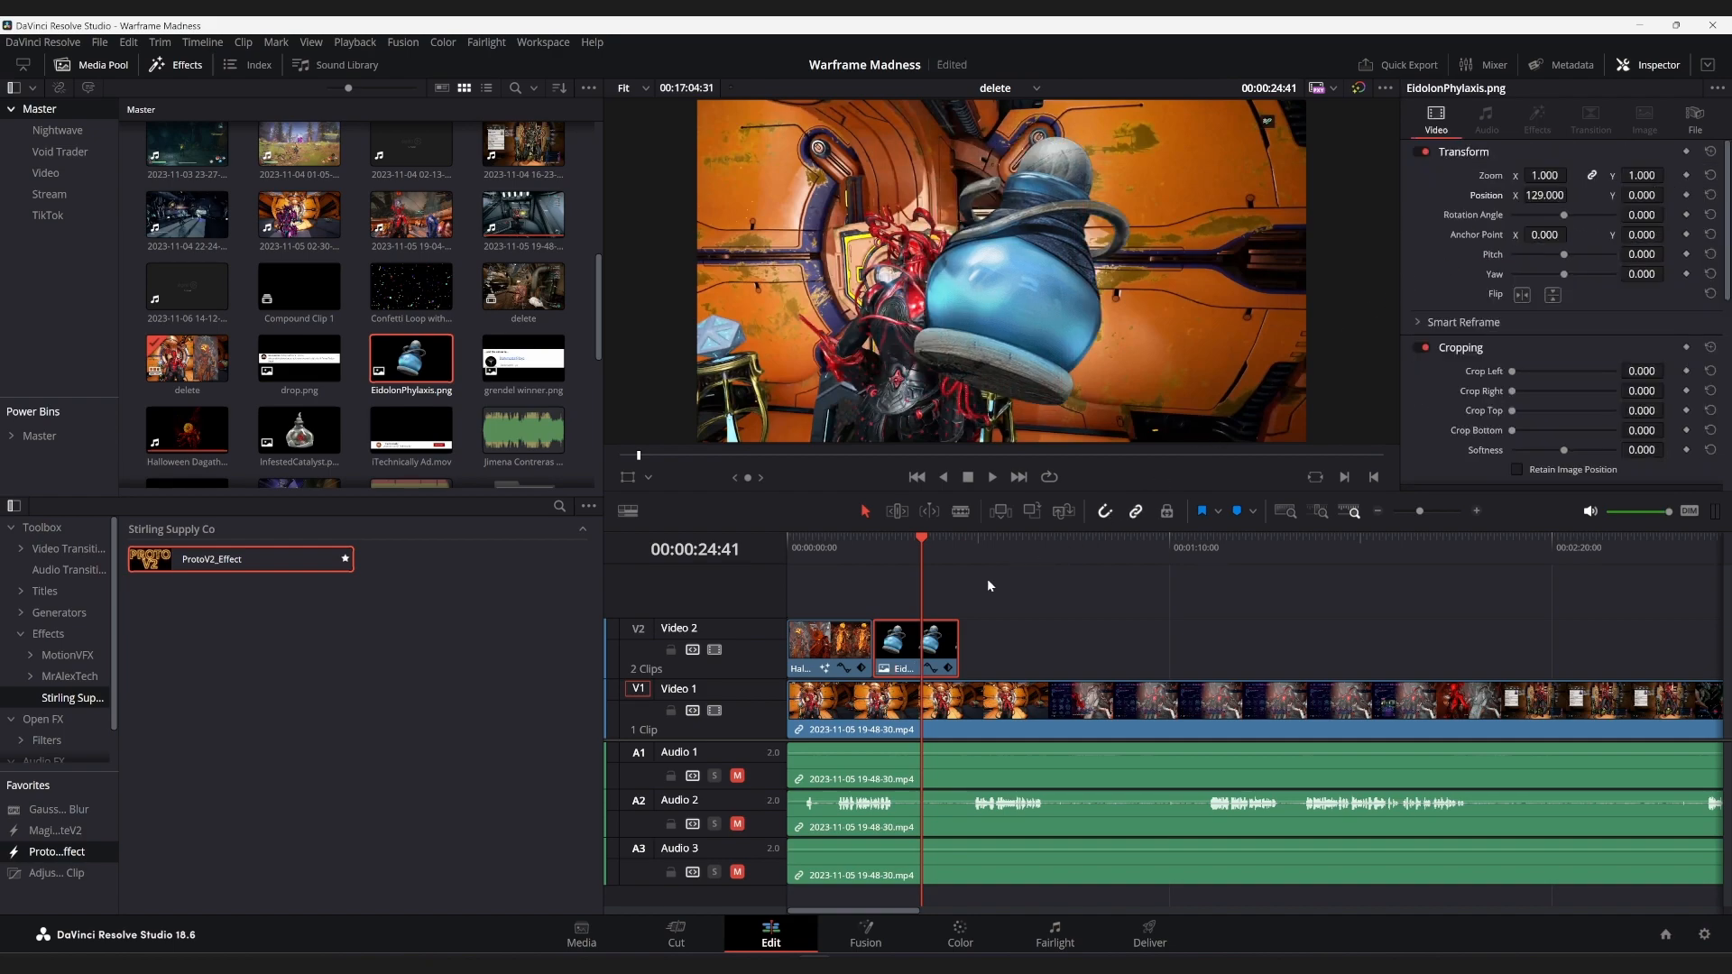
Wrap the PNG clip into a new compound clip named Compound Clip 2 and select it
{"action": "right_click", "coordinate": [895, 645]}
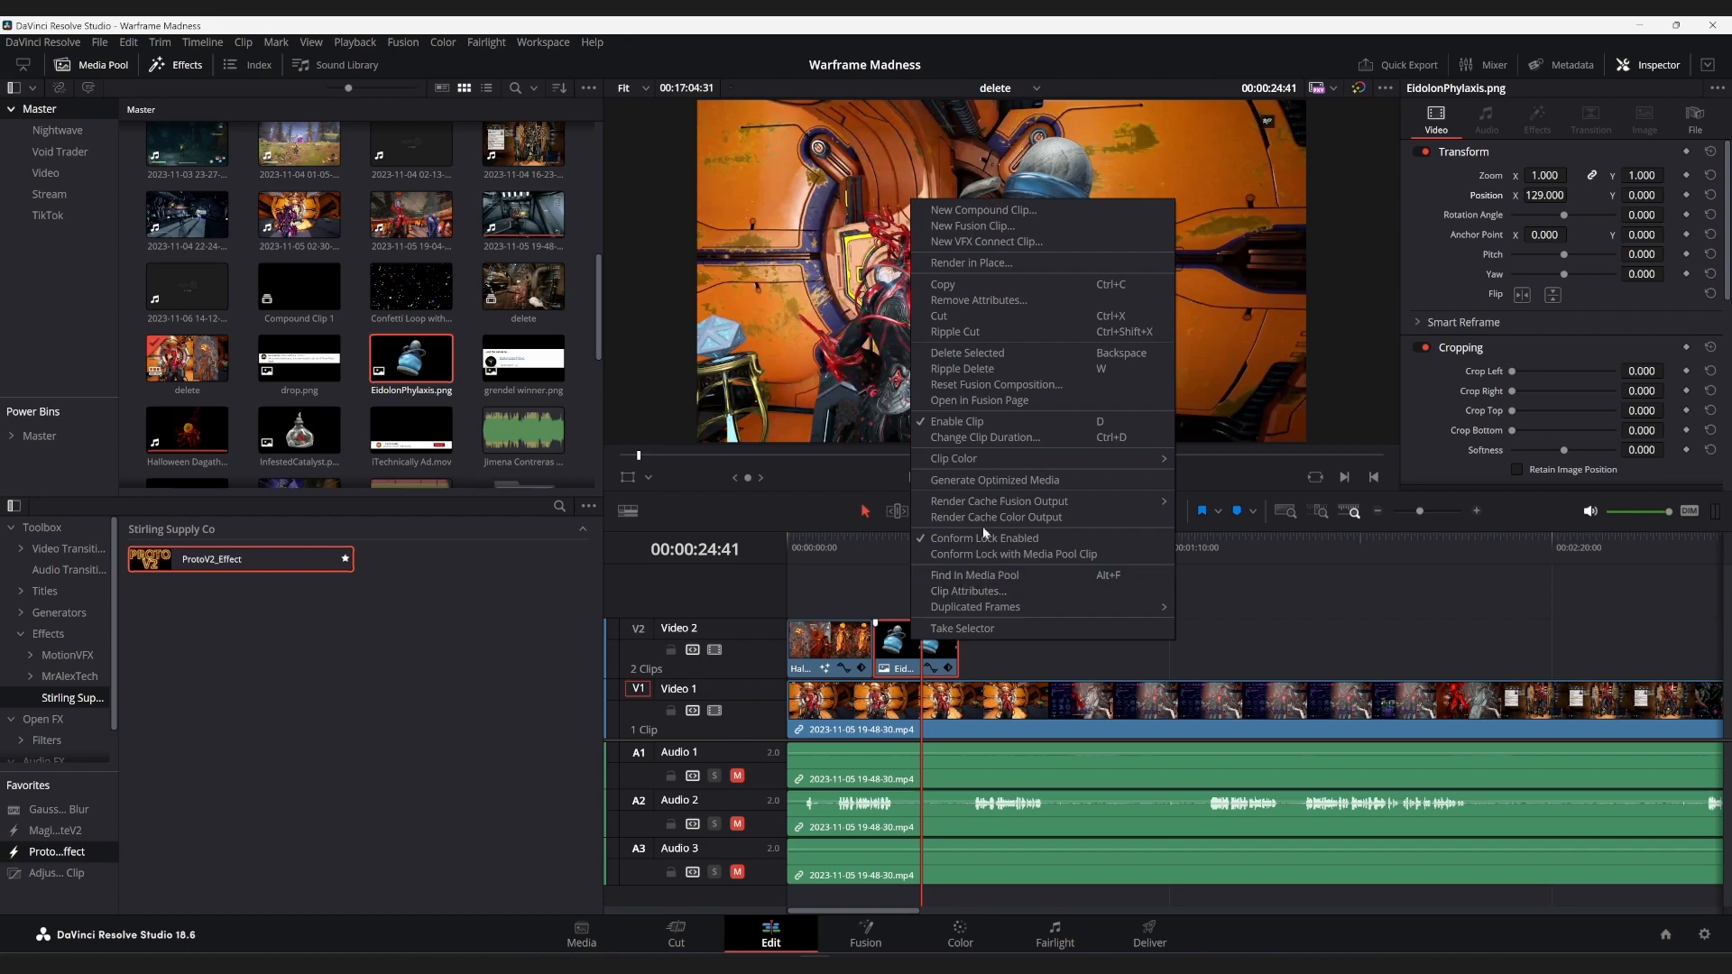
{"action": "left_click", "coordinate": [981, 209]}
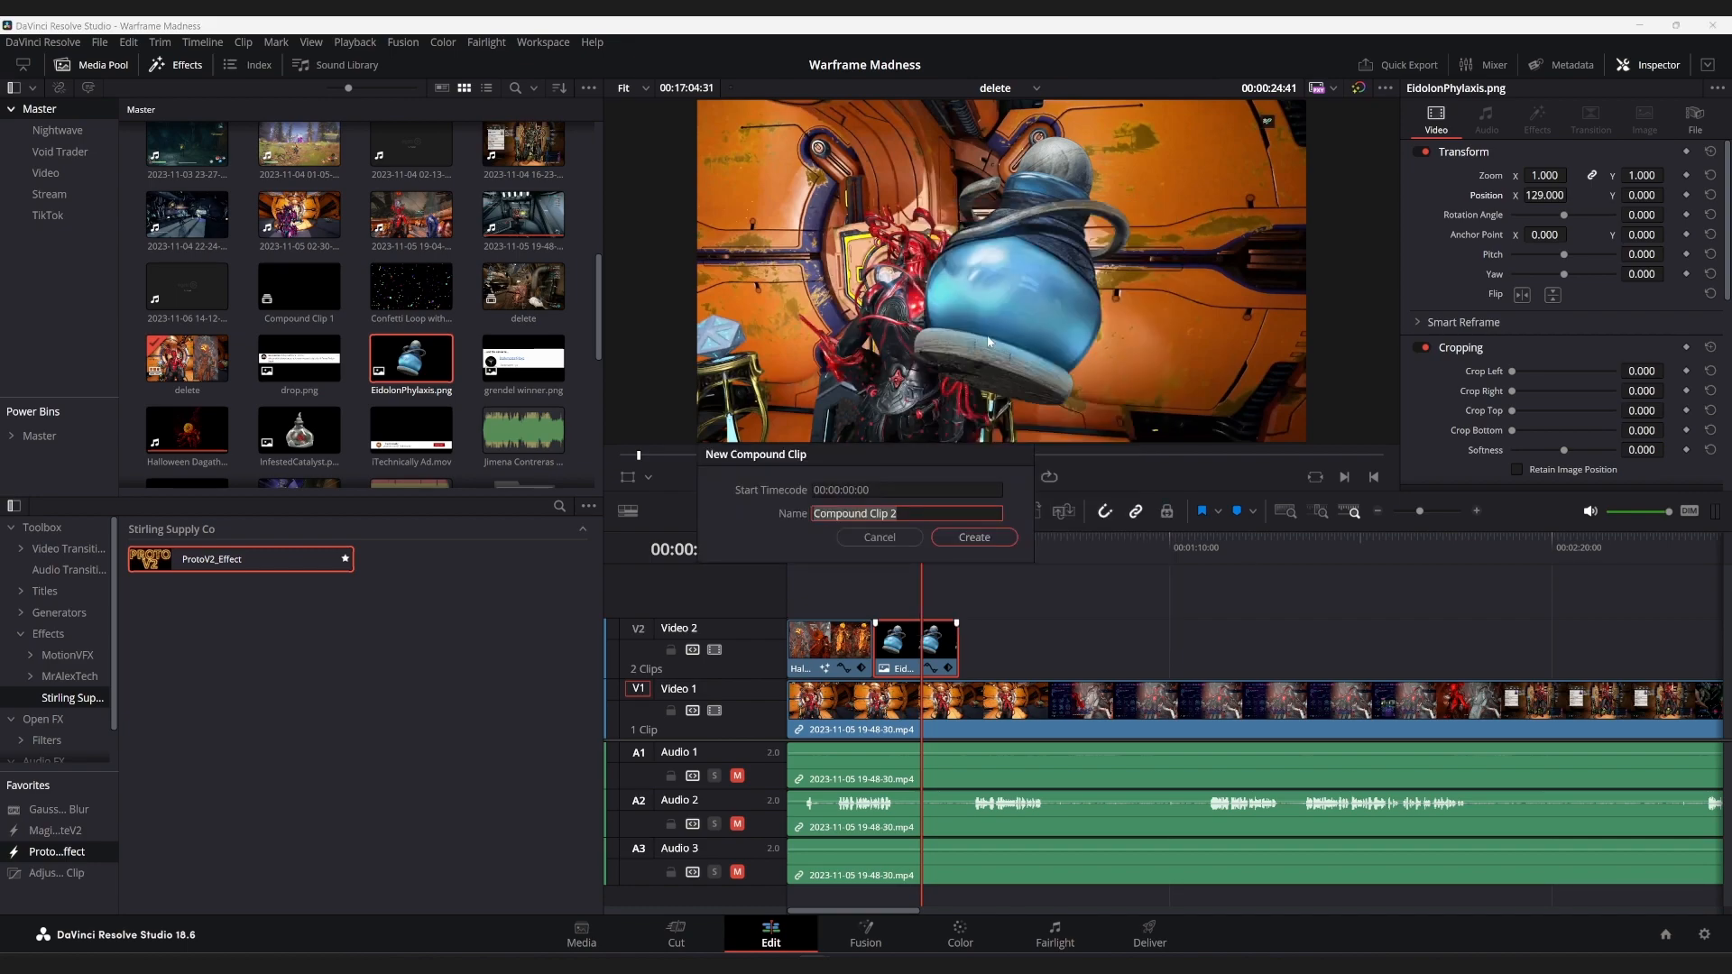
{"action": "left_click", "coordinate": [972, 540]}
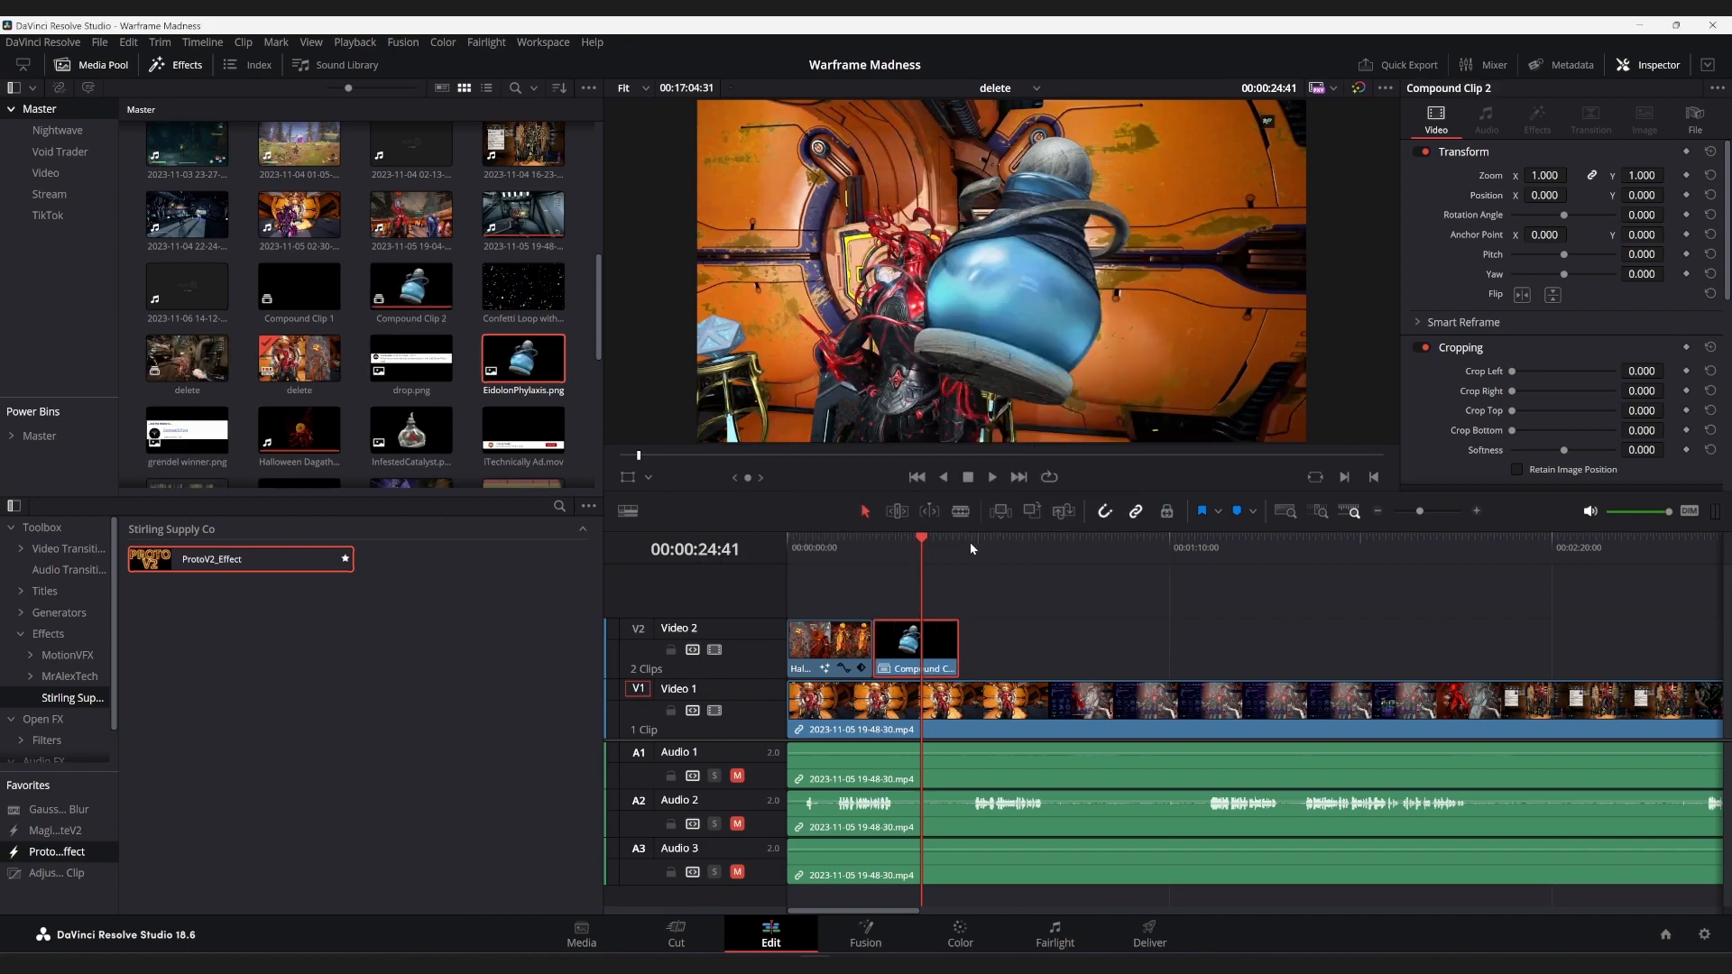
{"action": "left_click", "coordinate": [913, 646]}
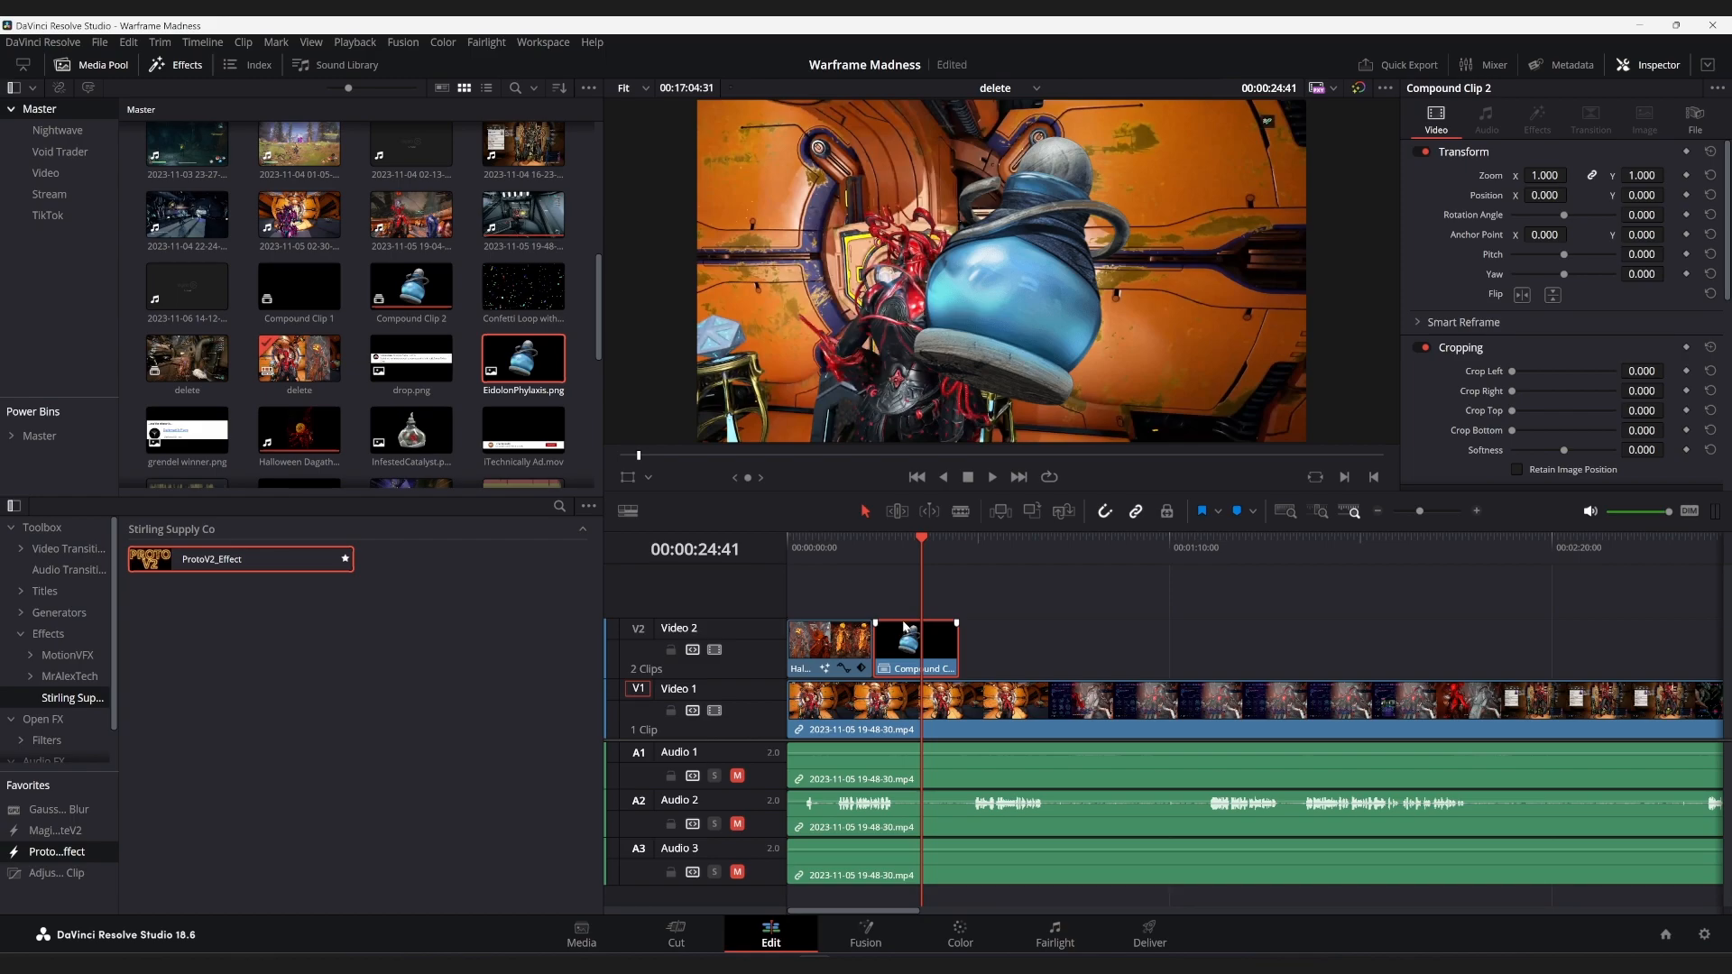
{"action": "left_click", "coordinate": [915, 646]}
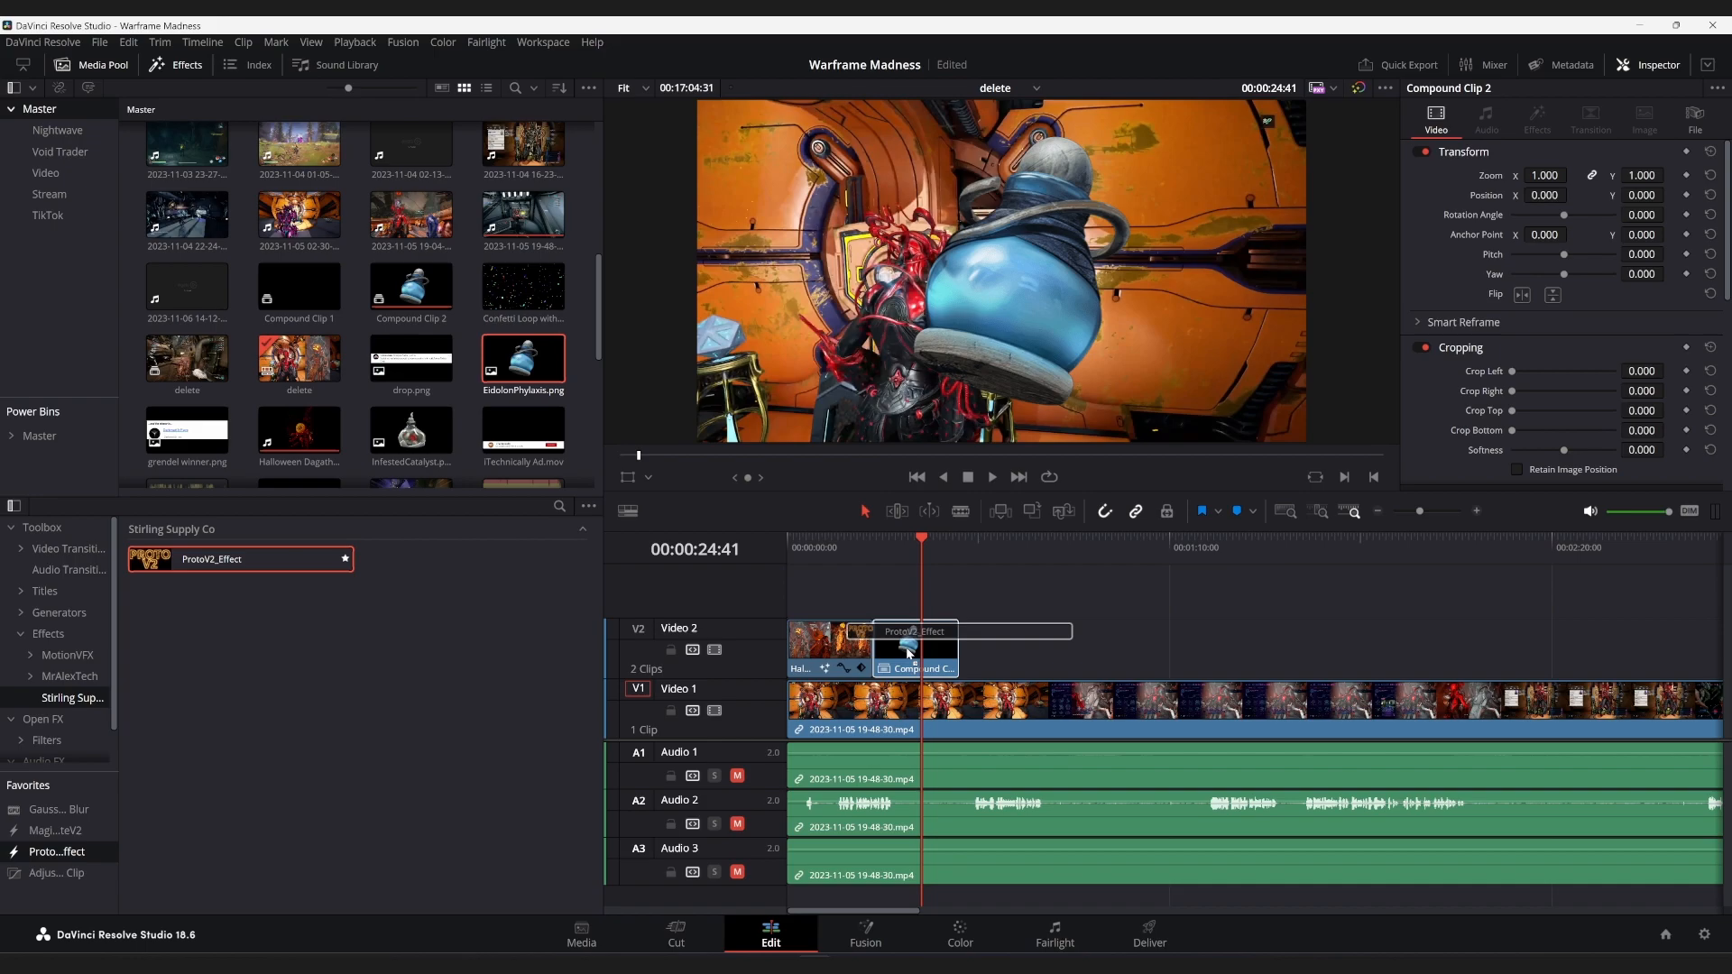
Apply ProtoV2_Effect to Compound Clip 2 with Channel set to Alpha and move it to Position X 478
{"action": "left_click", "coordinate": [1537, 116]}
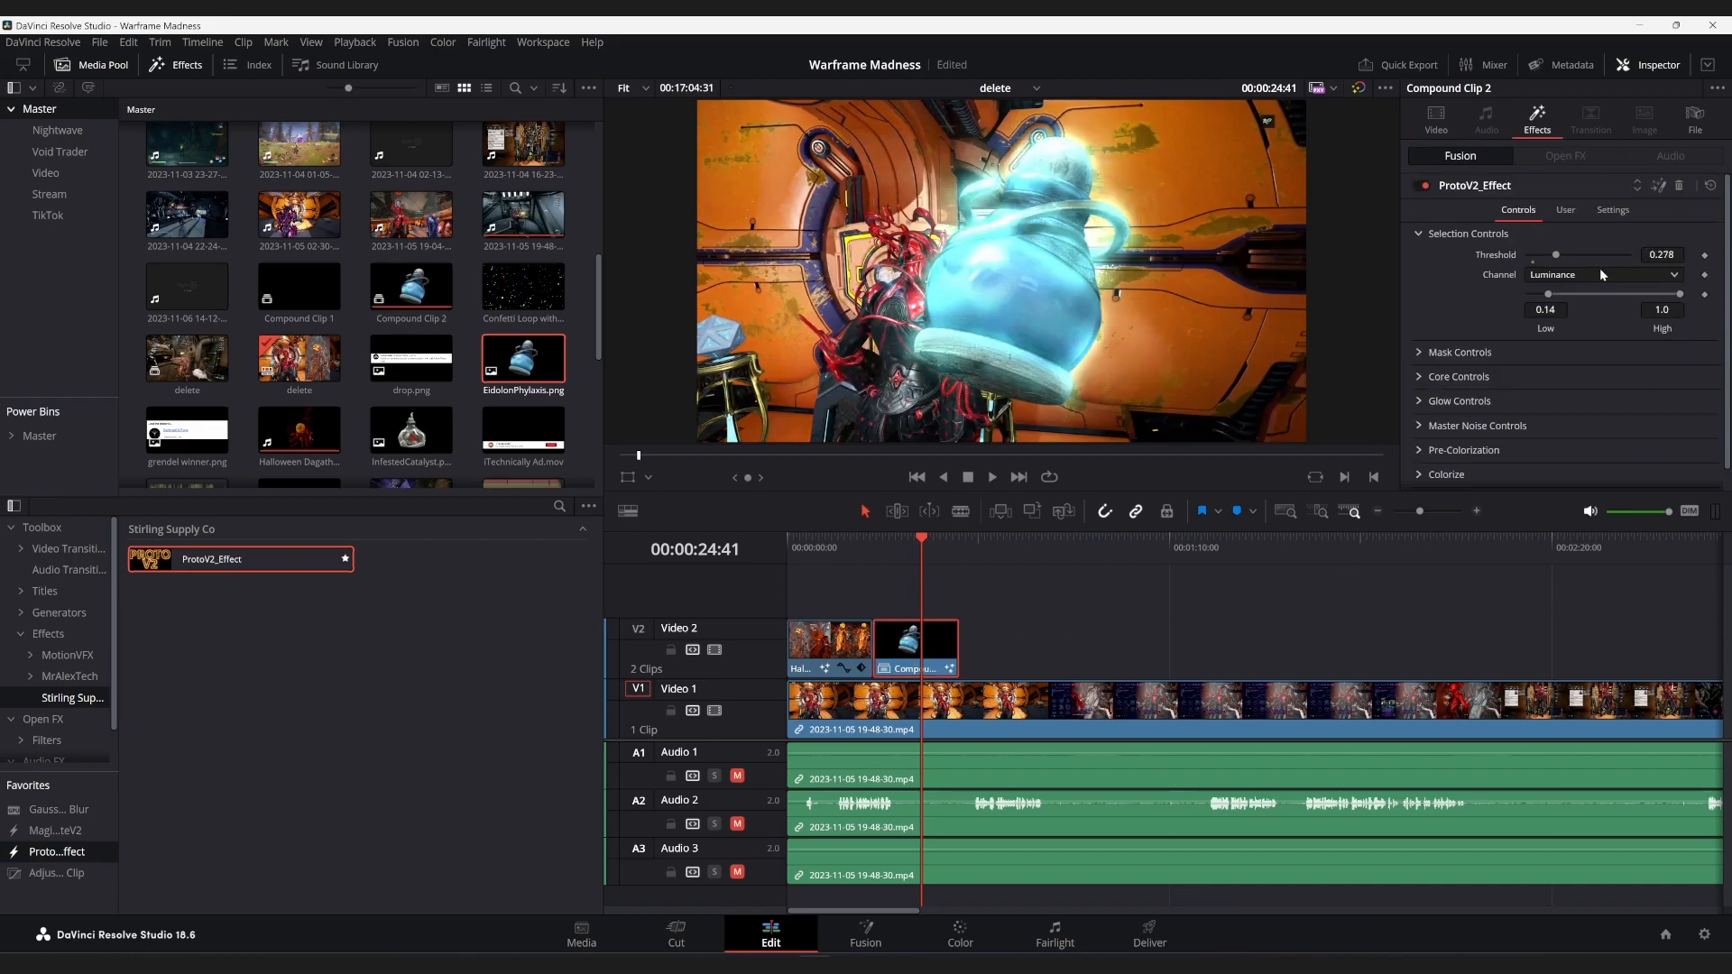
{"action": "left_click", "coordinate": [1600, 274]}
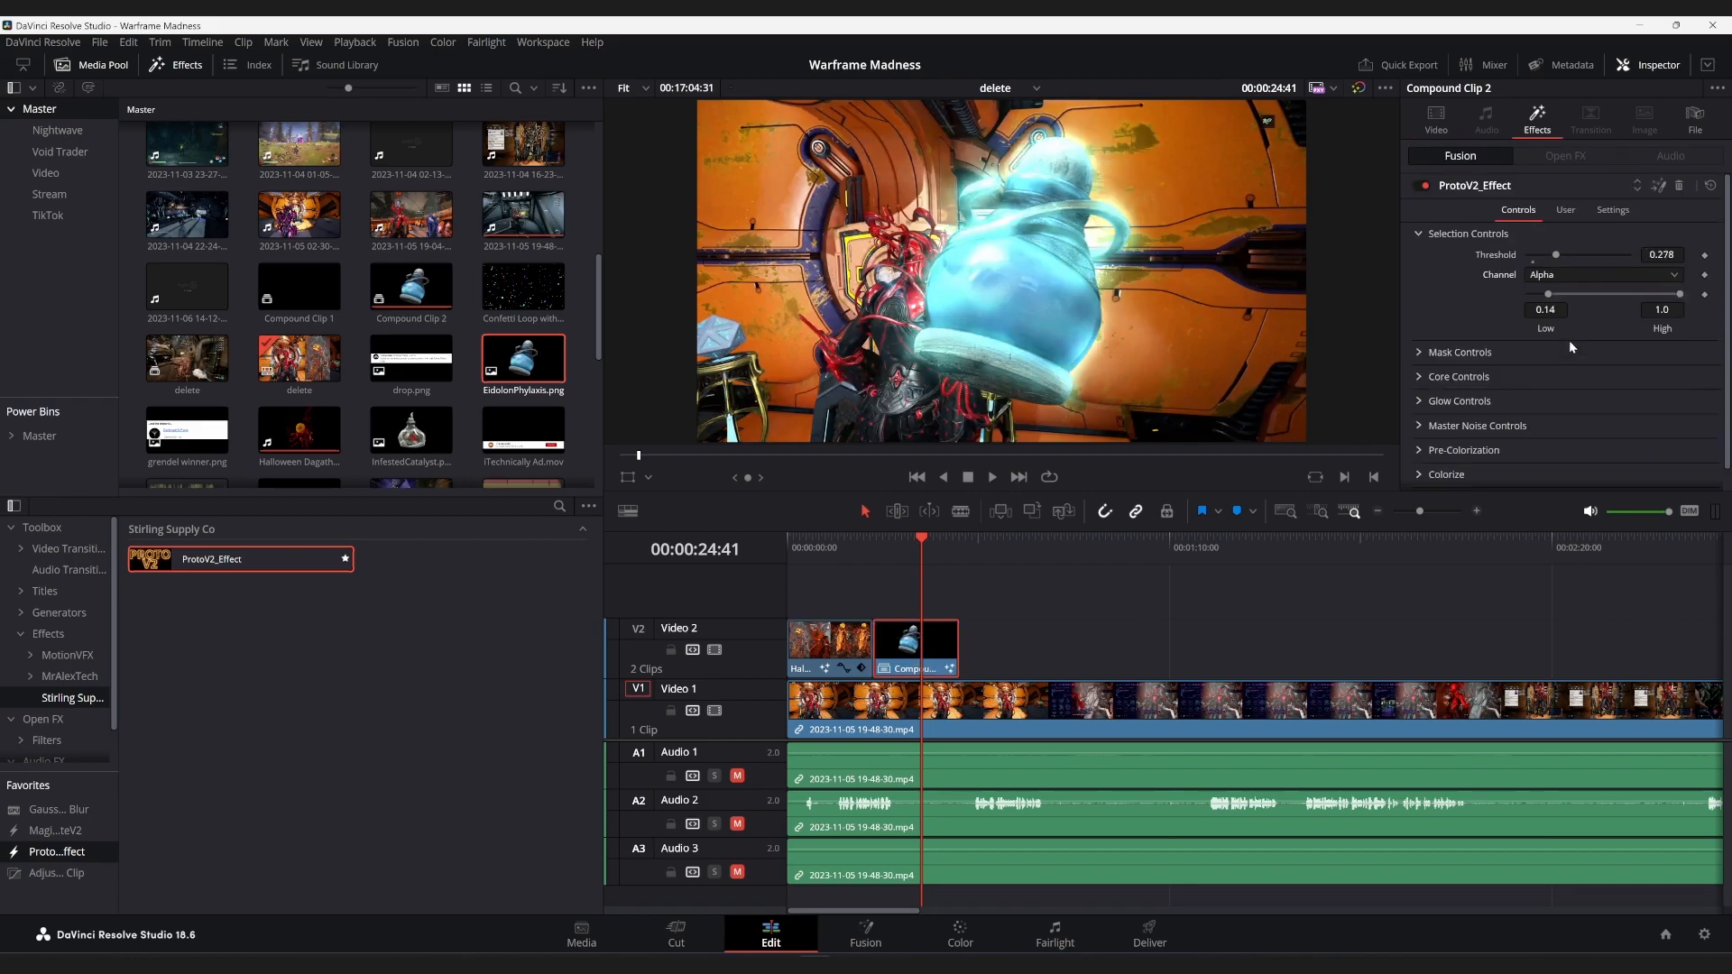
{"action": "left_click", "coordinate": [1458, 401]}
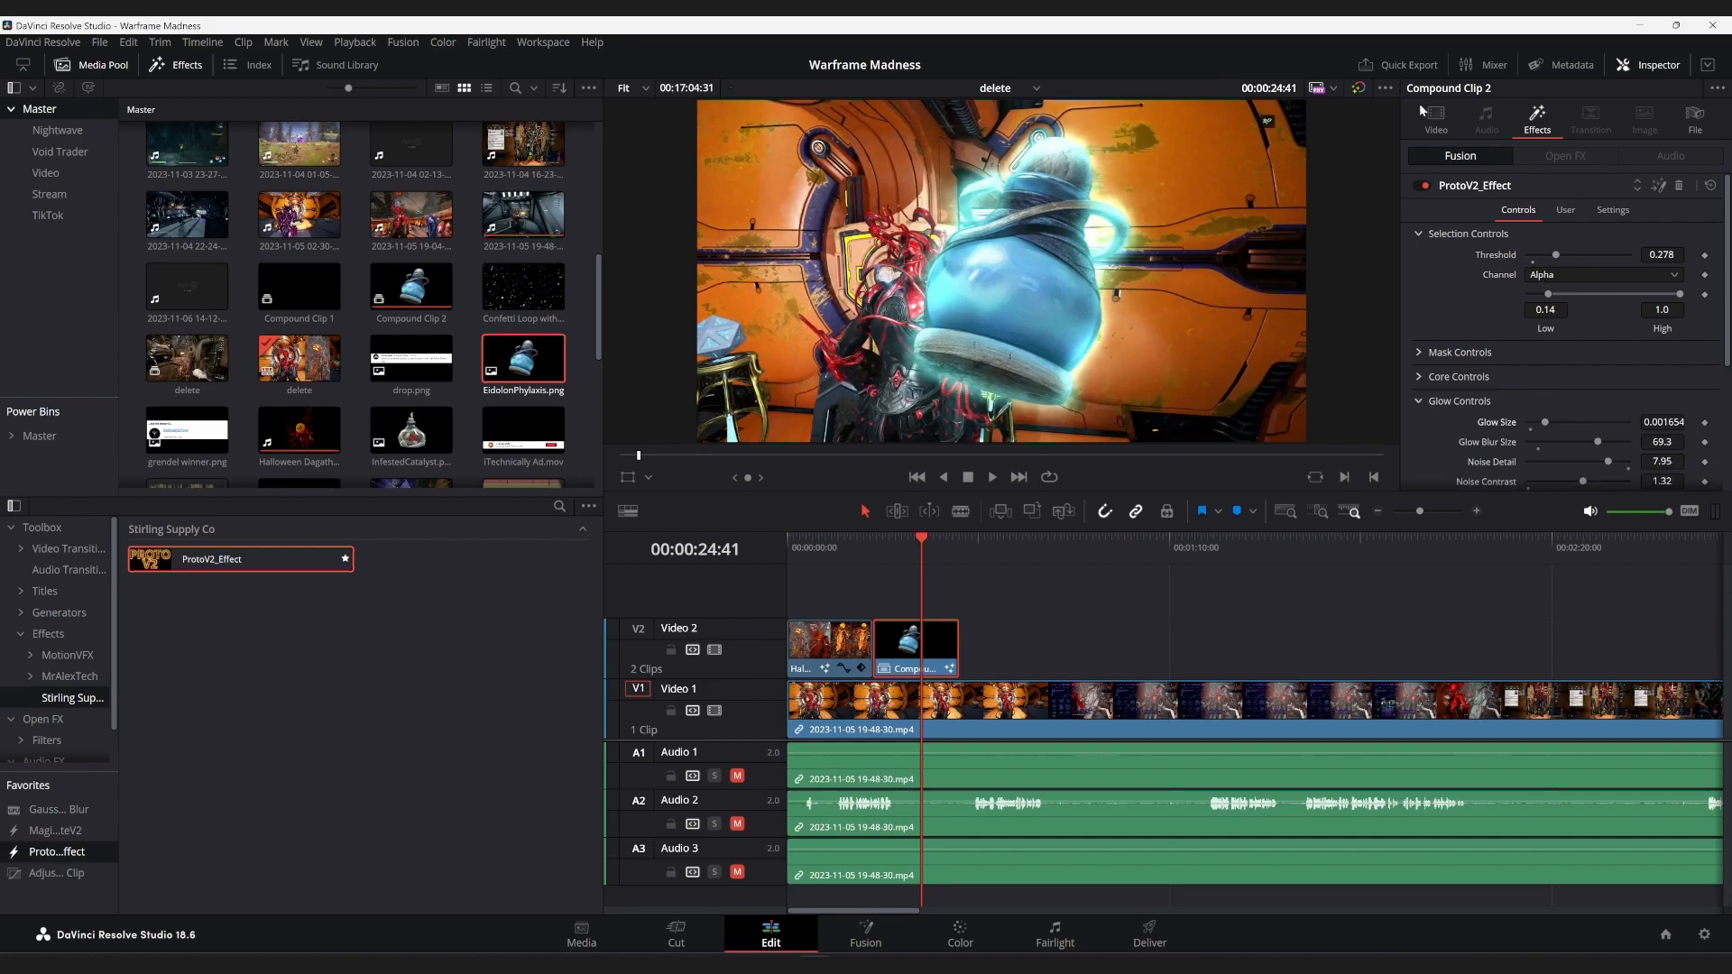
{"action": "left_click", "coordinate": [1434, 115]}
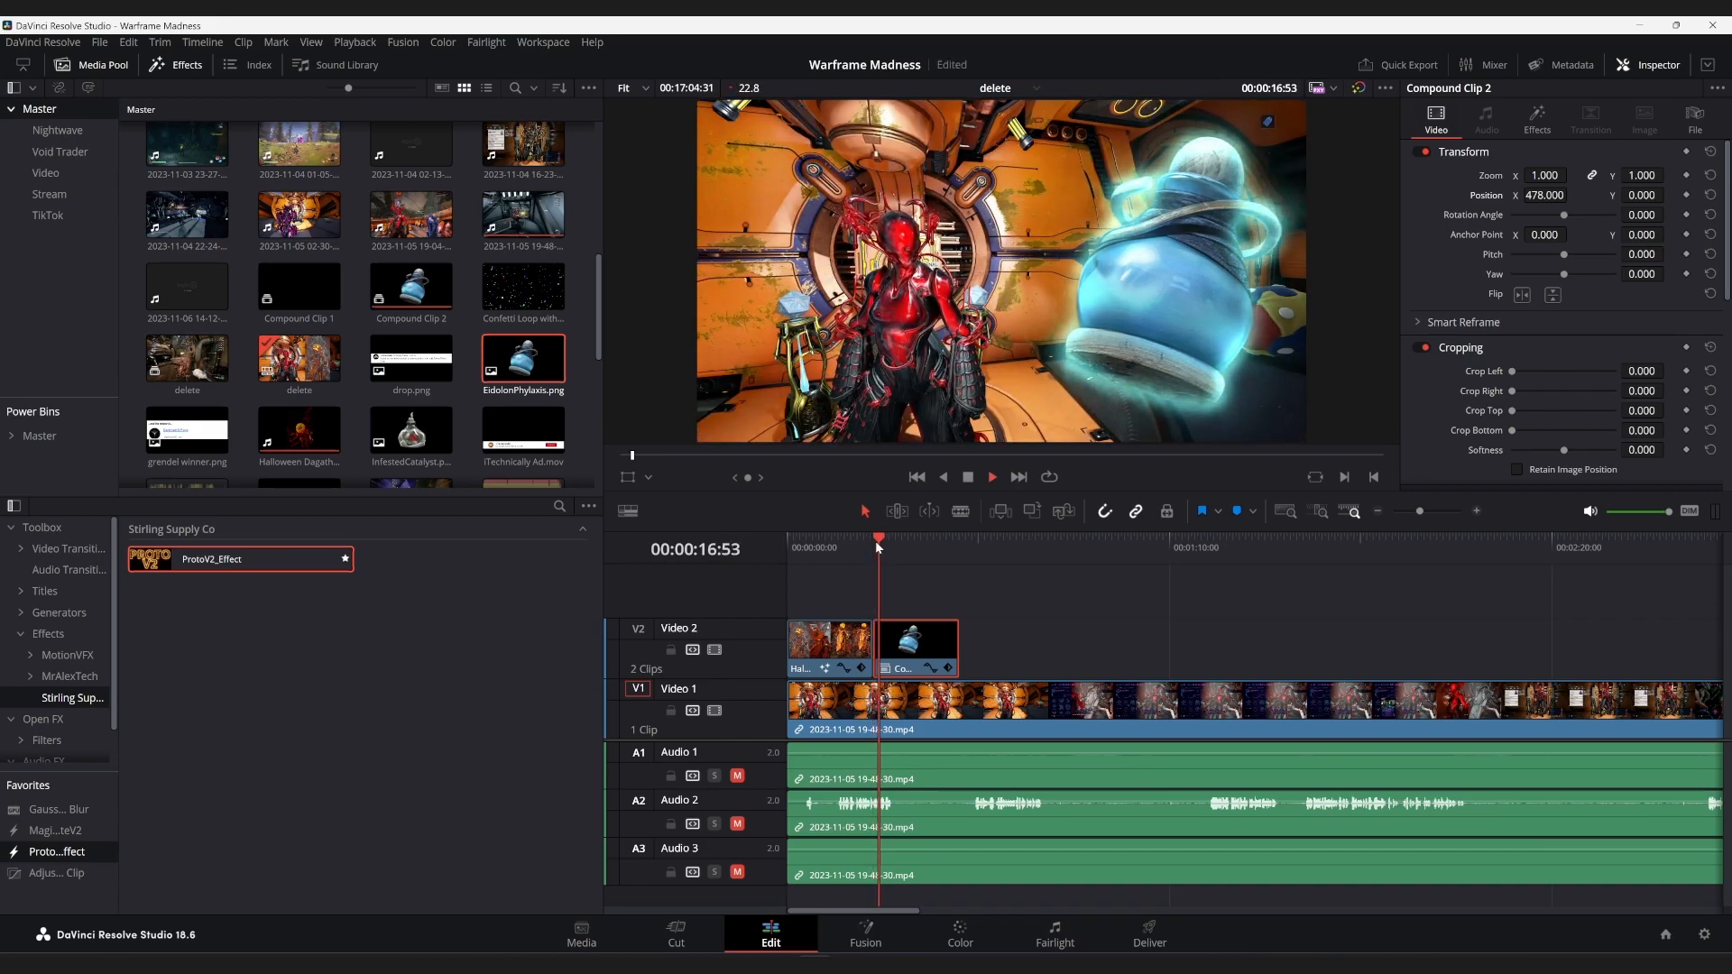
{"action": "left_click", "coordinate": [890, 543]}
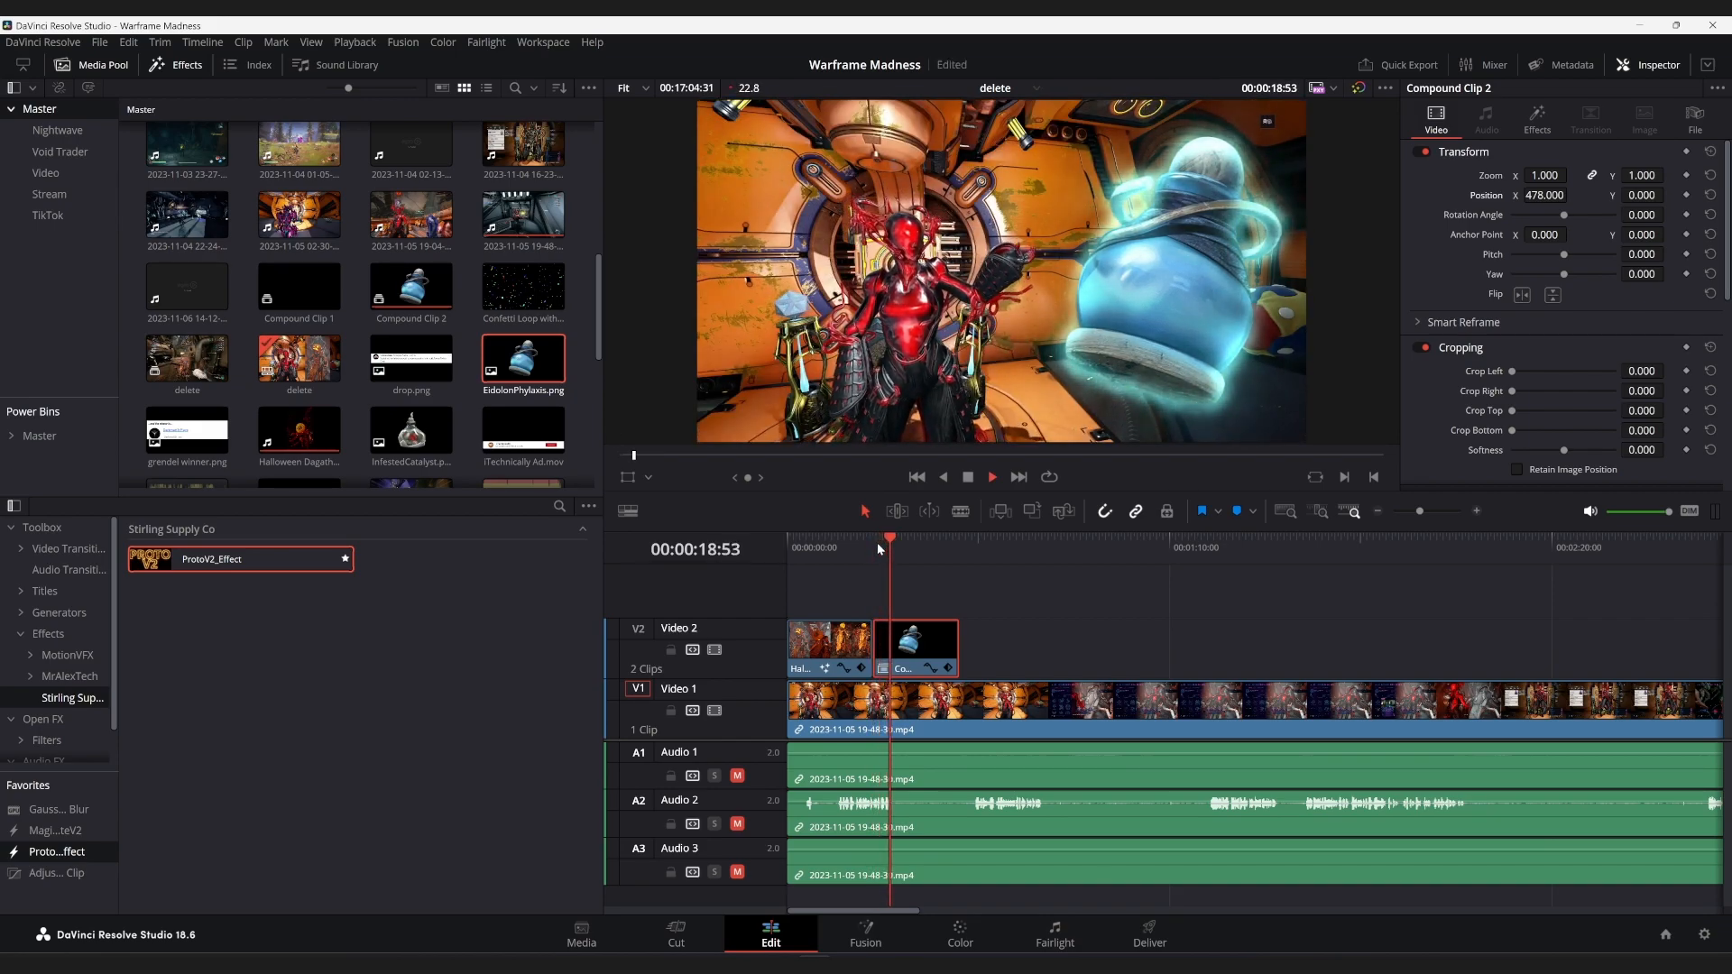
{"action": "left_click", "coordinate": [900, 547]}
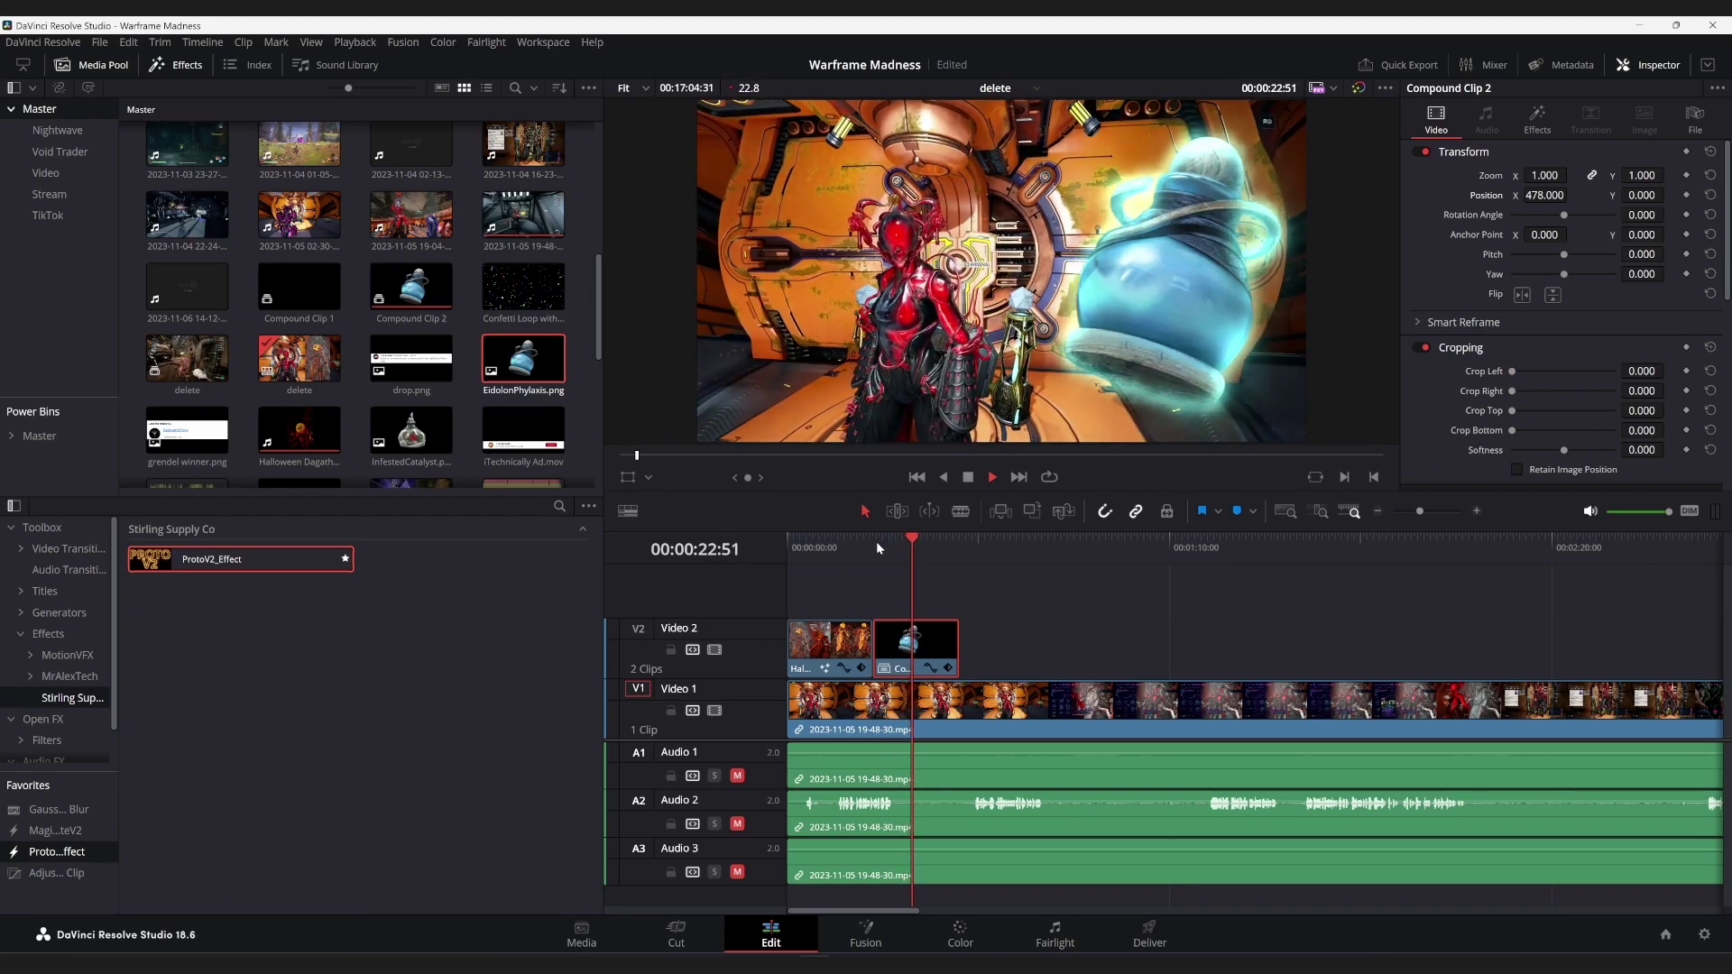
{"action": "left_click", "coordinate": [924, 539]}
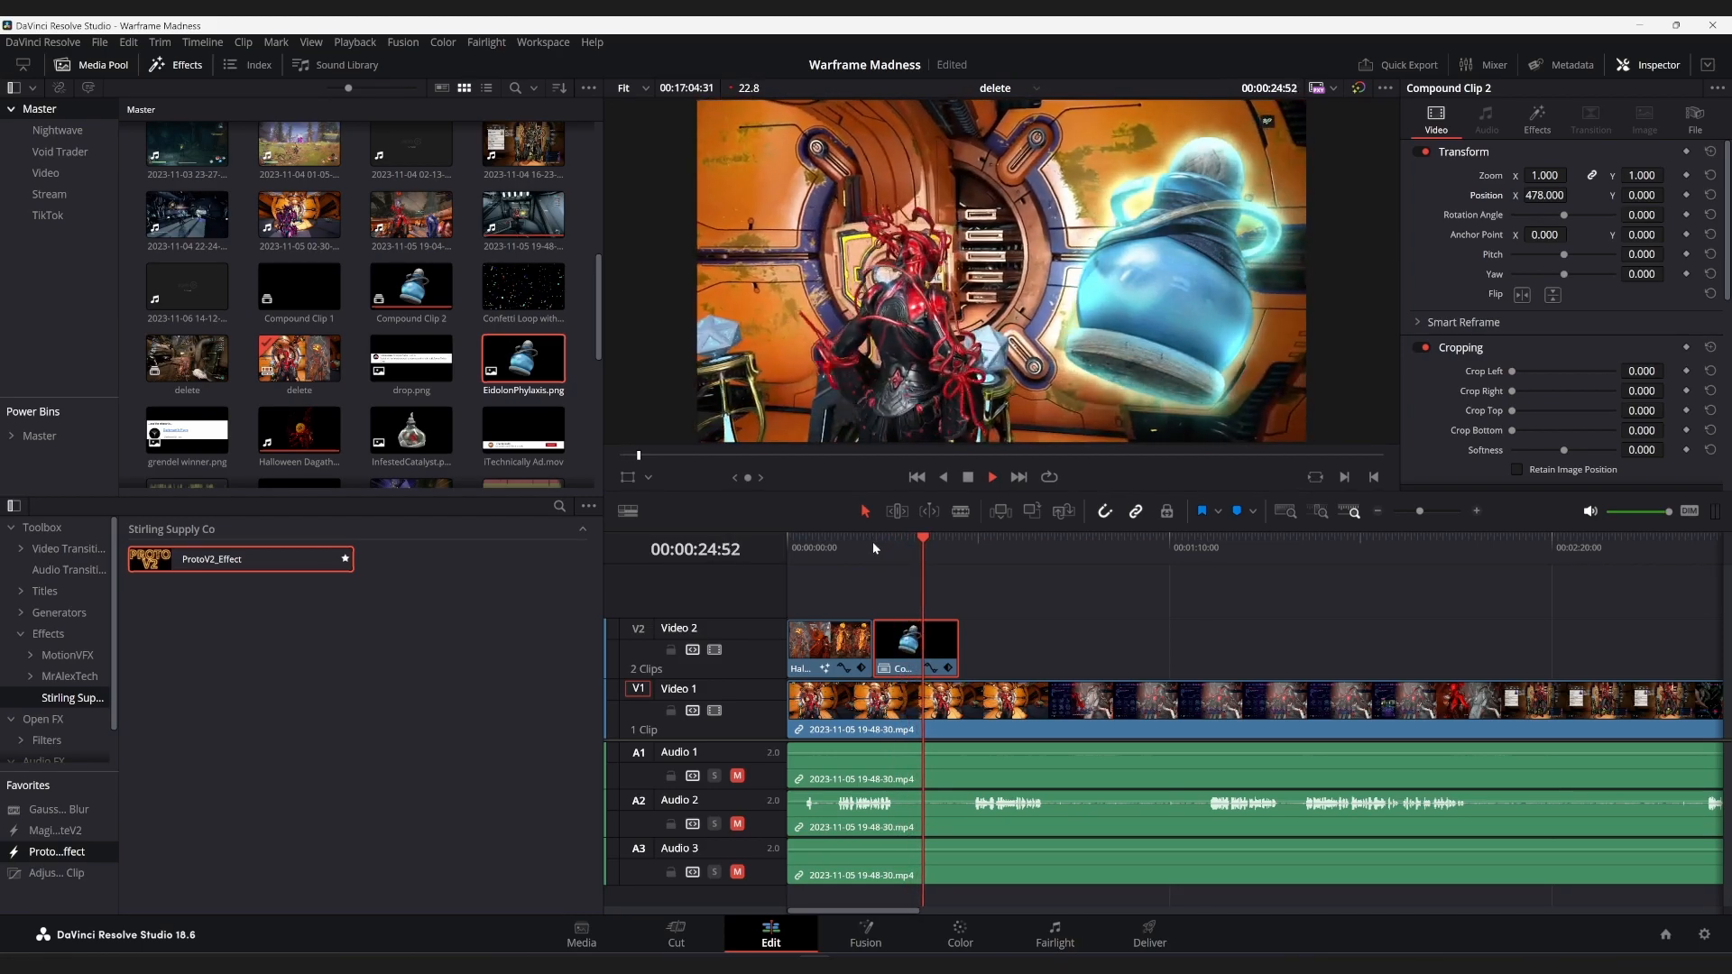